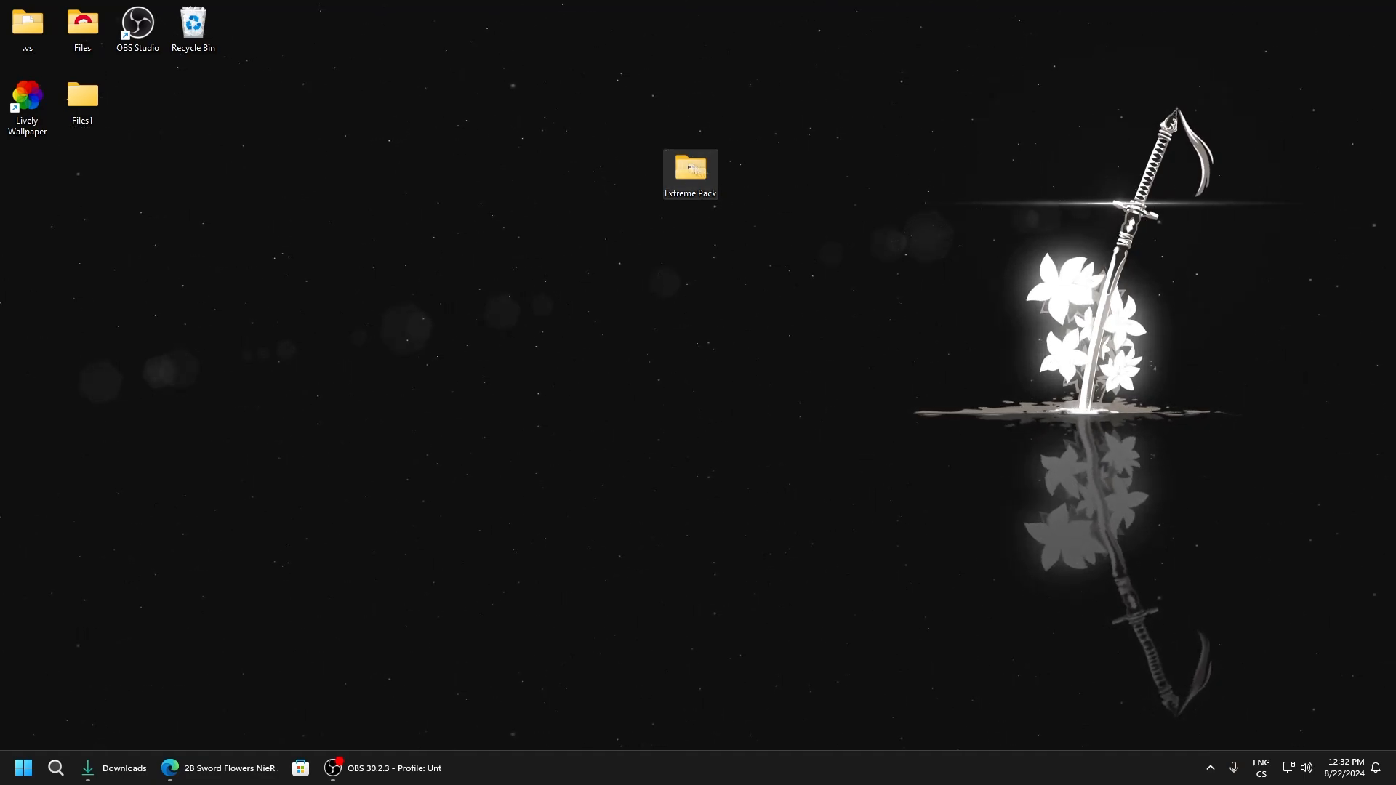
Open Extreme Pack > Keyboard DataQueueSize and select the 20 Decimal.reg file.
double_click(689, 169)
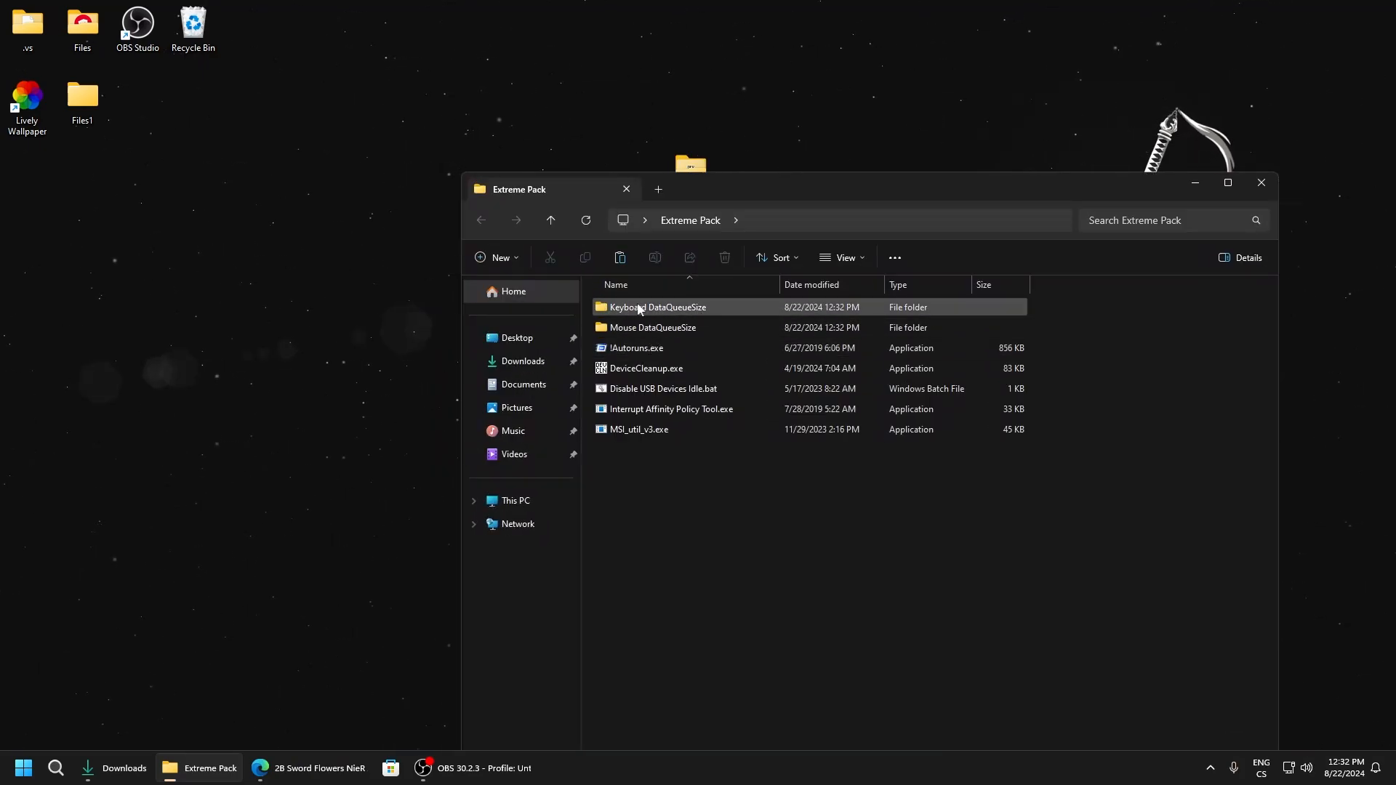
double_click(658, 307)
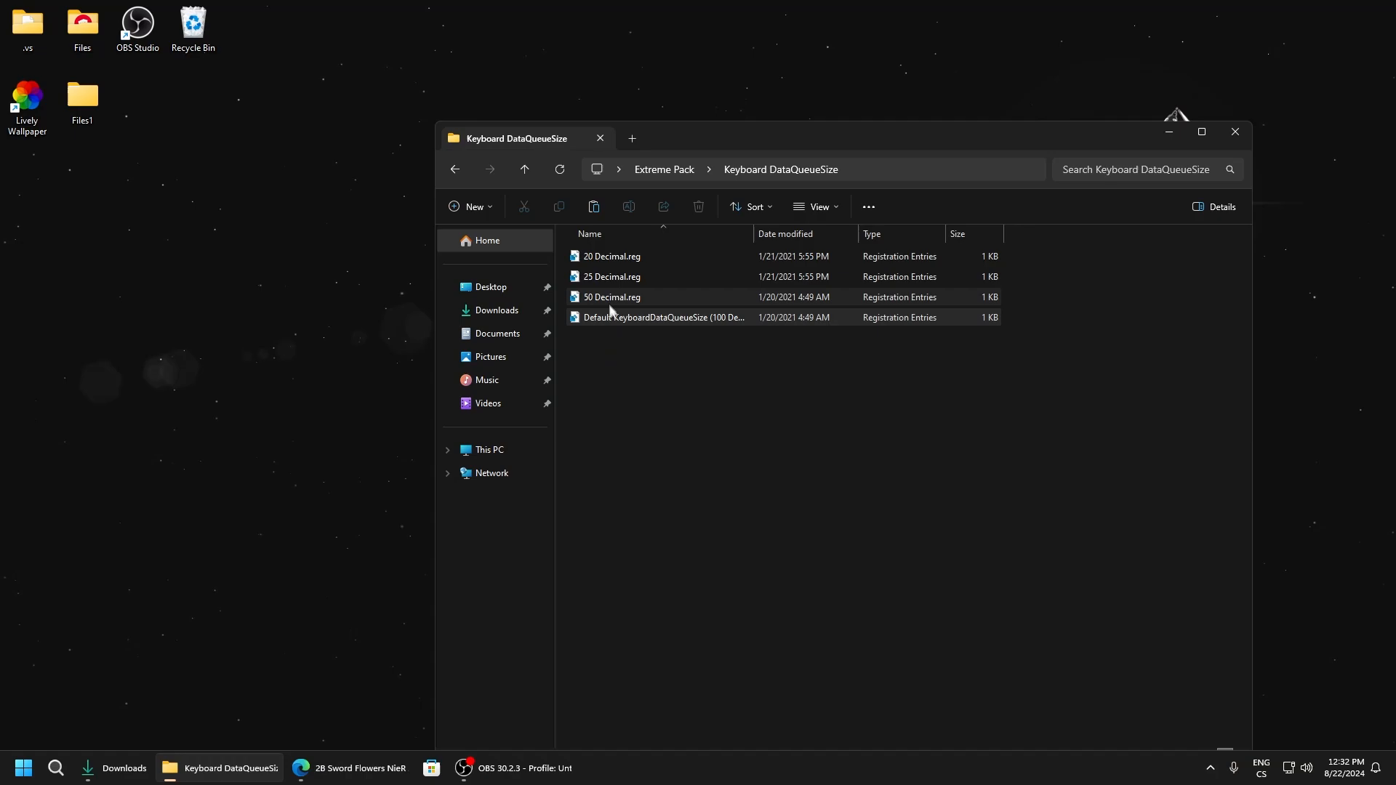
left_click(611, 256)
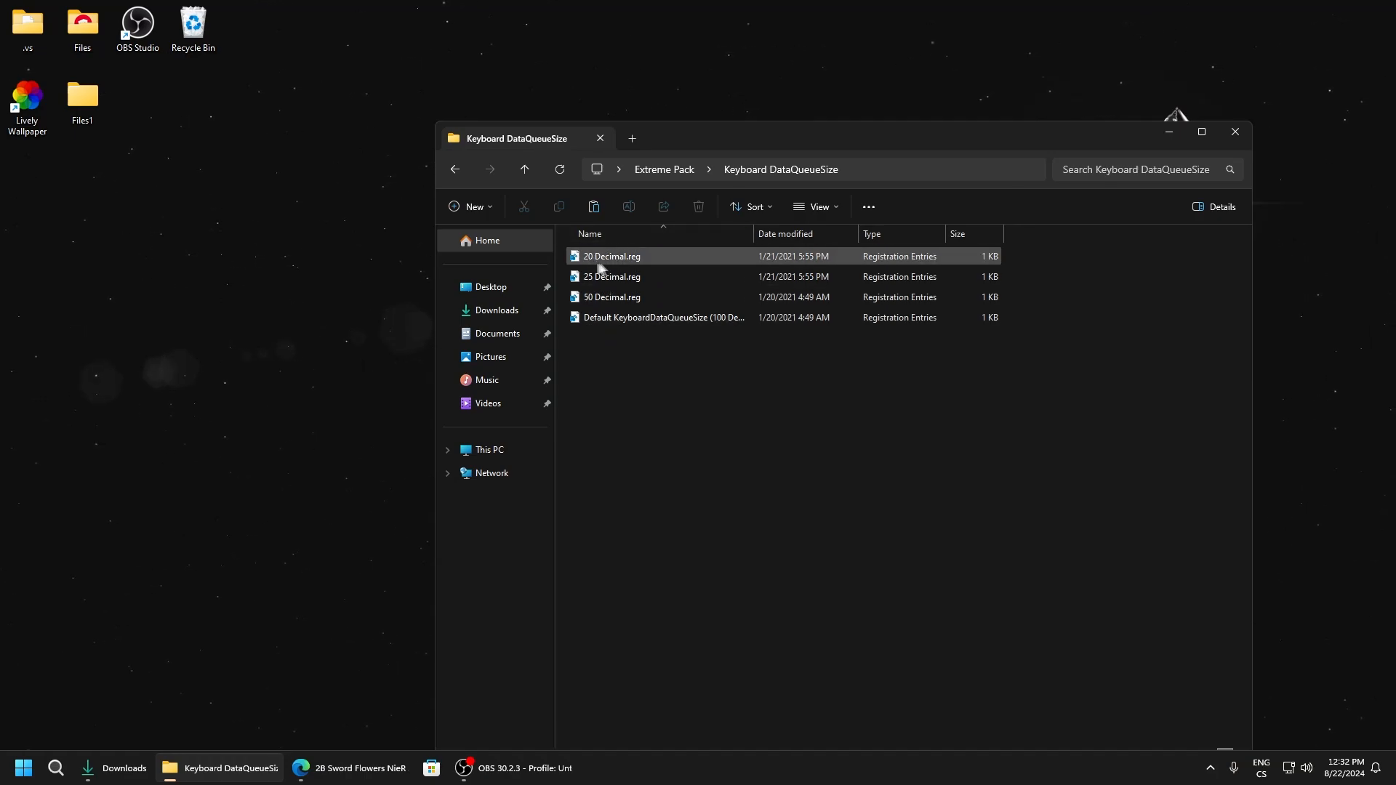
mouse_move(602, 259)
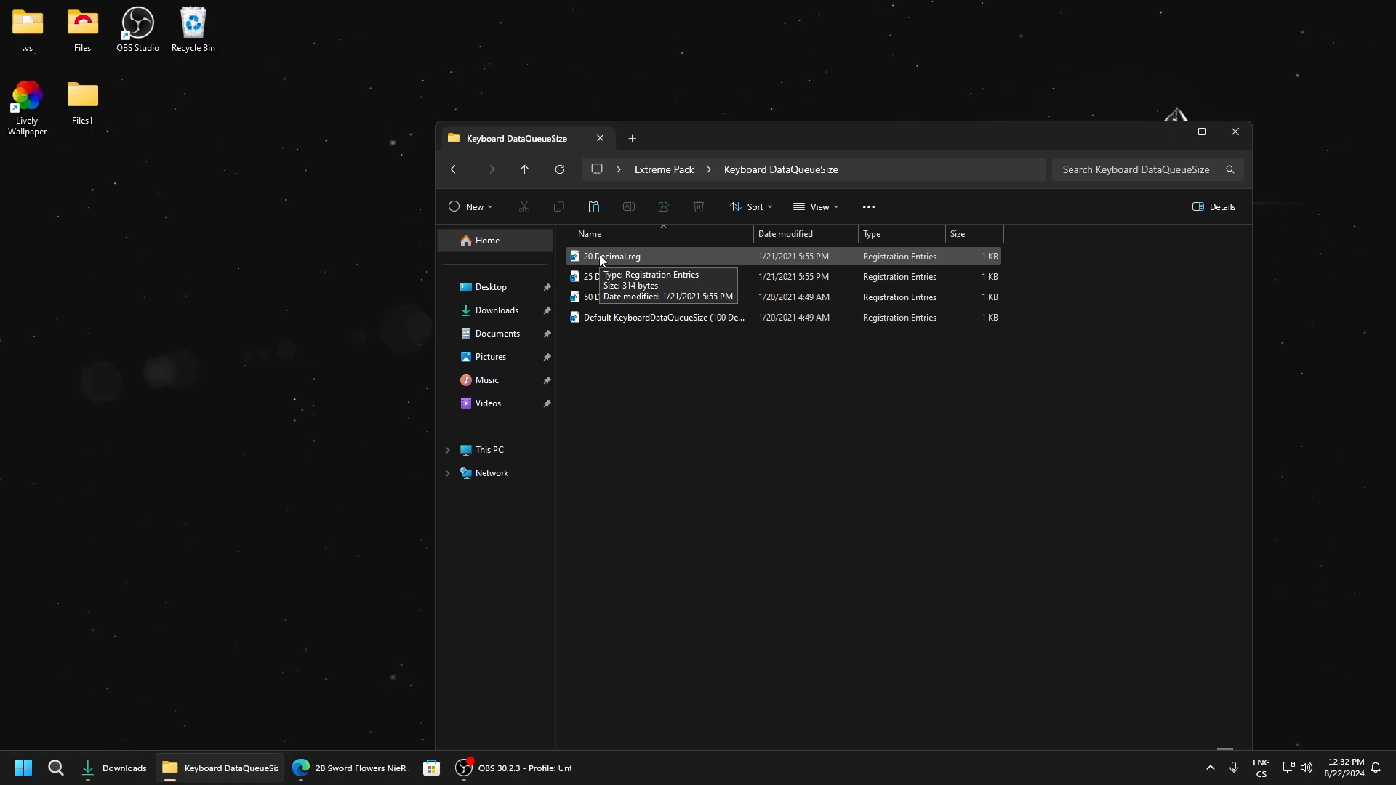
mouse_move(832, 436)
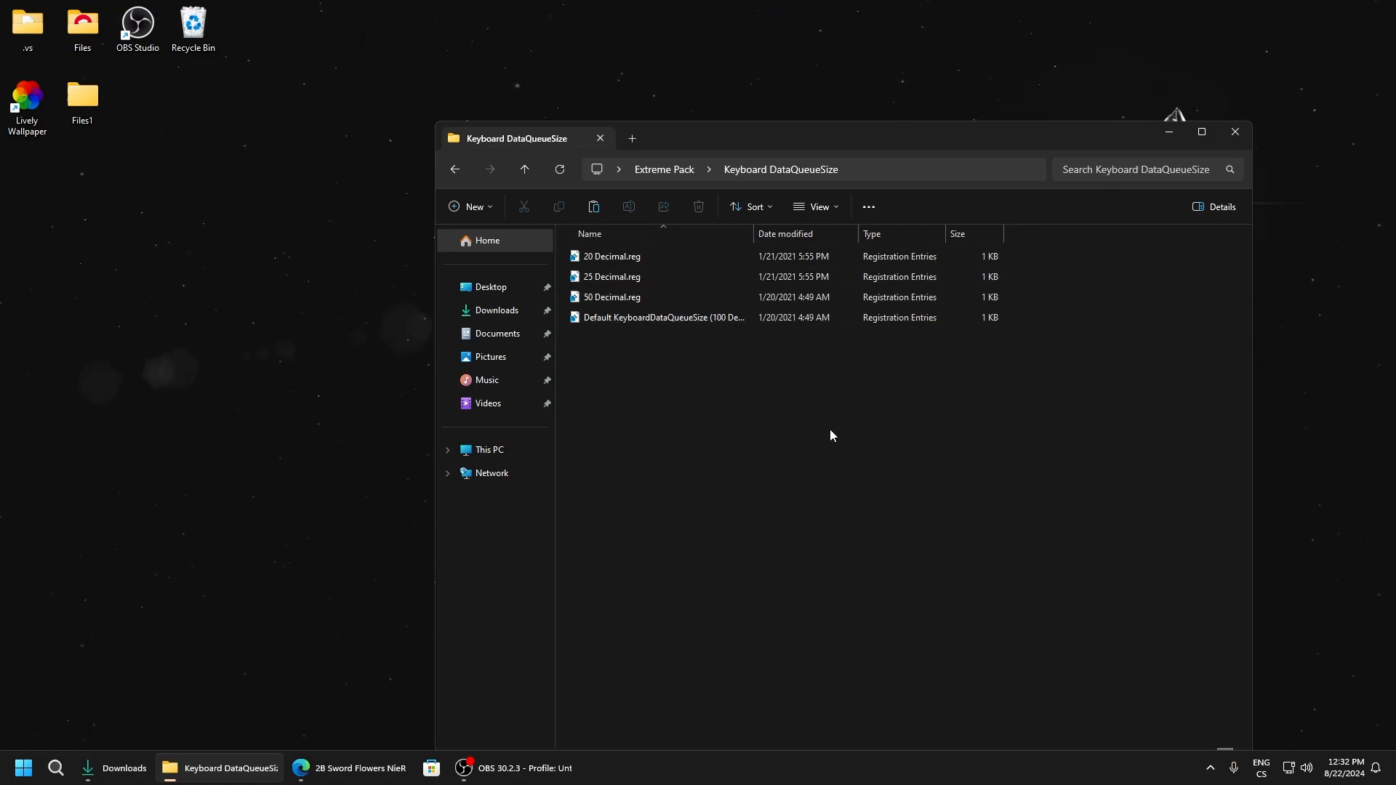
left_click(610, 256)
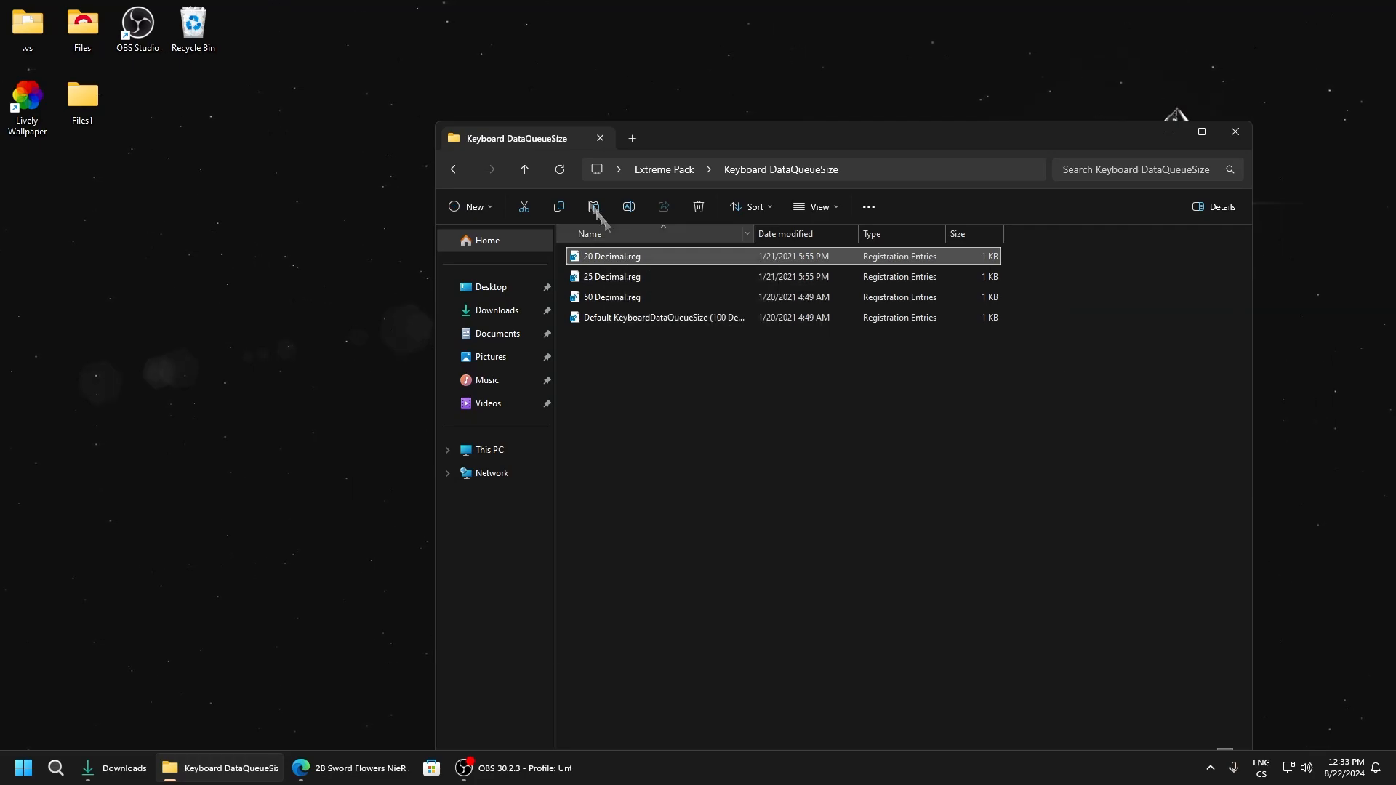
Edit 20 Decimal.reg in Notepad, changing the KeyboardDataQueueSize dword value, and save it.
double_click(610, 256)
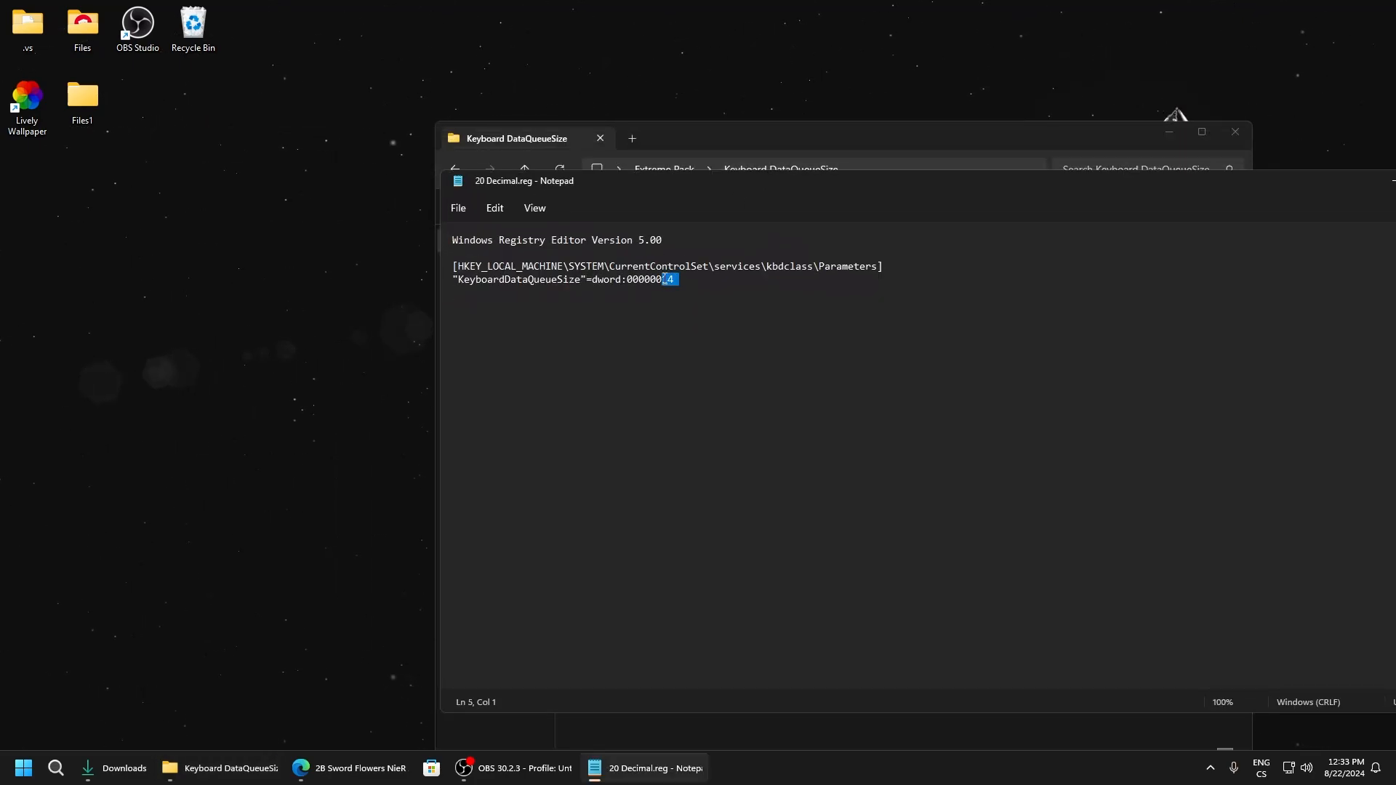
type("0a")
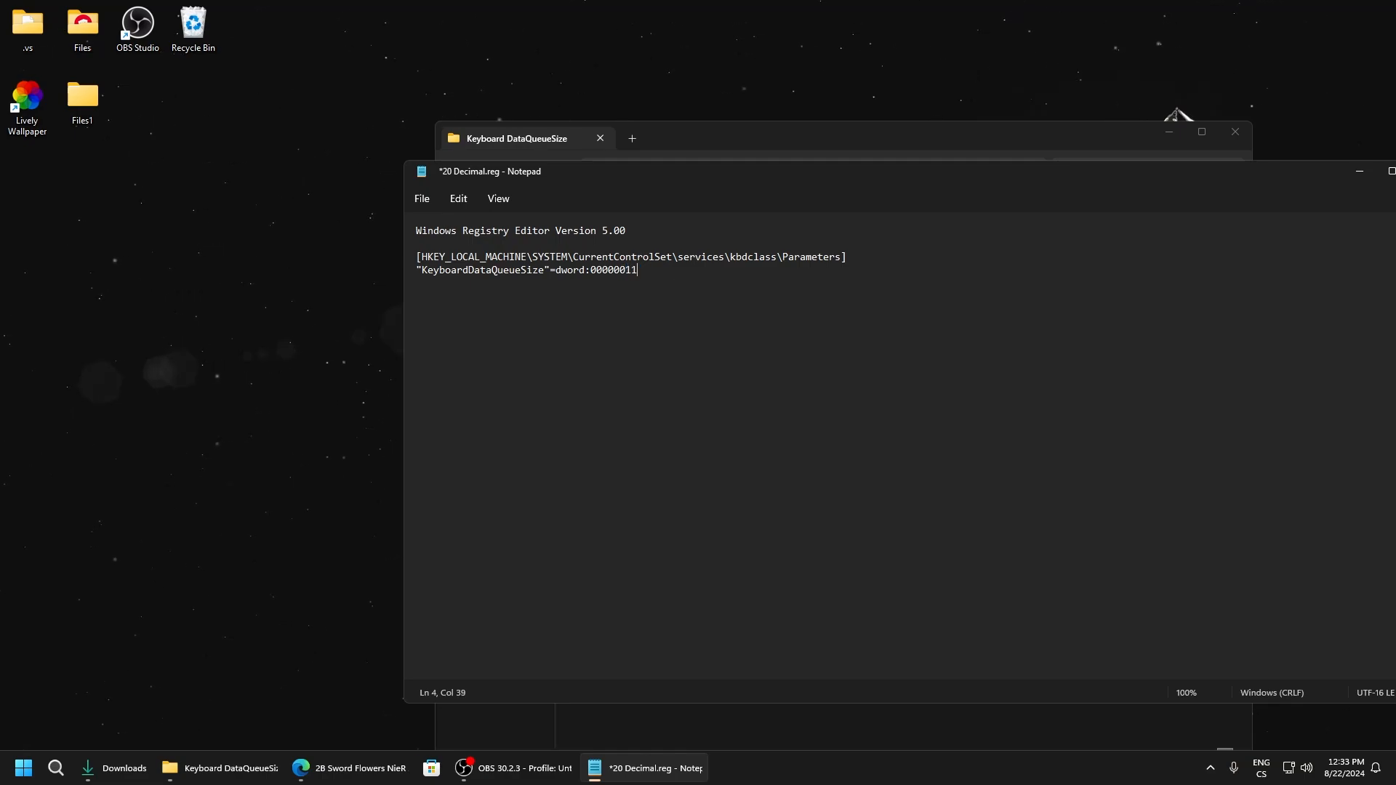
type("2")
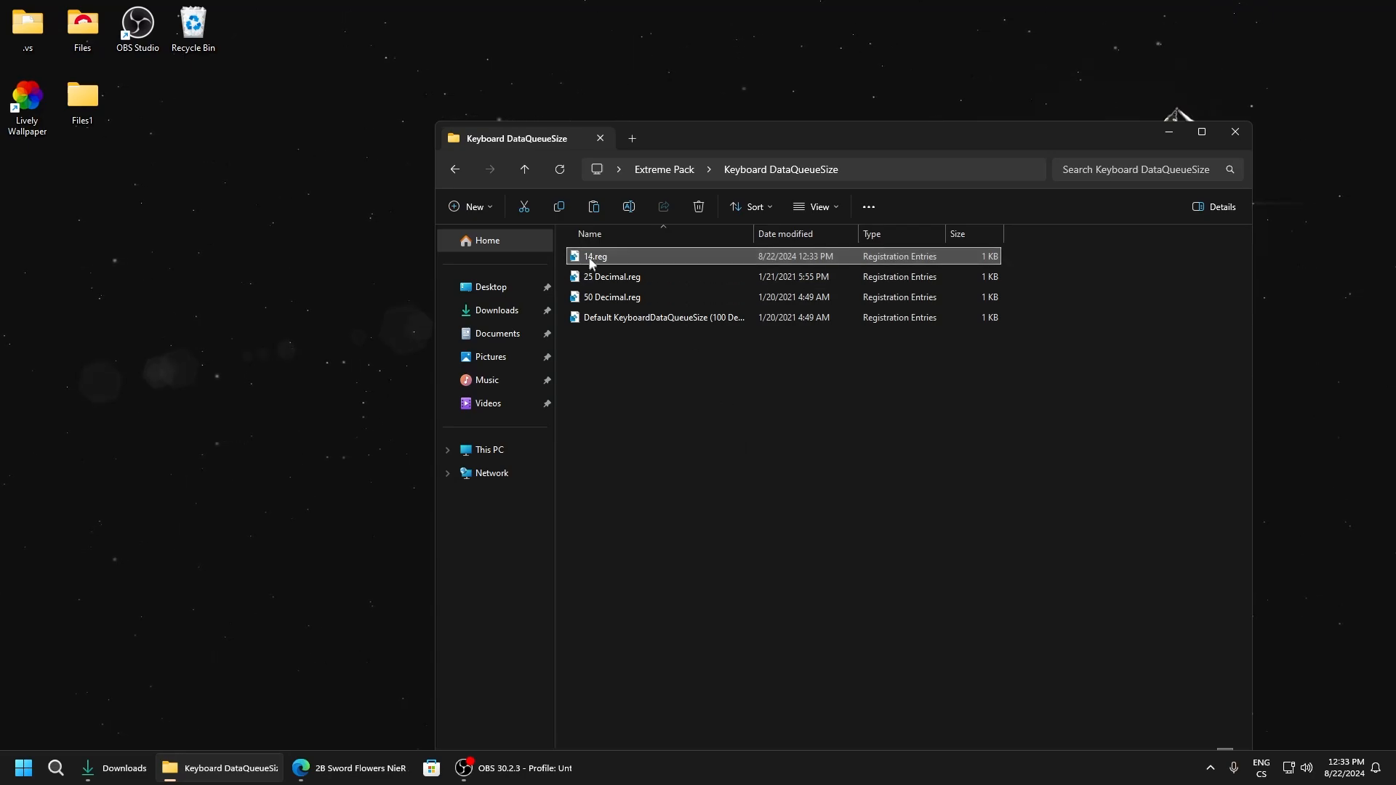
Merge the Mouse DataQueueSize .reg file into the registry and return to Extreme Pack.
double_click(595, 256)
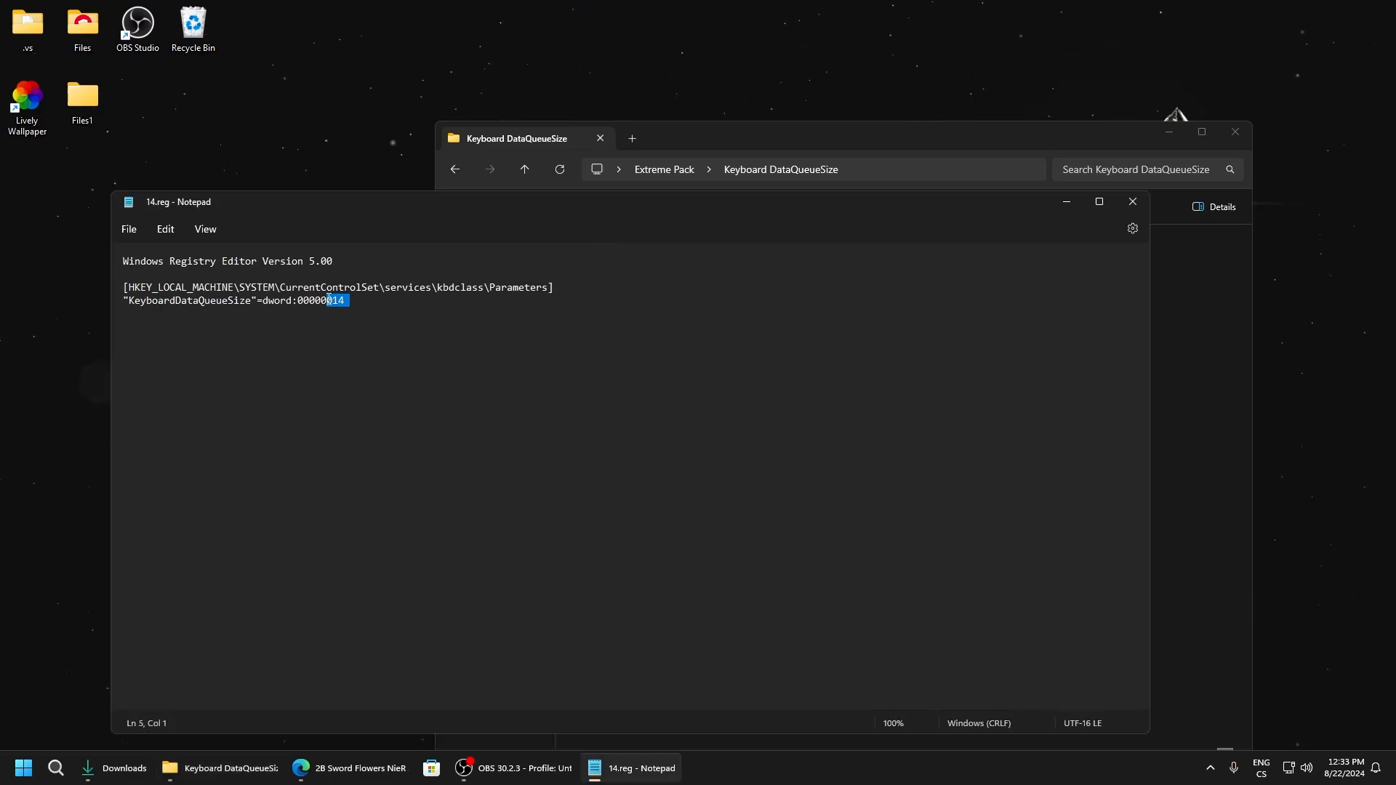
left_click(1133, 201)
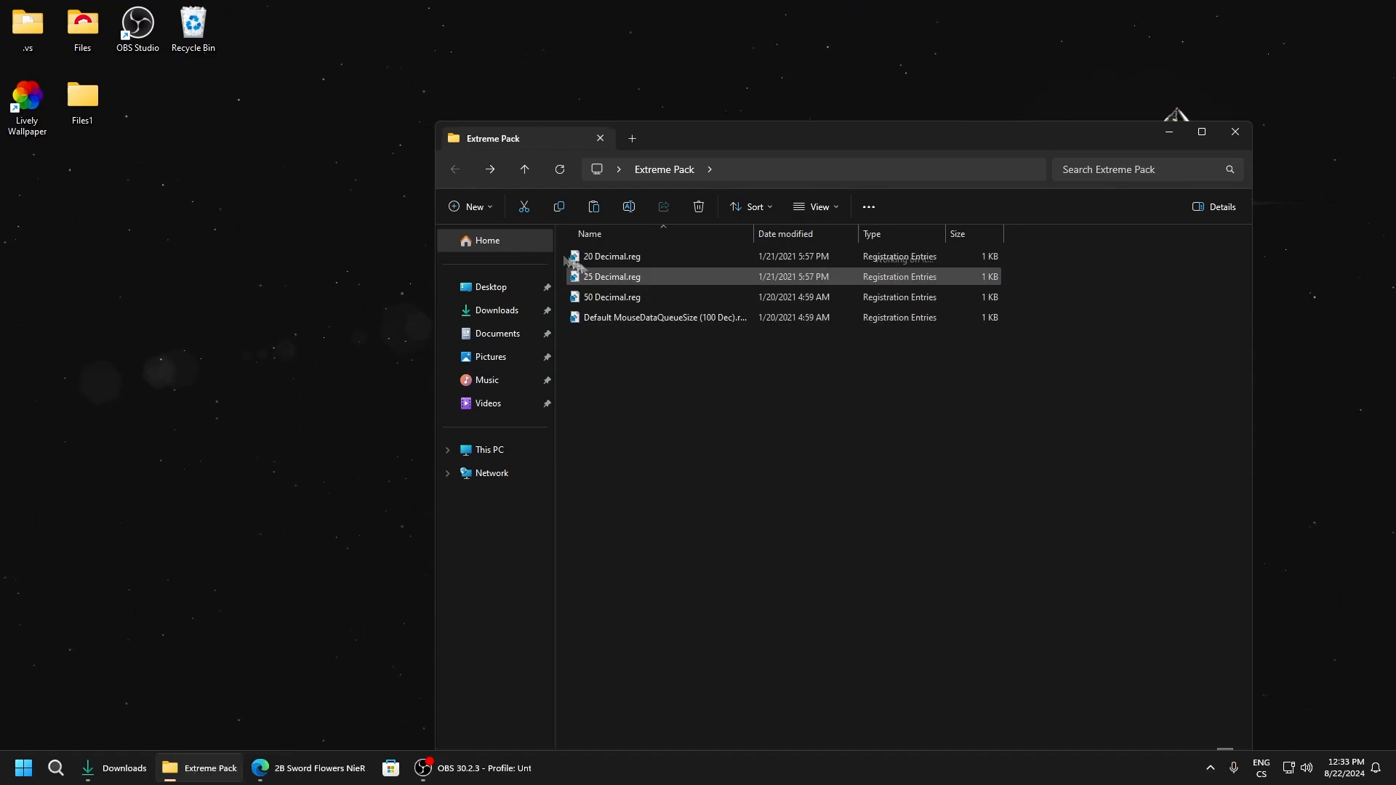
double_click(611, 256)
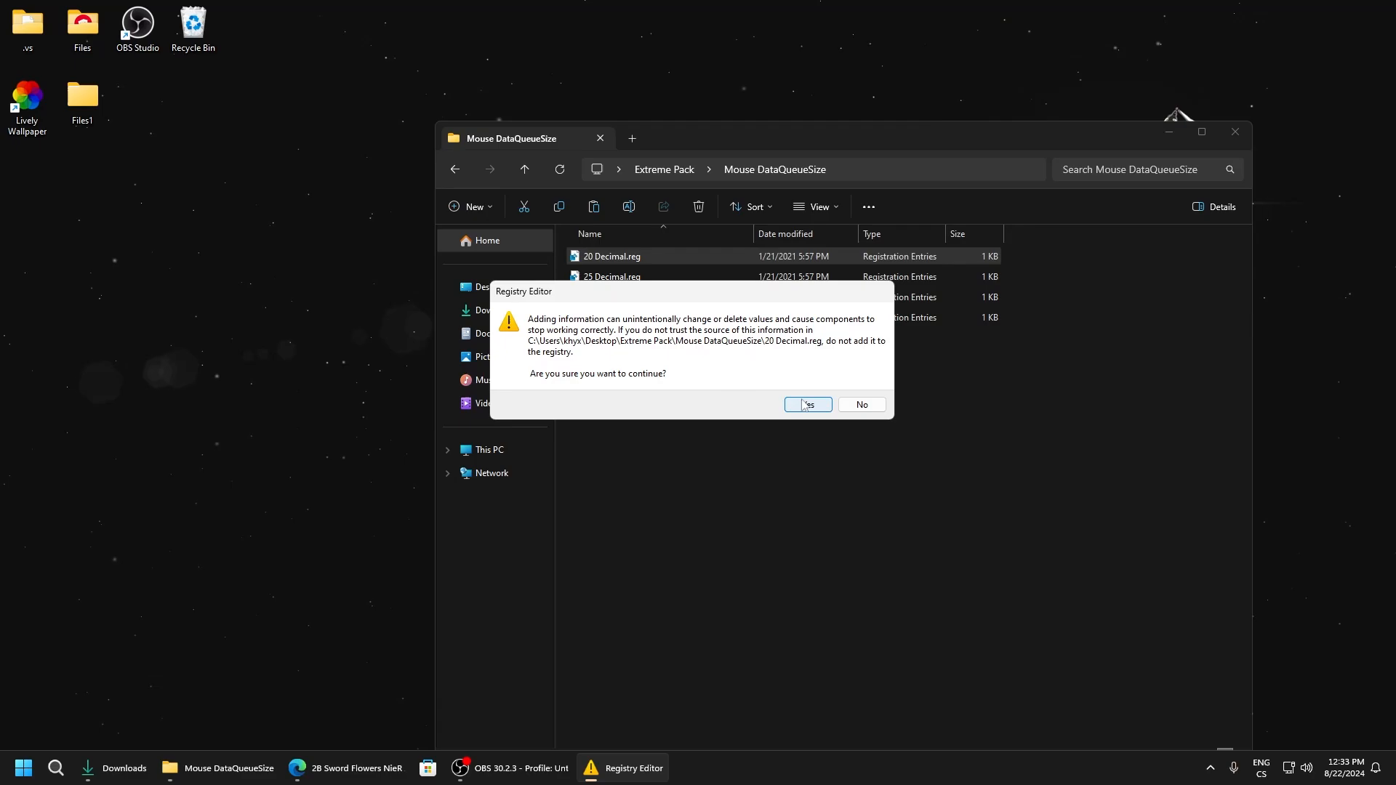
left_click(808, 404)
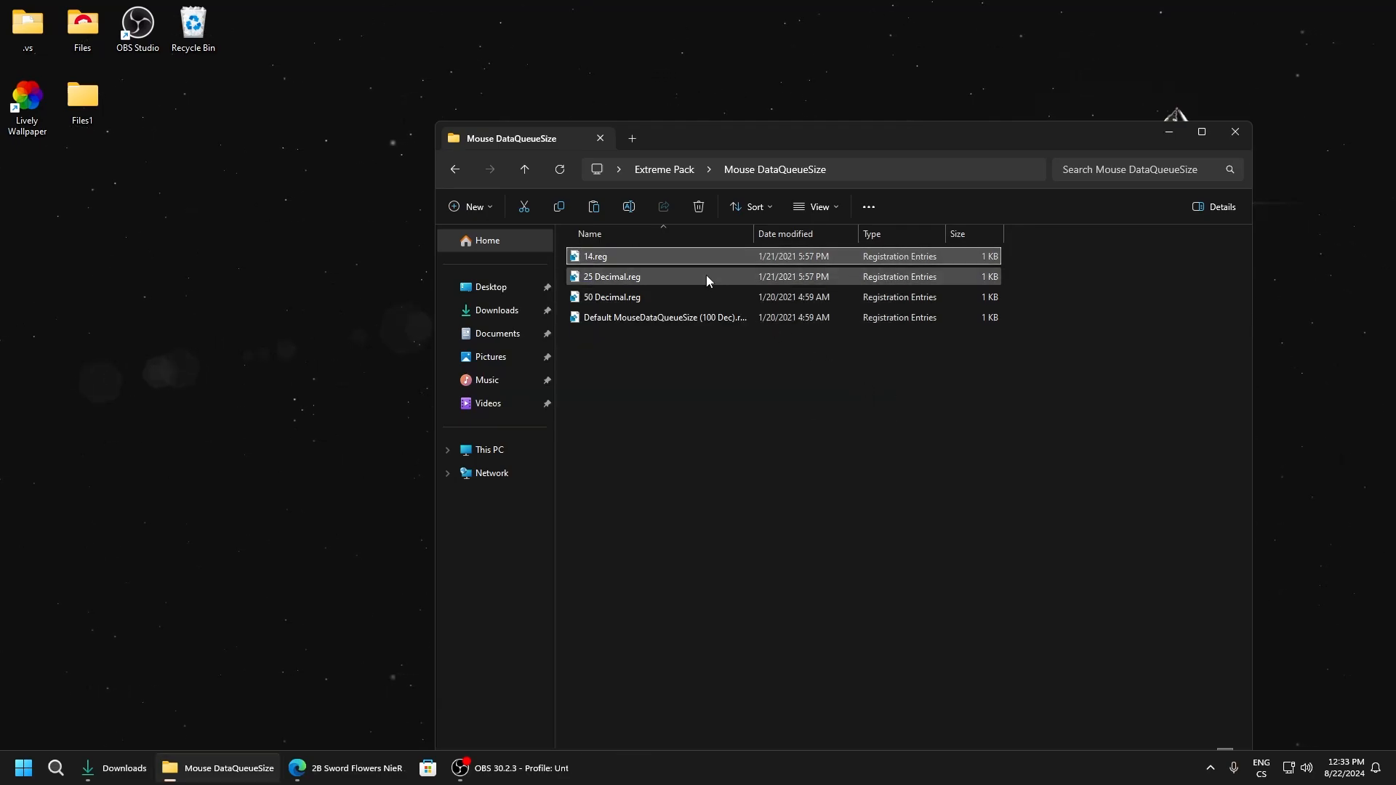
left_click(524, 169)
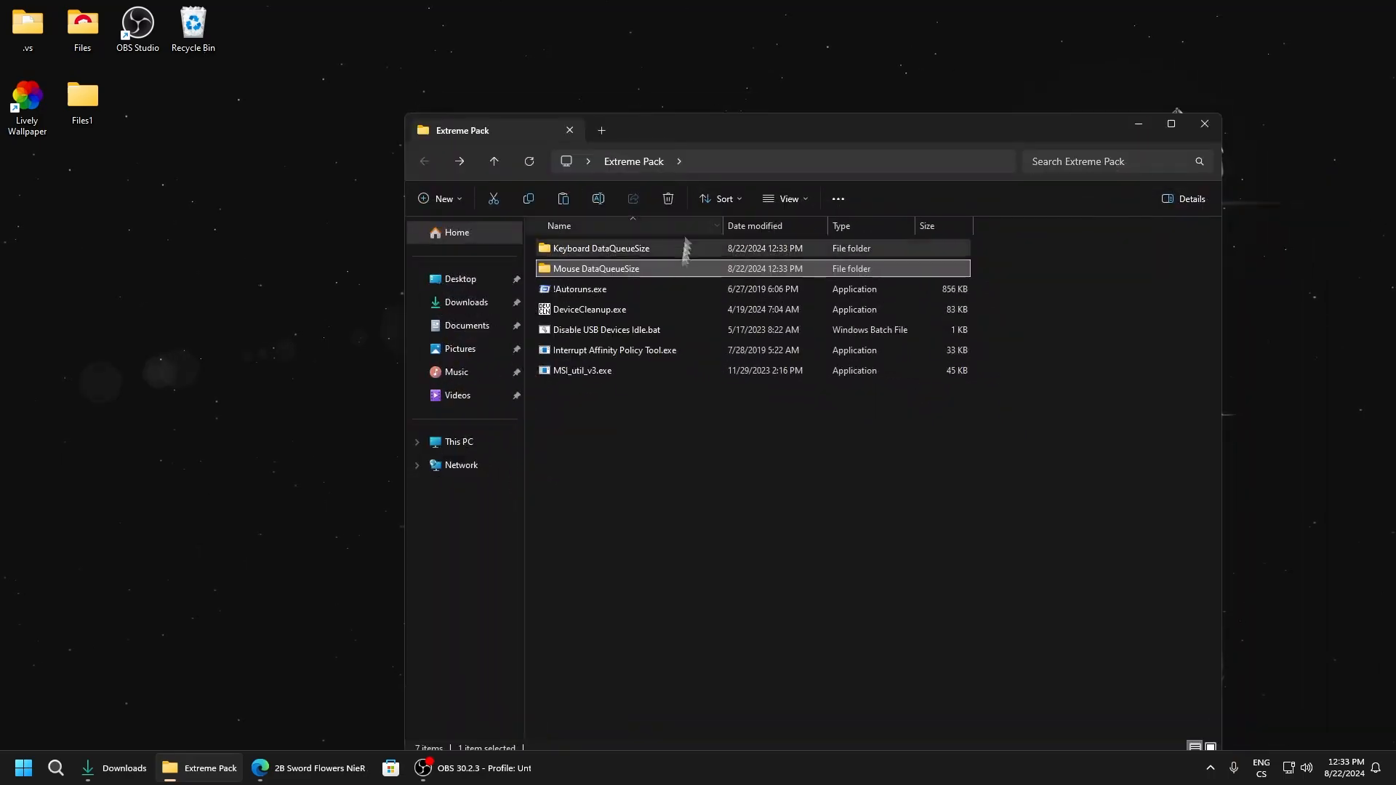
Launch Autoruns and disable two unneeded logon startup entries.
double_click(580, 288)
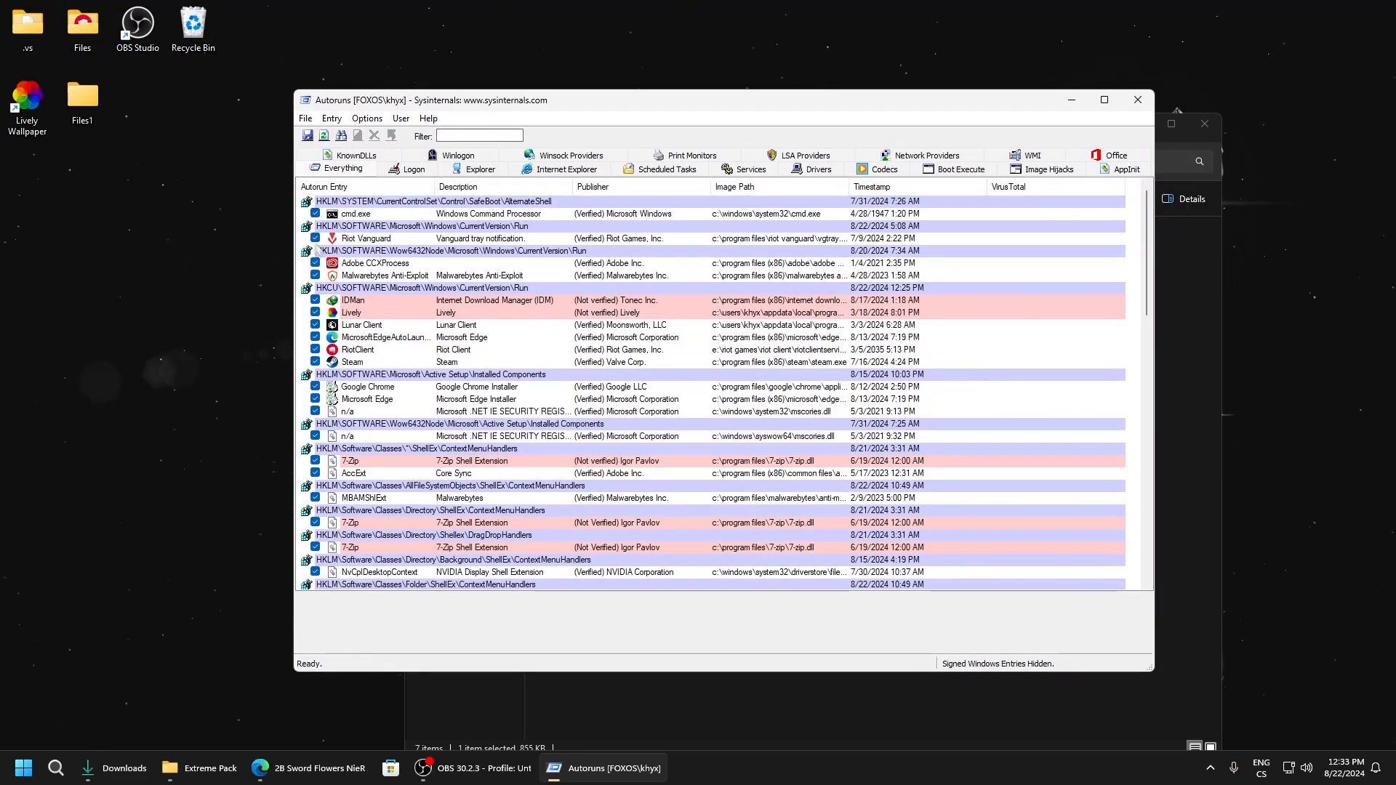
left_click(316, 263)
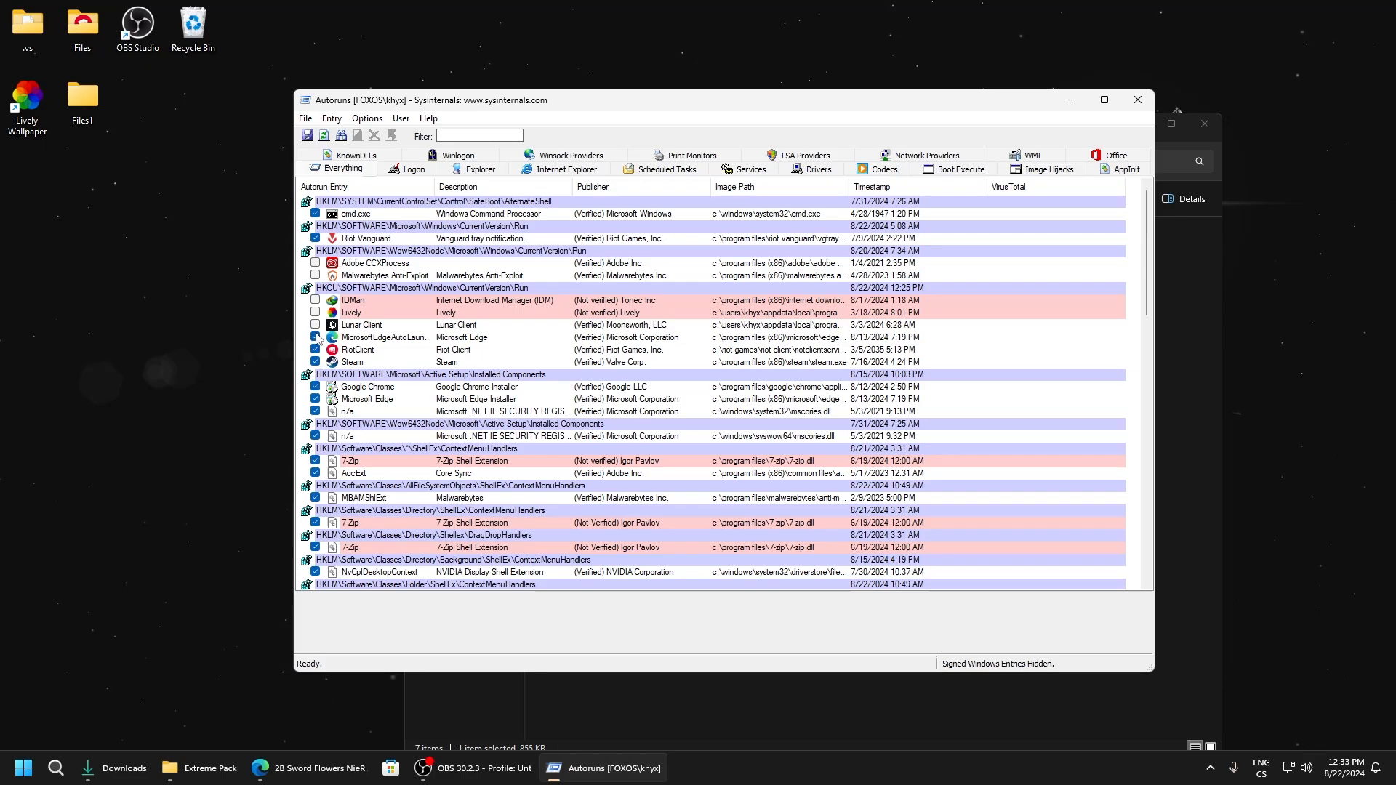
left_click(314, 338)
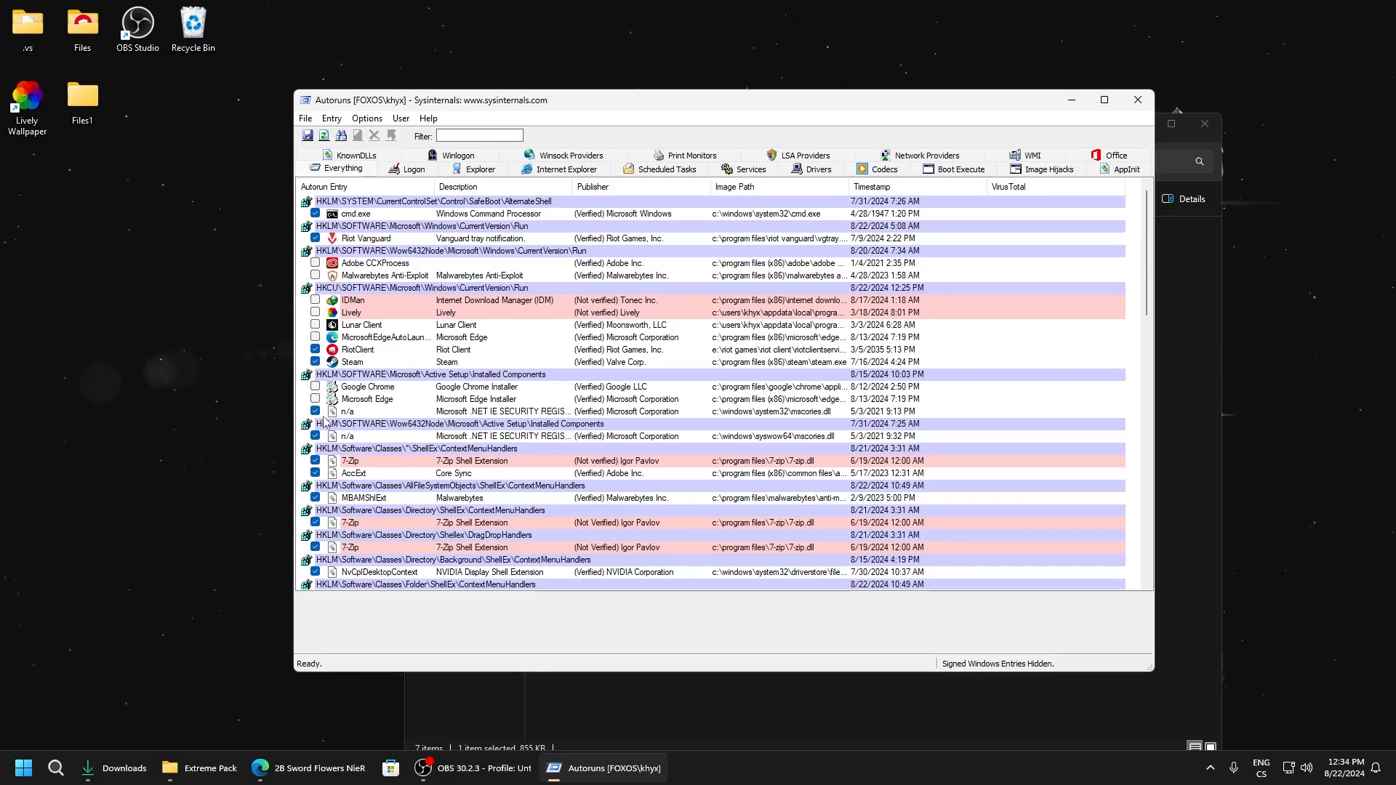
Disable the Visual Studio background download scheduled task further down the list.
scroll("down", 3)
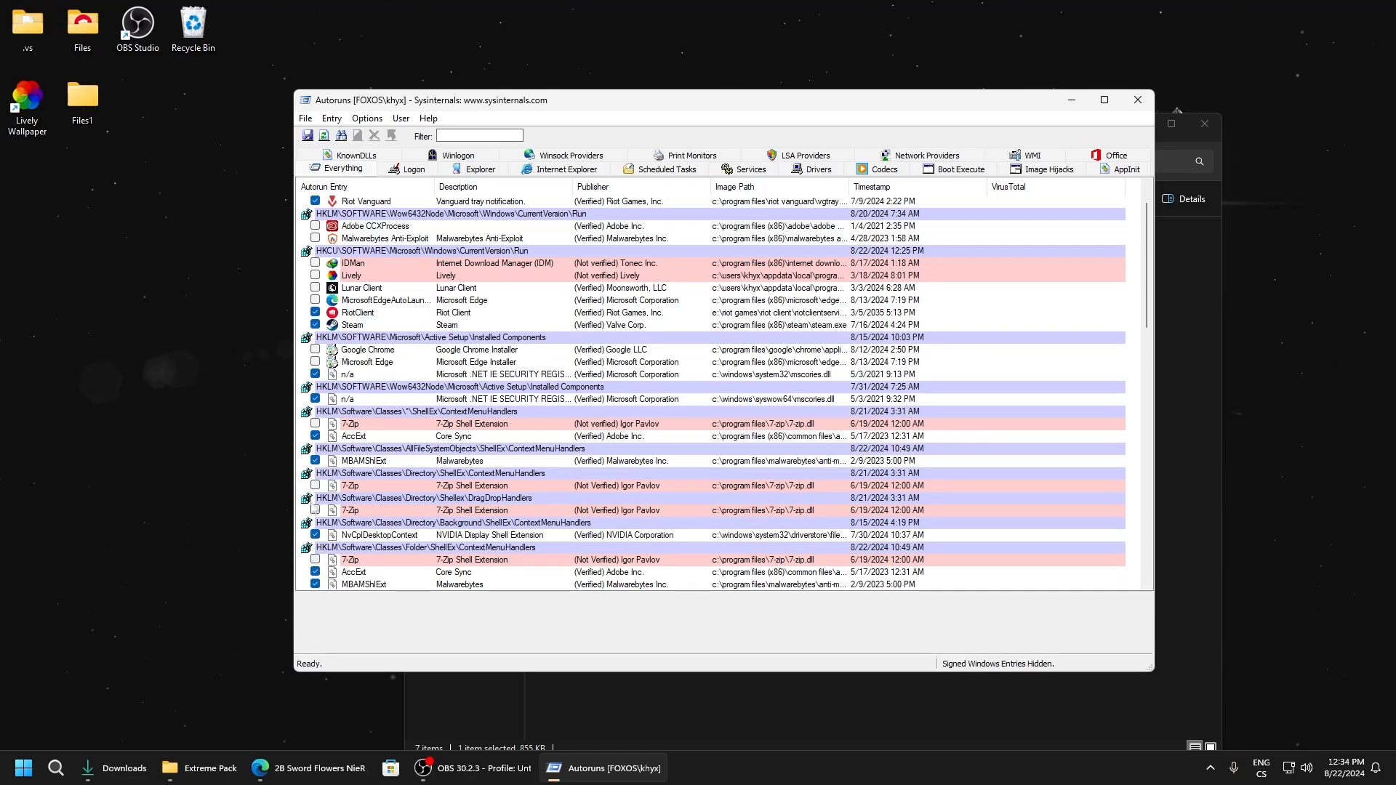
scroll("down", 3)
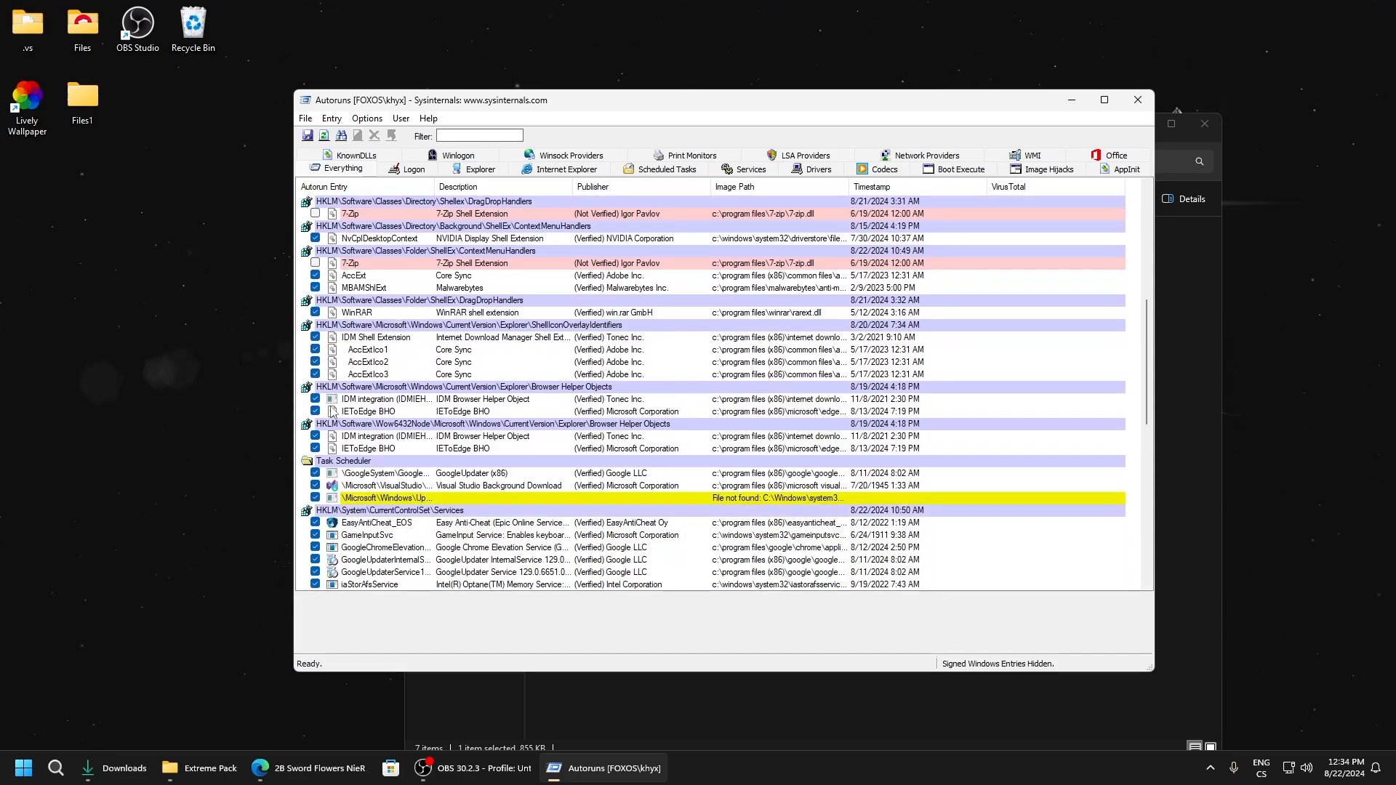
scroll("down", 3)
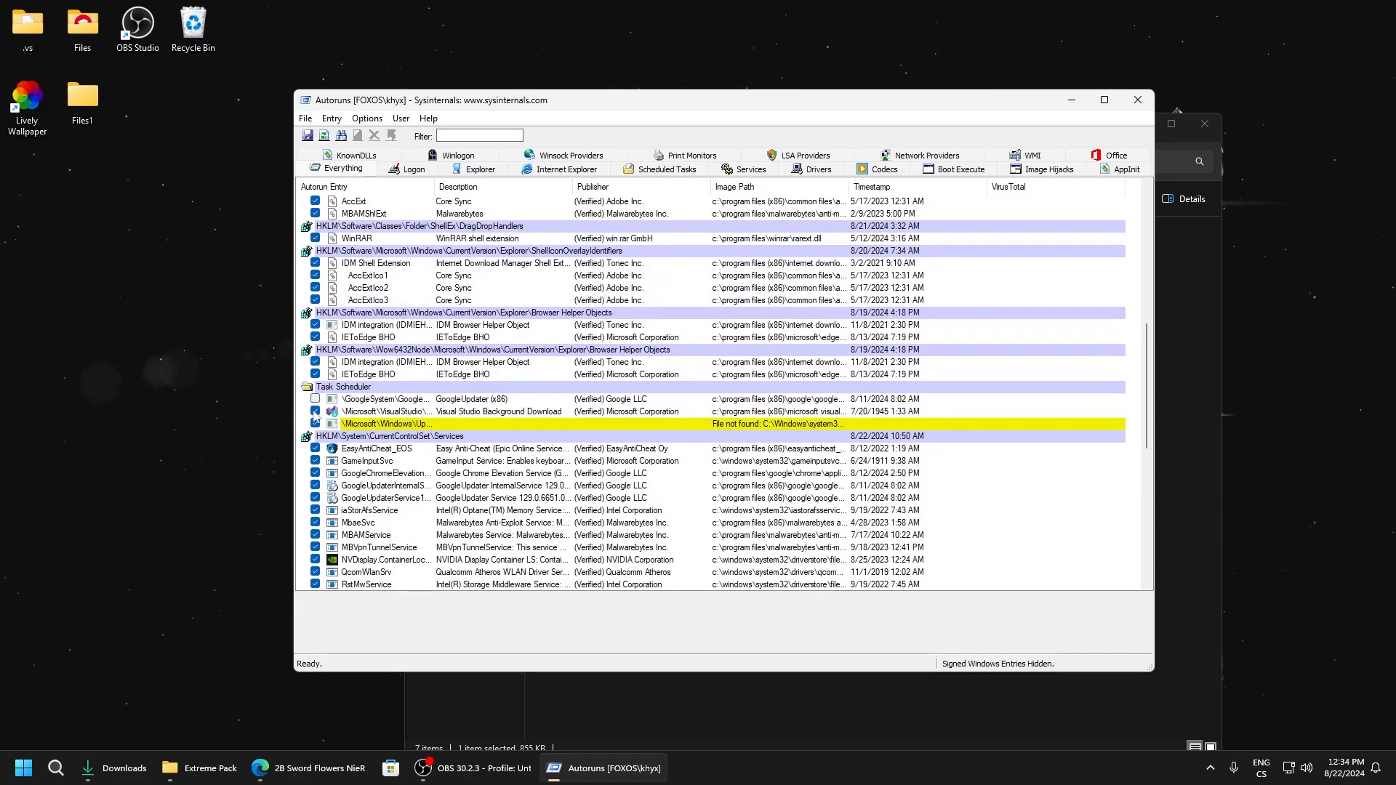
left_click(314, 423)
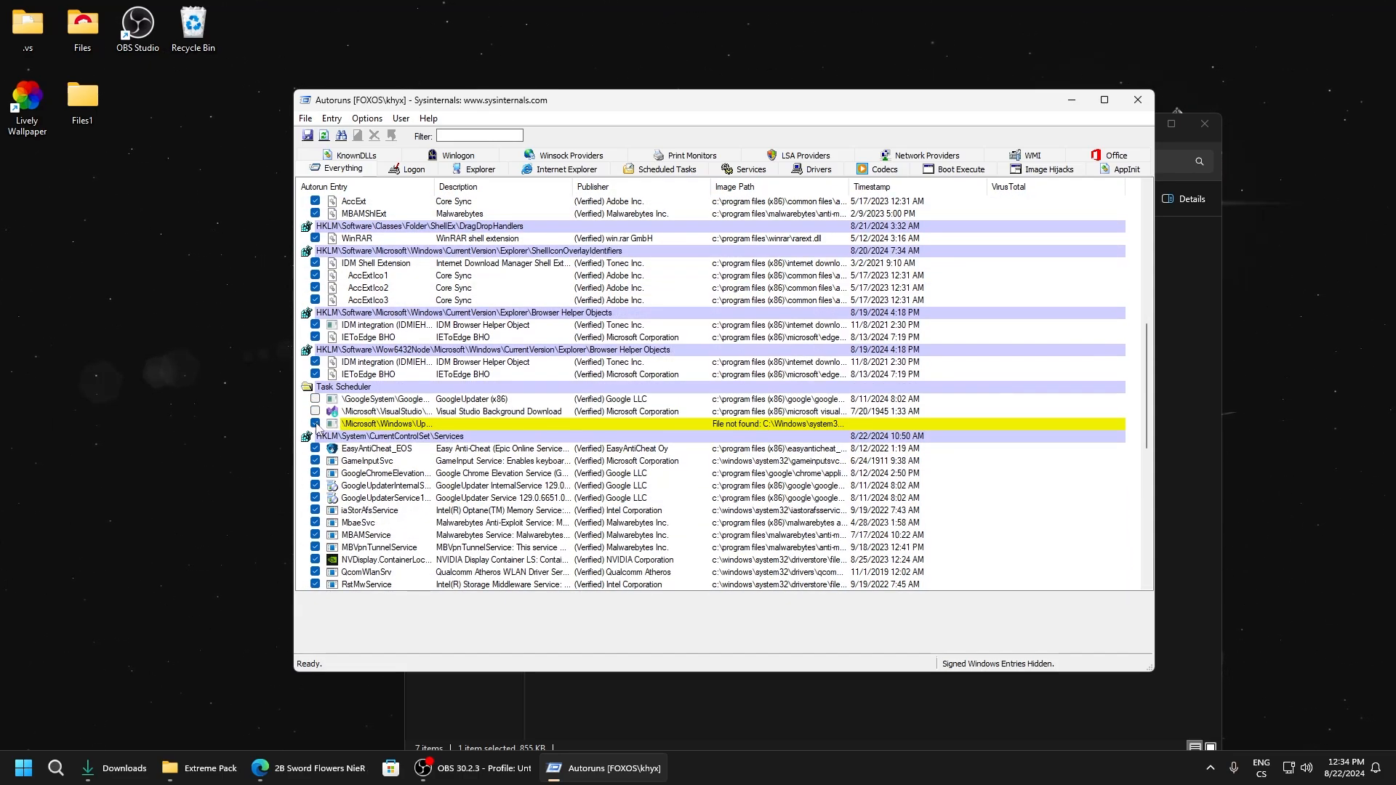
scroll("down", 3)
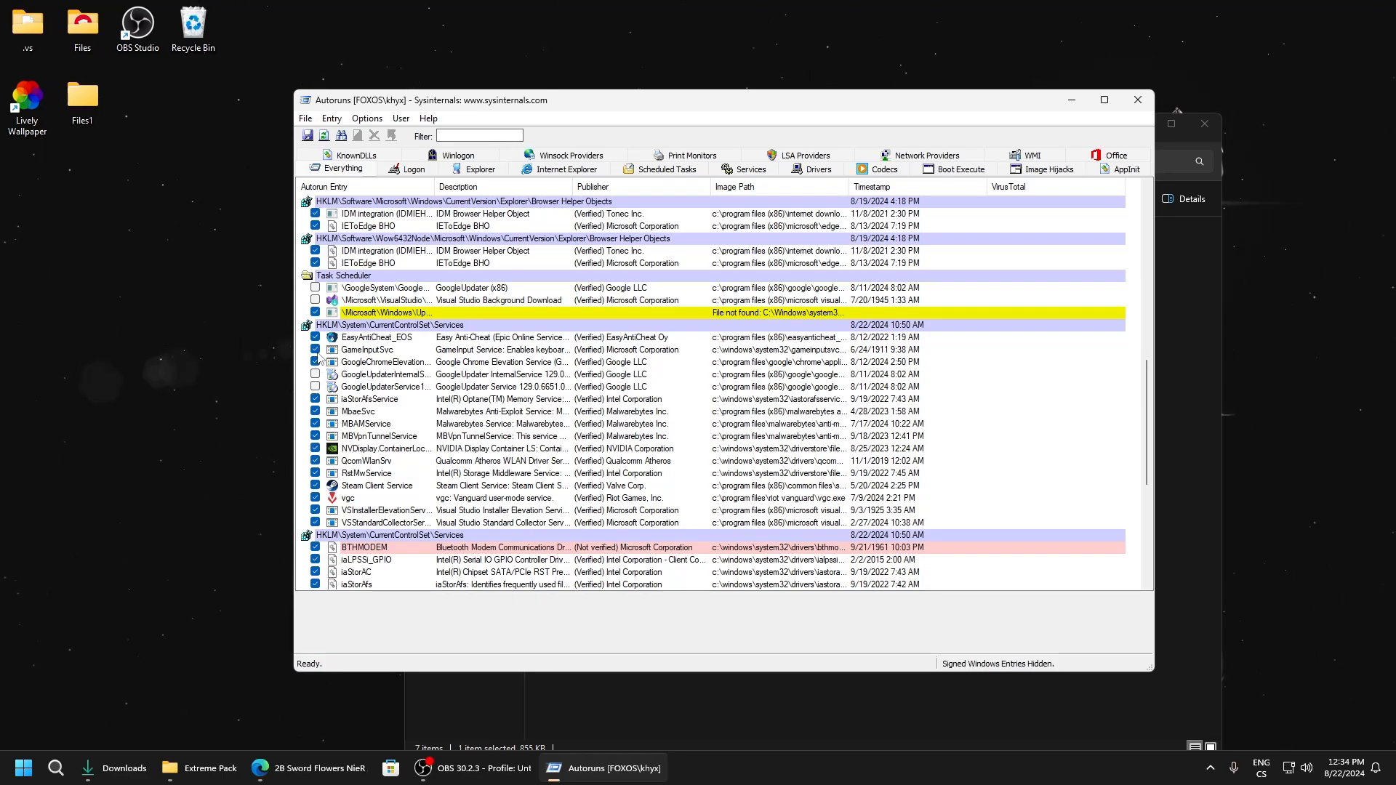
scroll("down", 3)
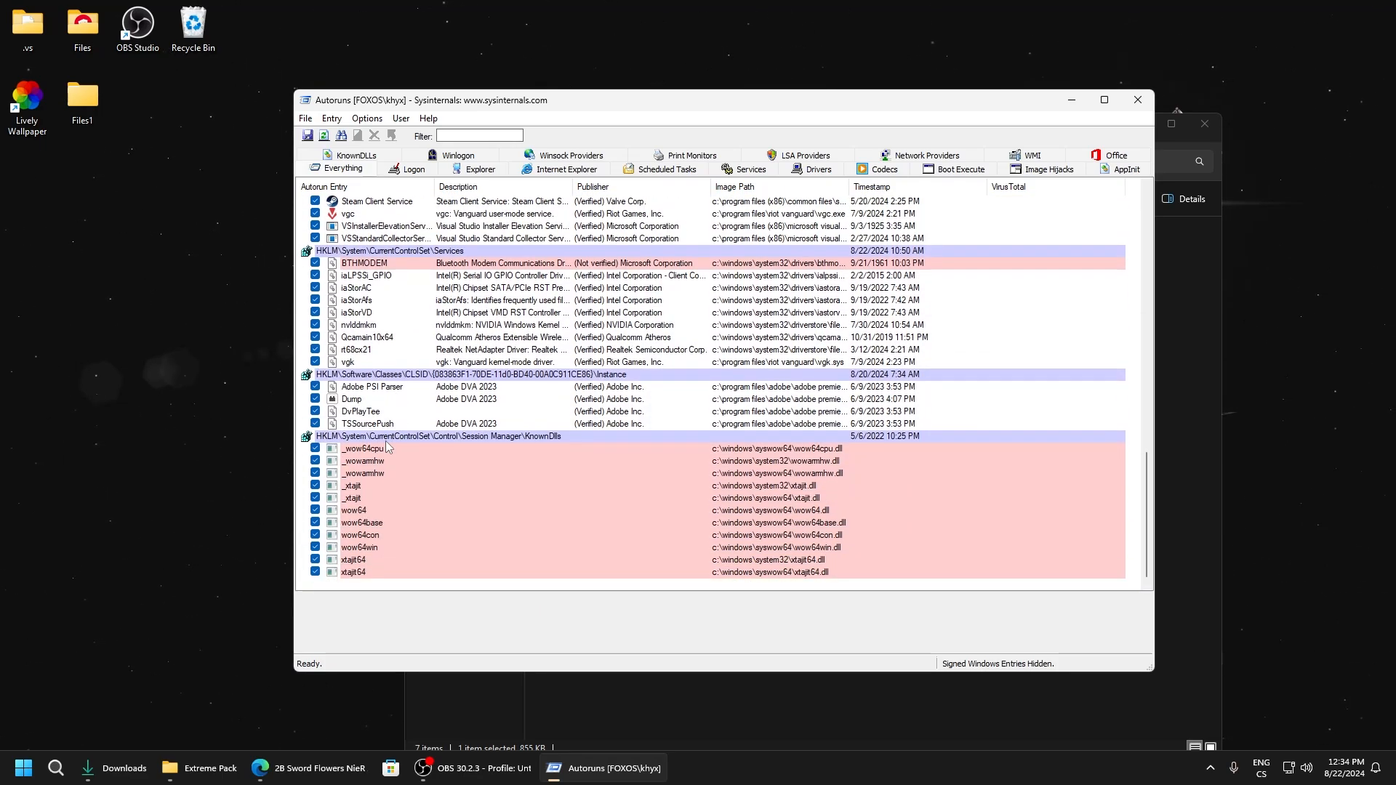
Review the Logon, Internet Explorer, Drivers and KnownDLLs categories, then close Autoruns.
left_click(411, 169)
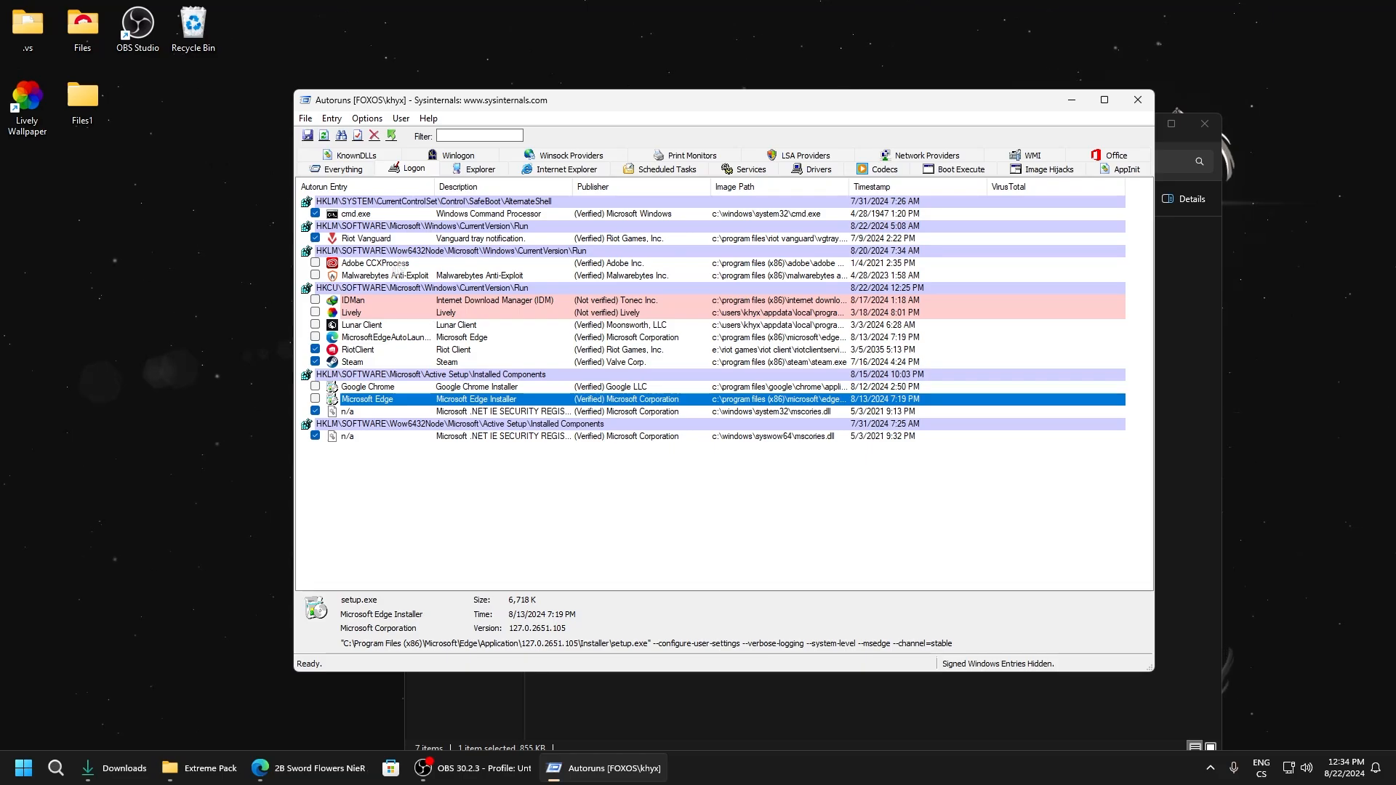
left_click(568, 169)
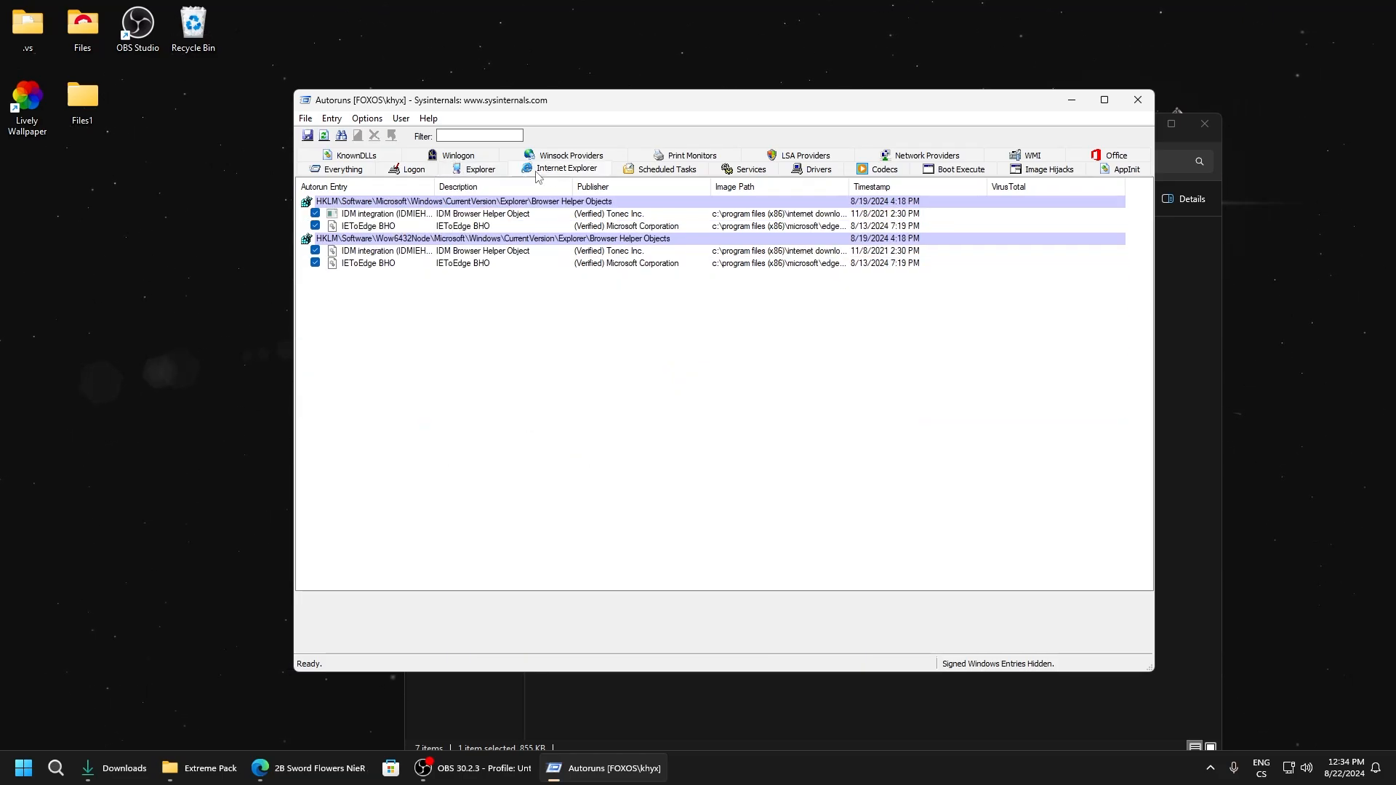
left_click(751, 169)
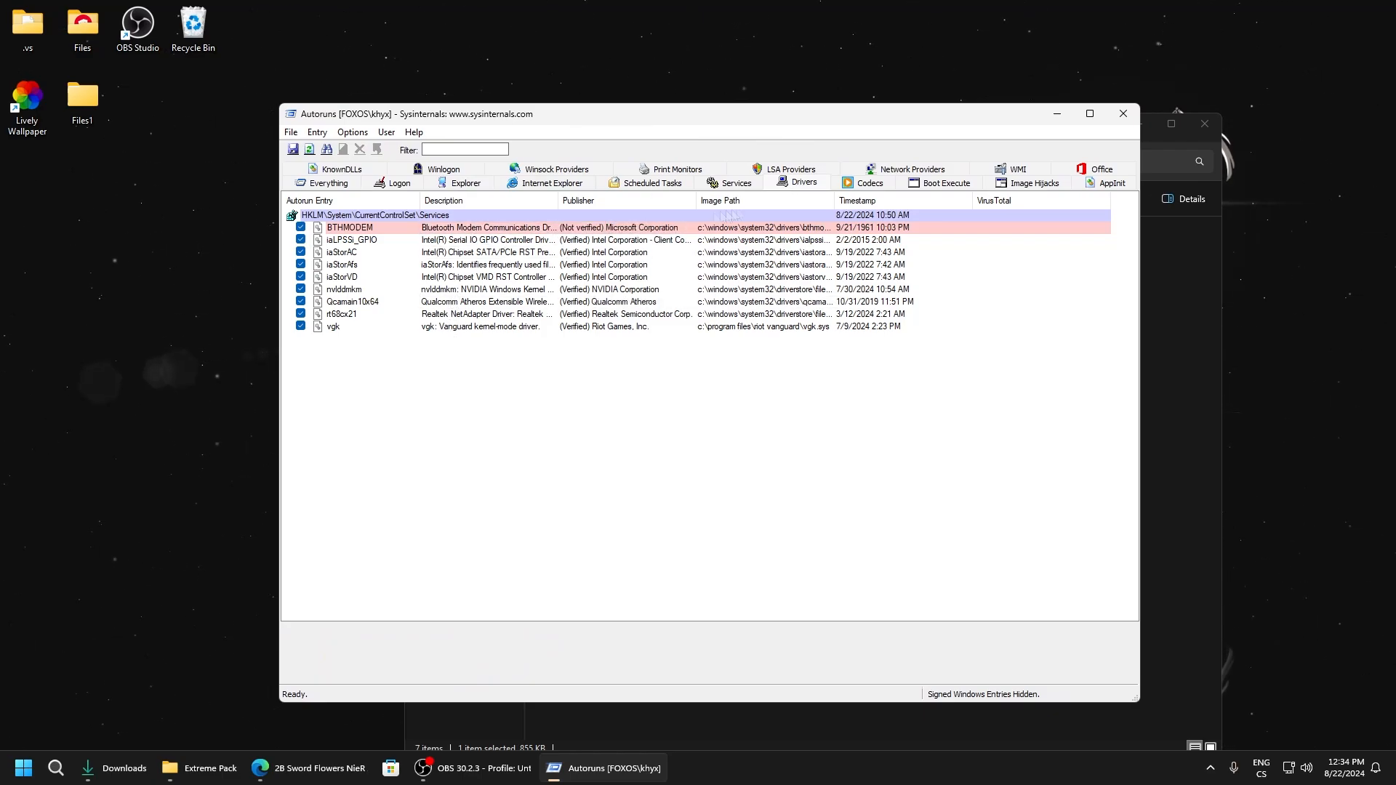
left_click(869, 184)
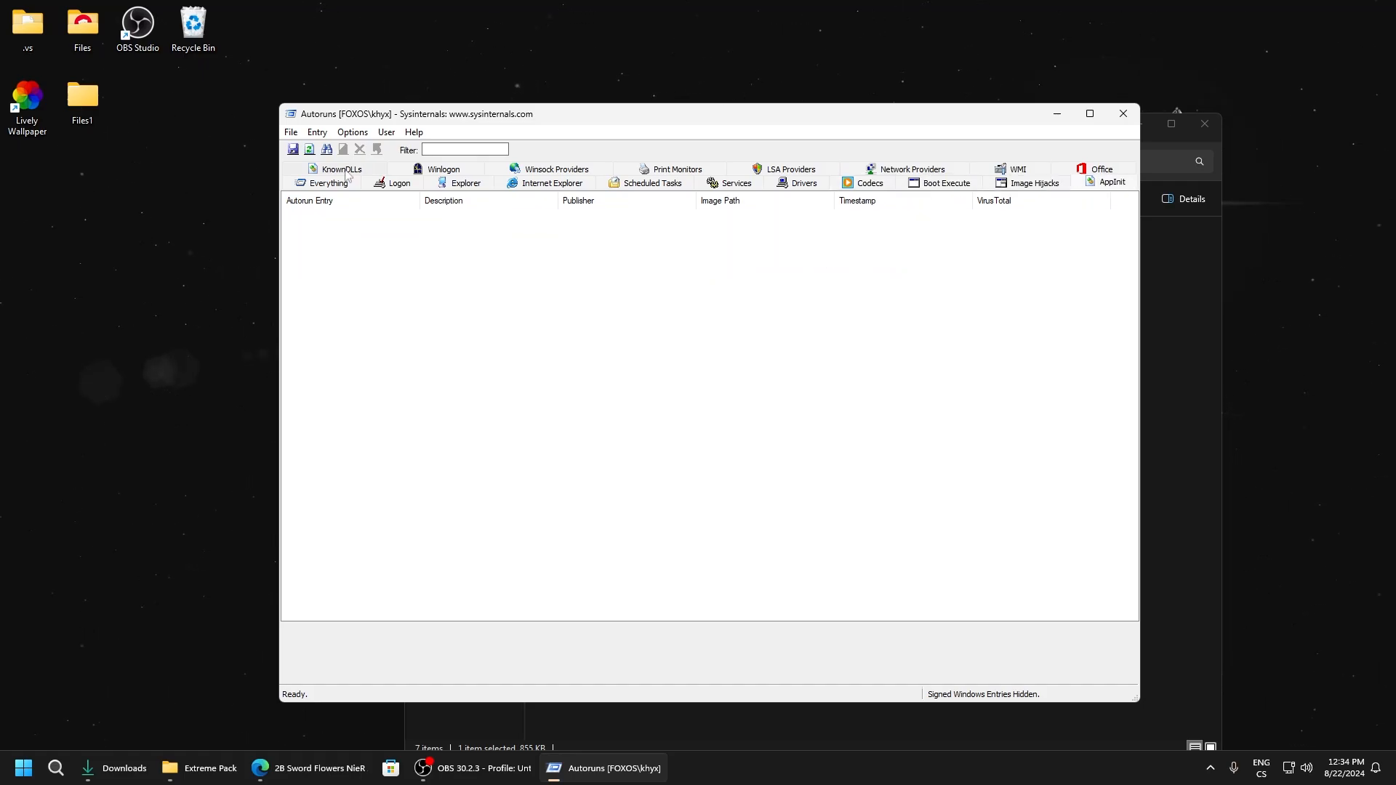
left_click(337, 169)
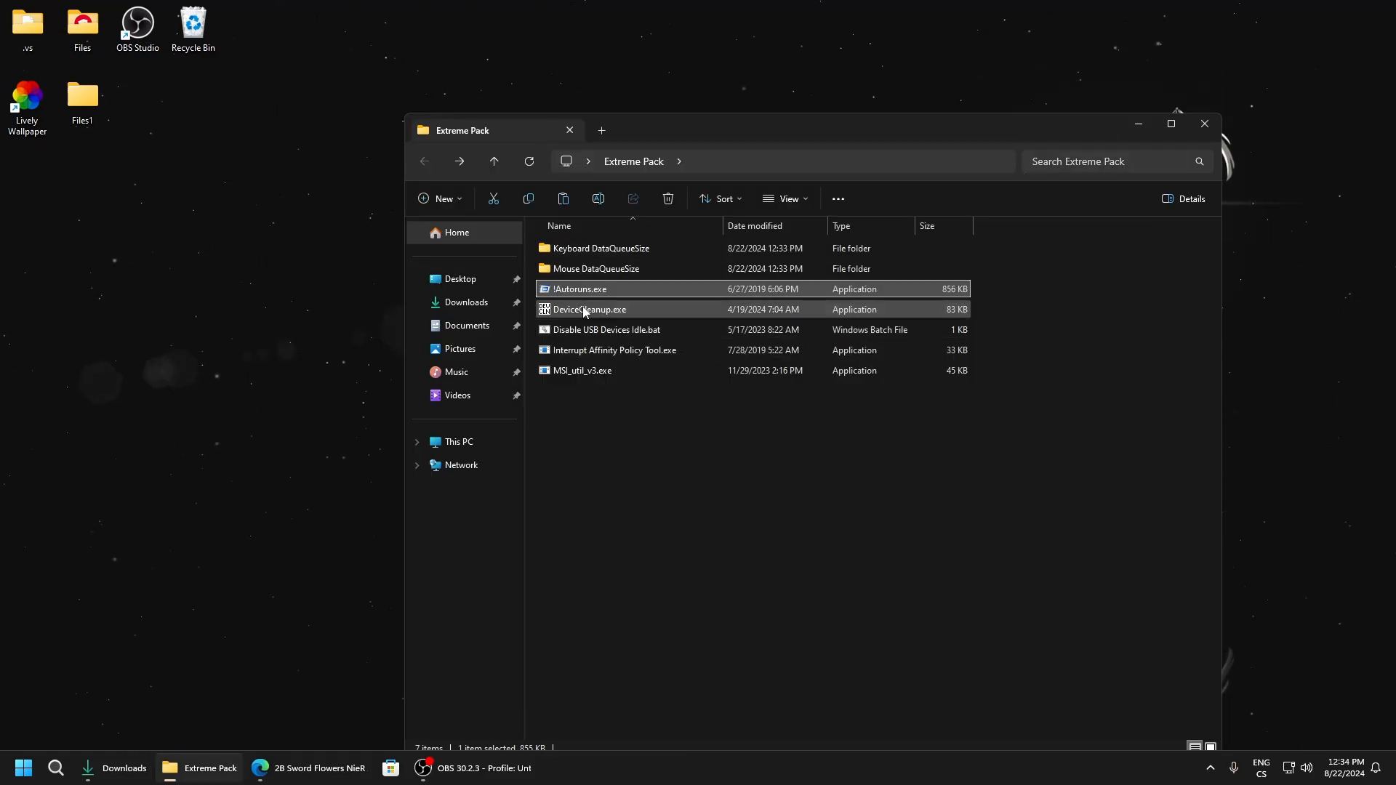
Launch Device Cleanup Tool, remove all non-present devices, and close it.
double_click(589, 308)
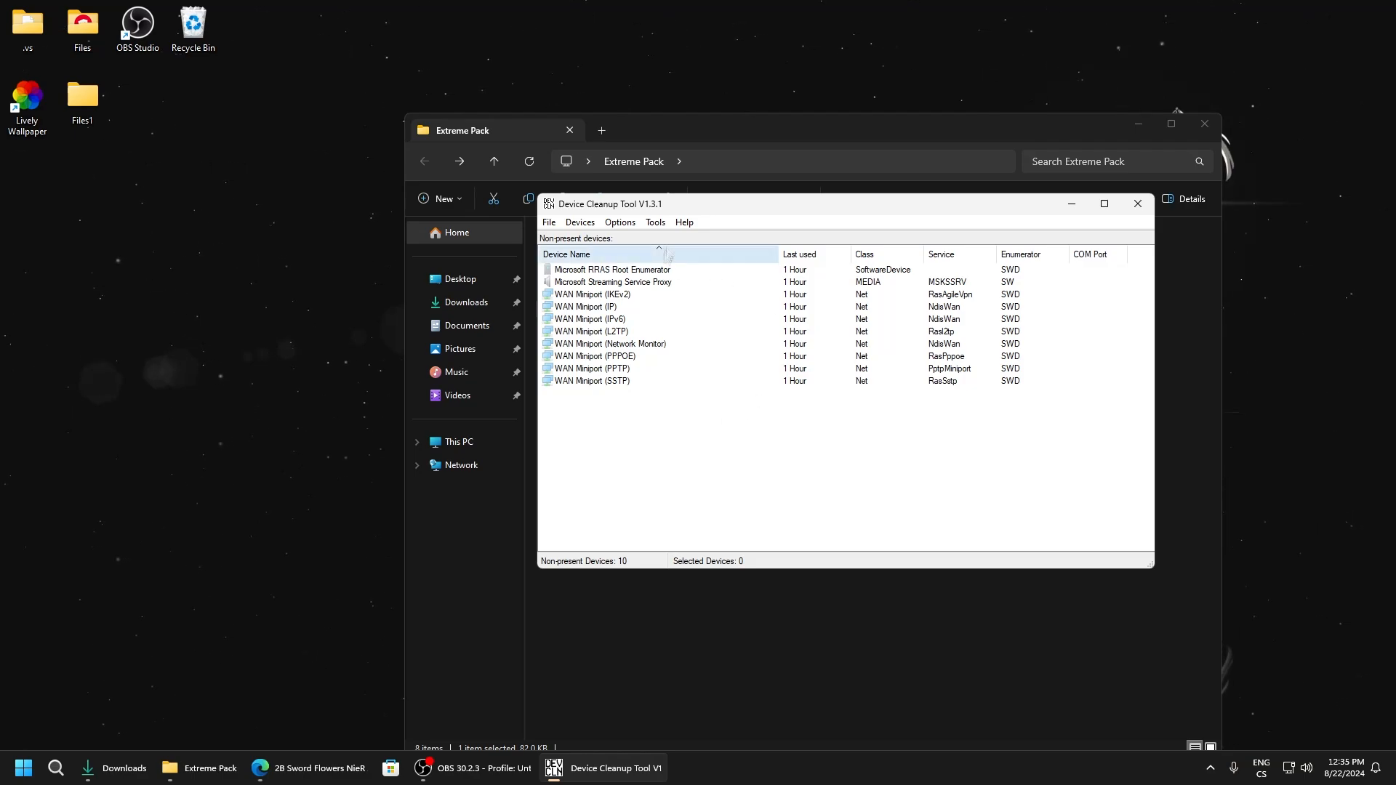
left_click(548, 221)
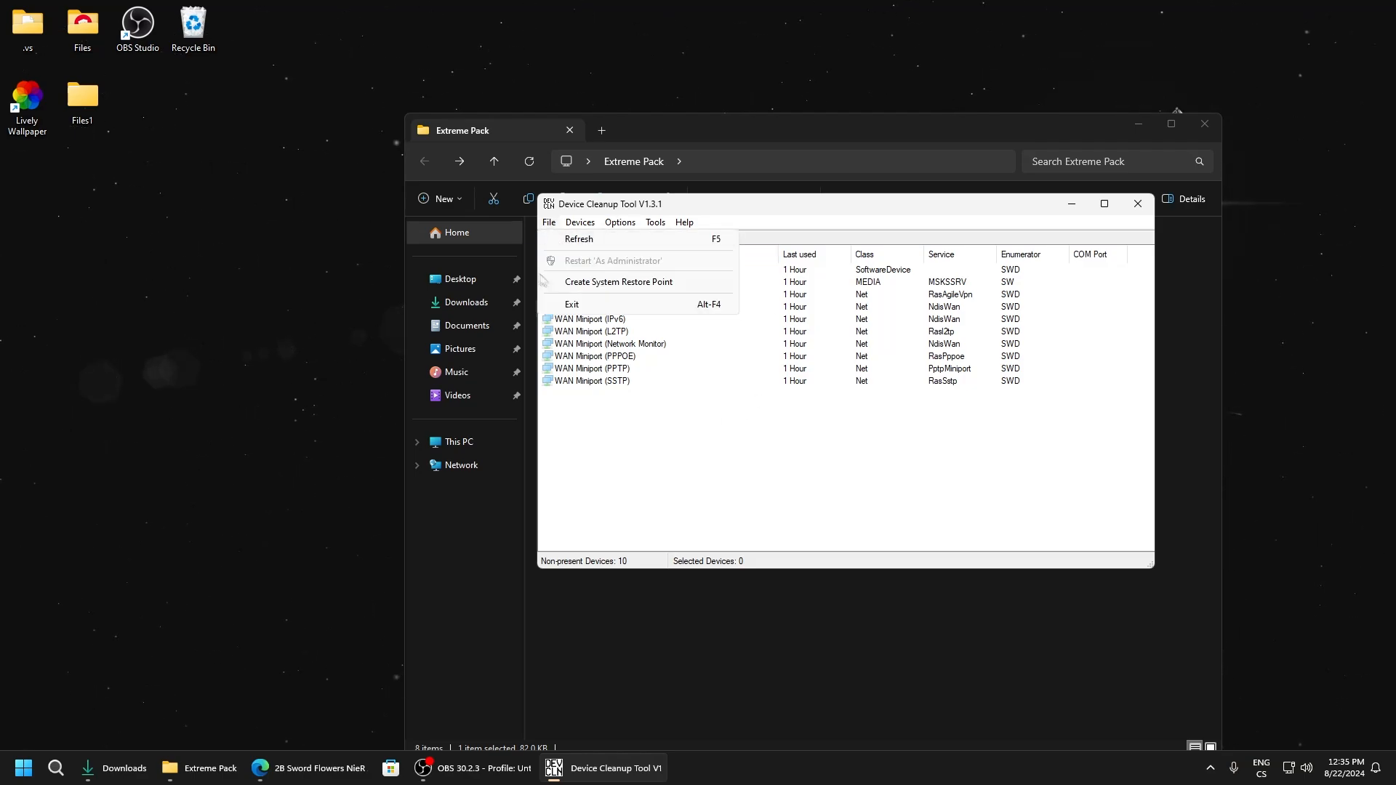
left_click(579, 221)
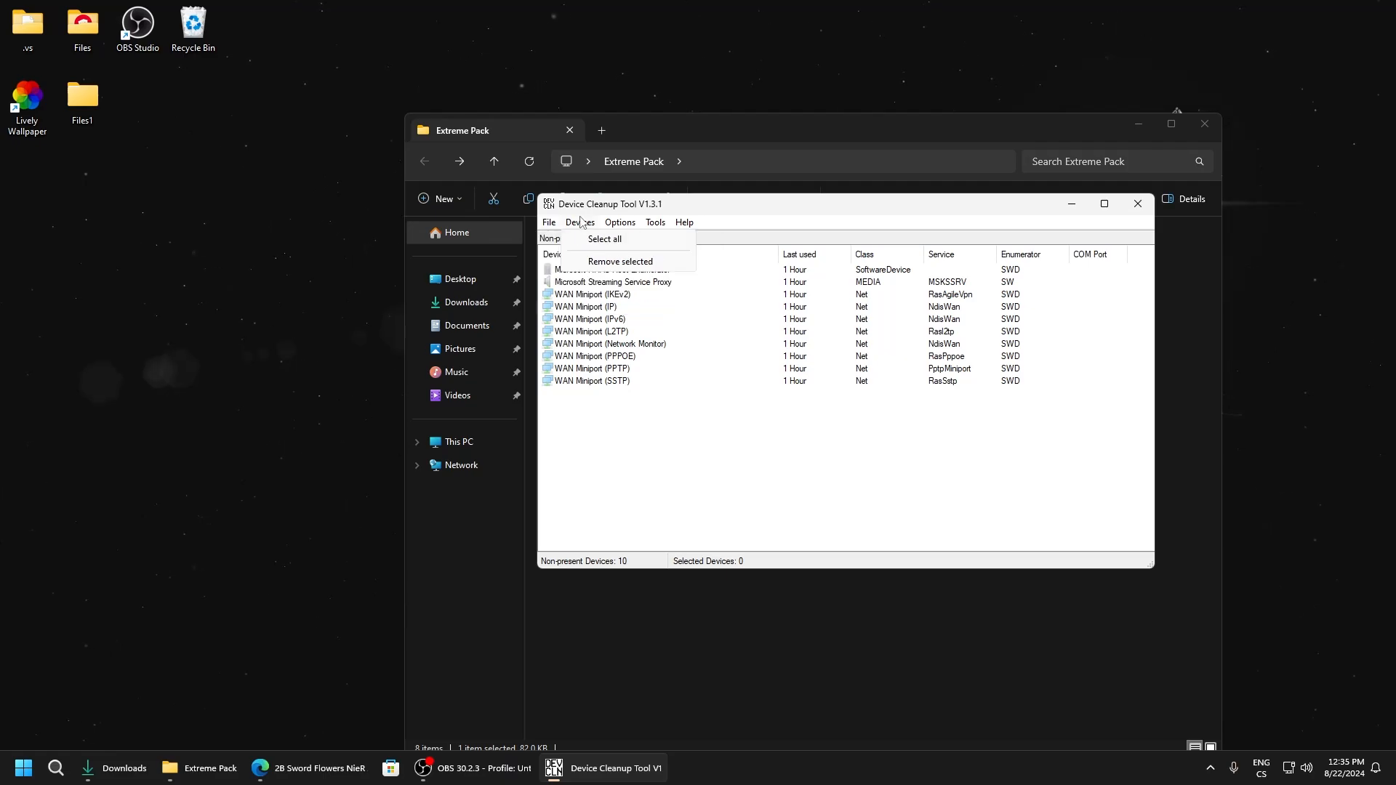
left_click(605, 238)
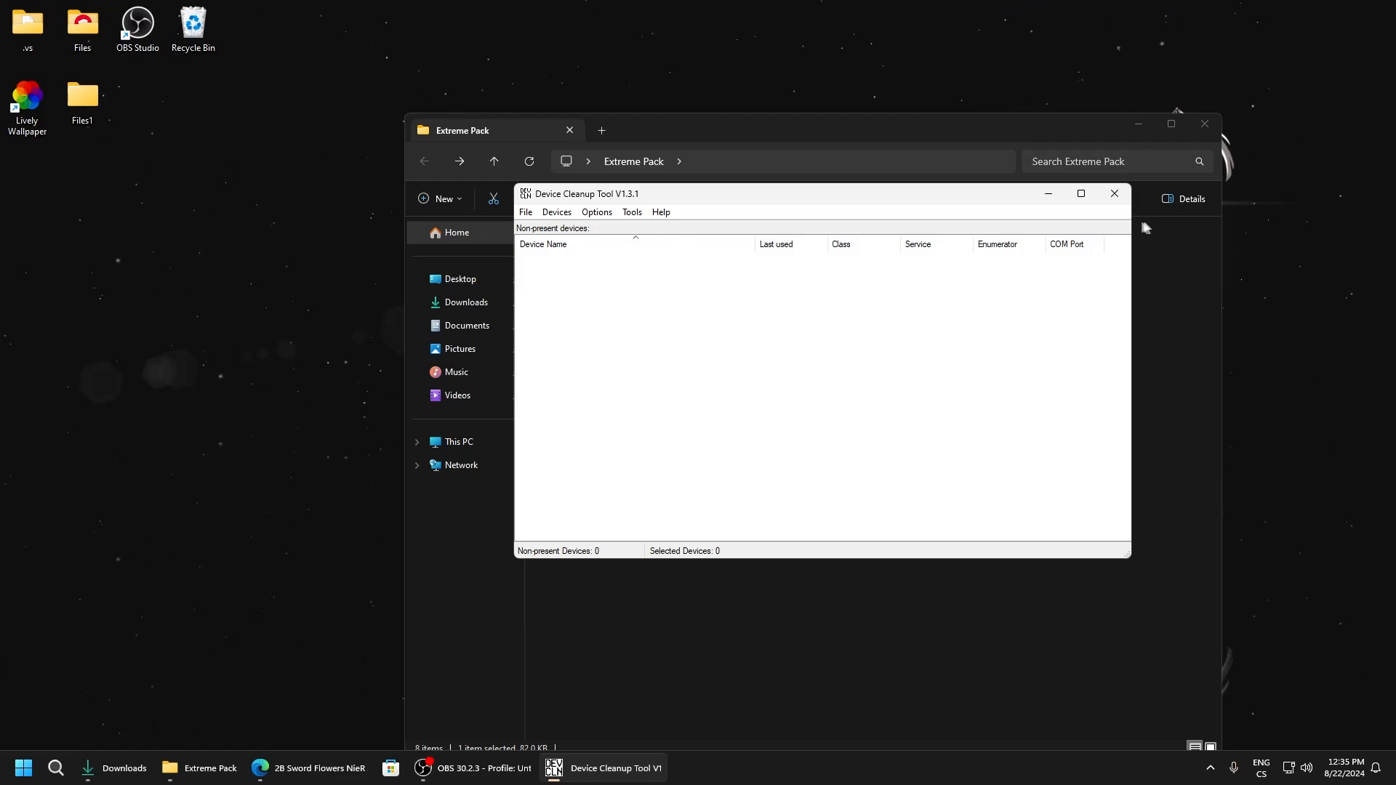
left_click(1114, 193)
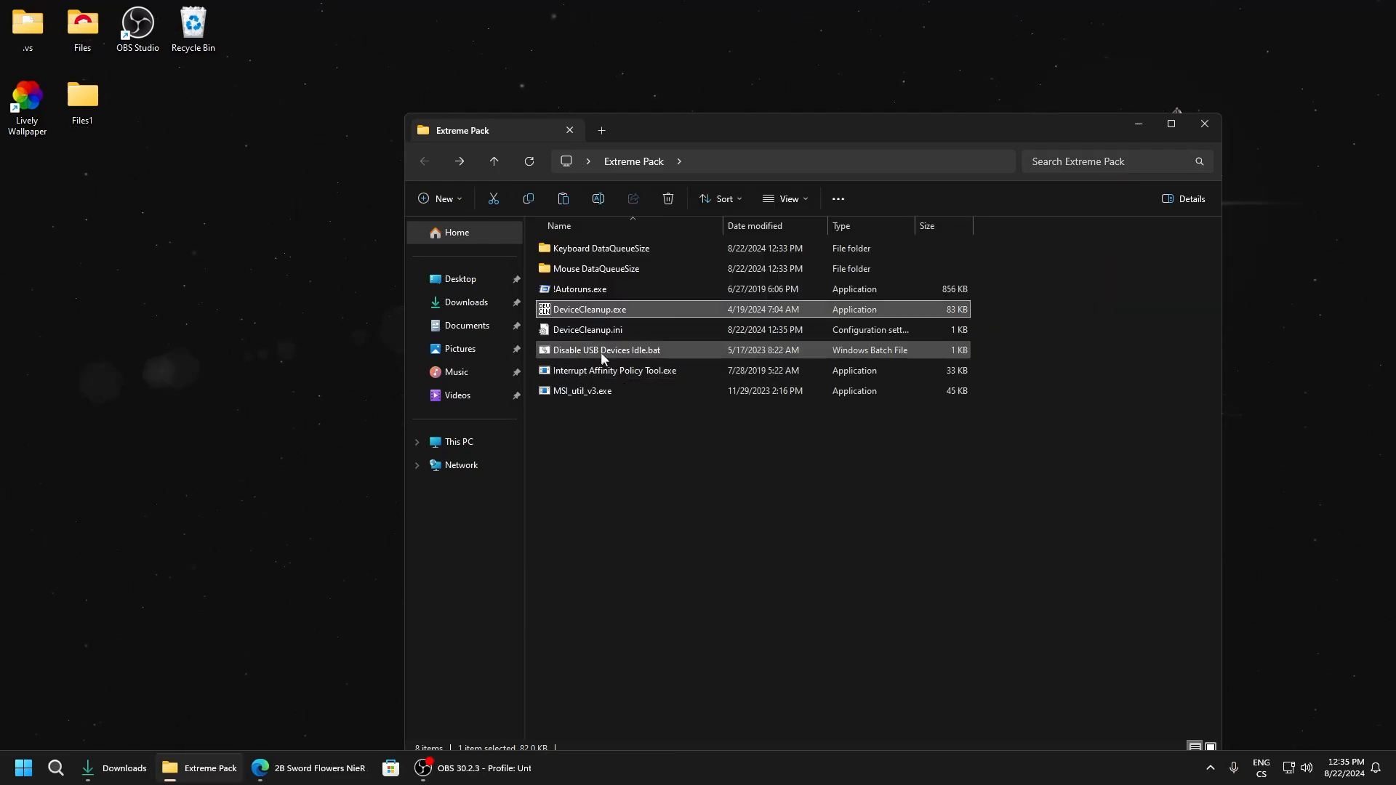
Run Disable USB Devices Idle.bat as administrator from the Extreme Pack folder.
left_click(605, 349)
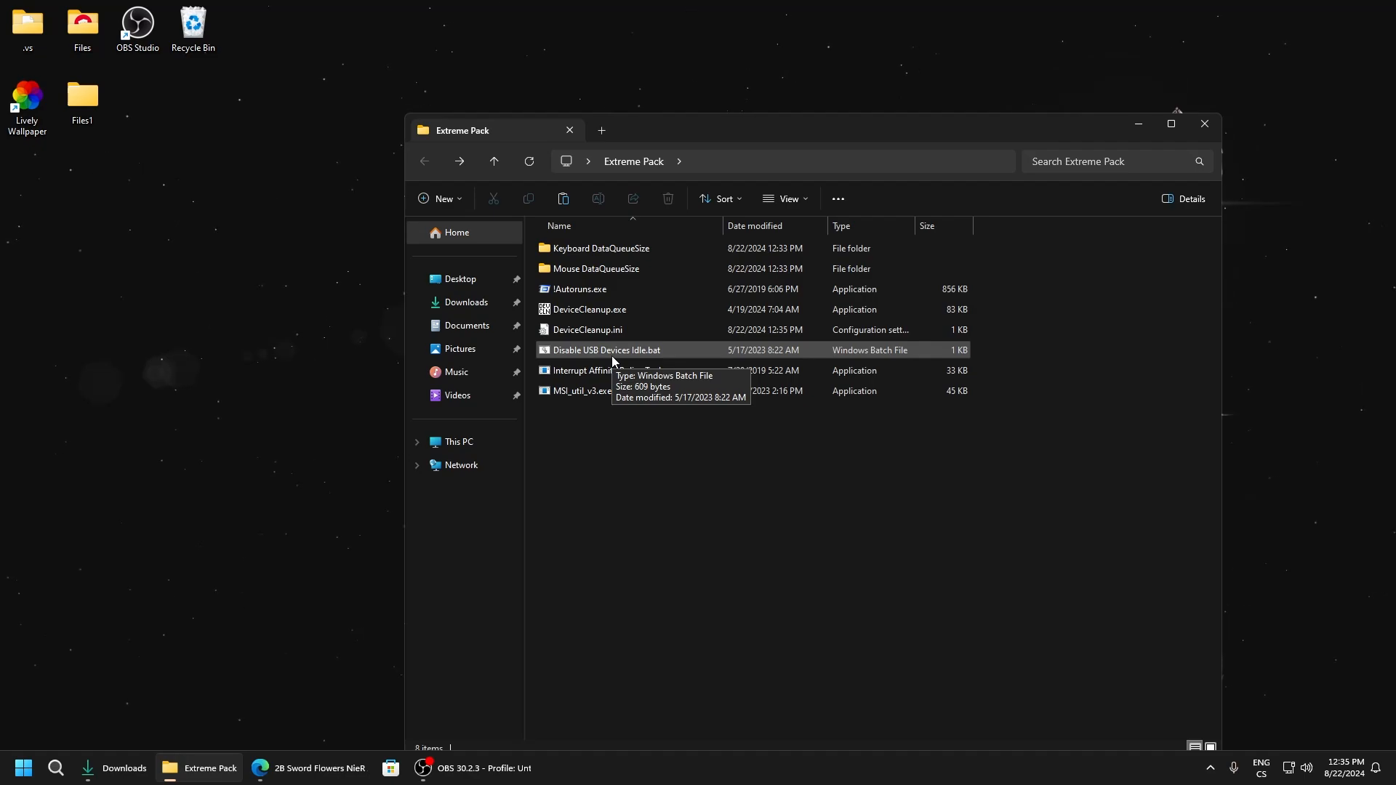
right_click(614, 349)
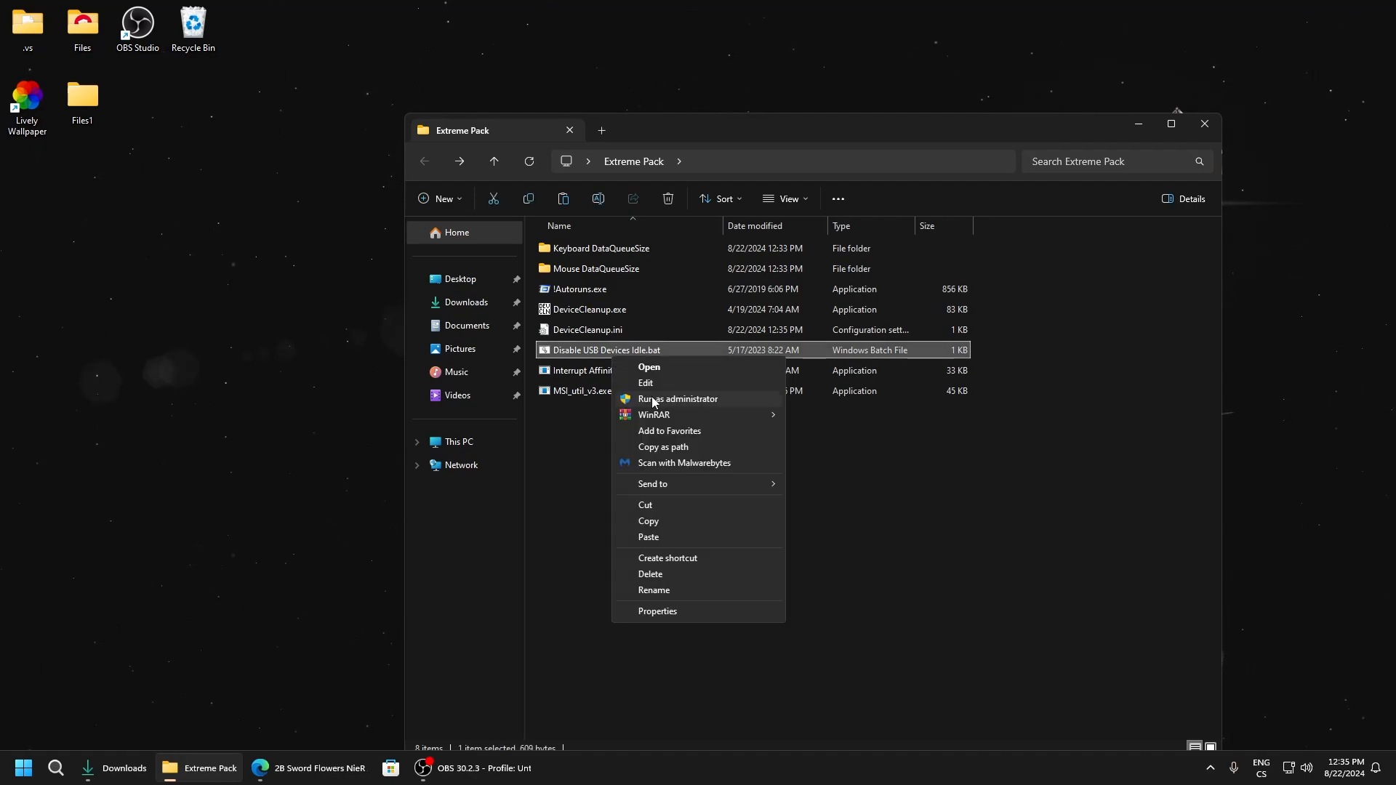
left_click(677, 399)
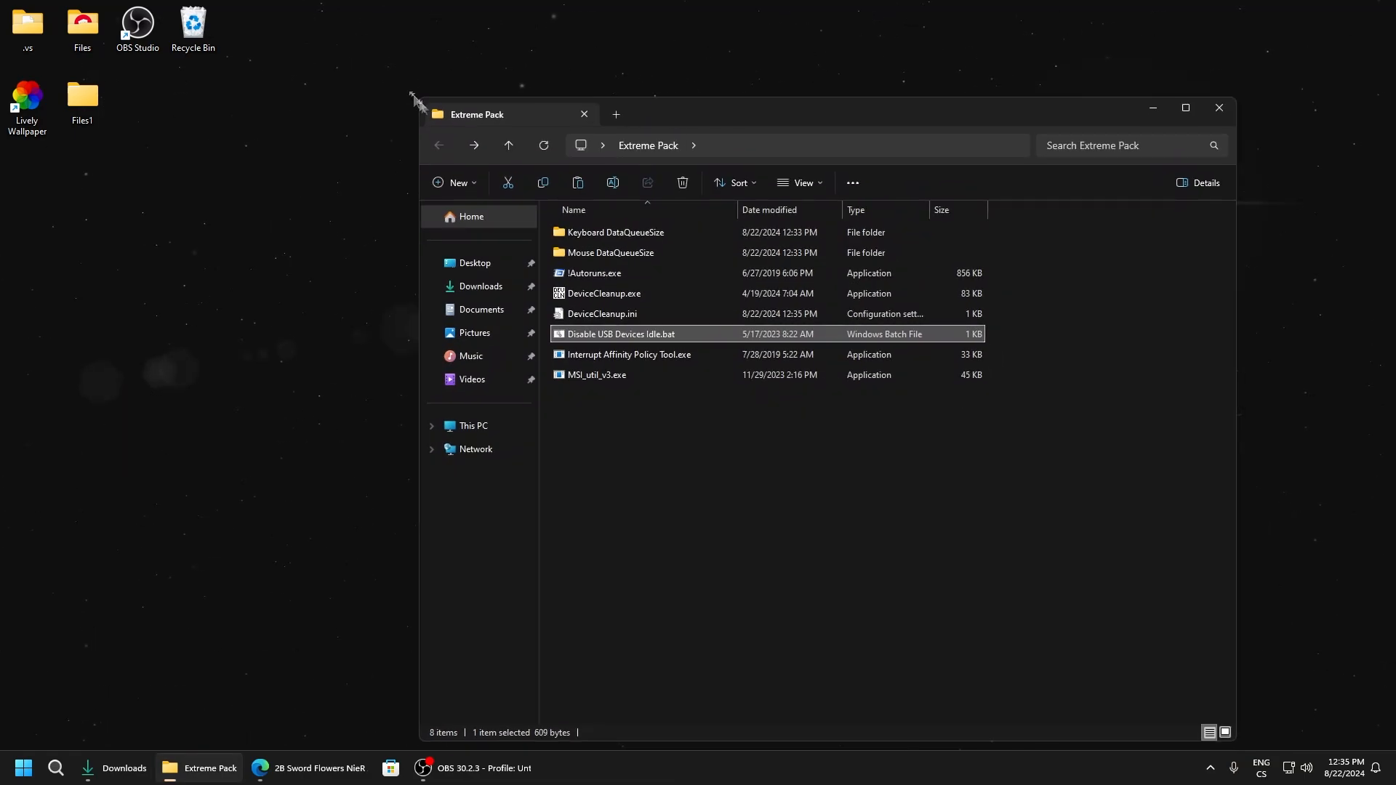
mouse_move(599, 344)
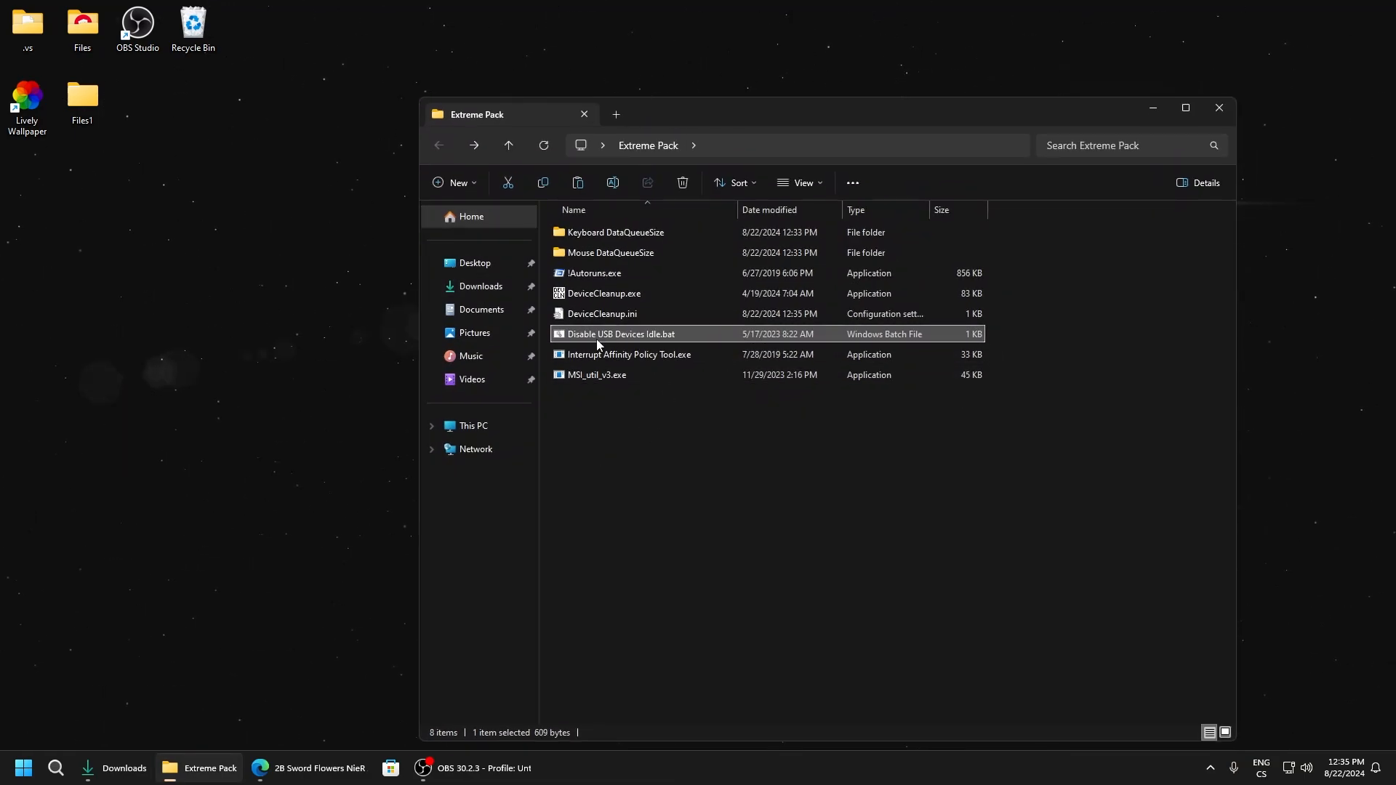
mouse_move(599, 346)
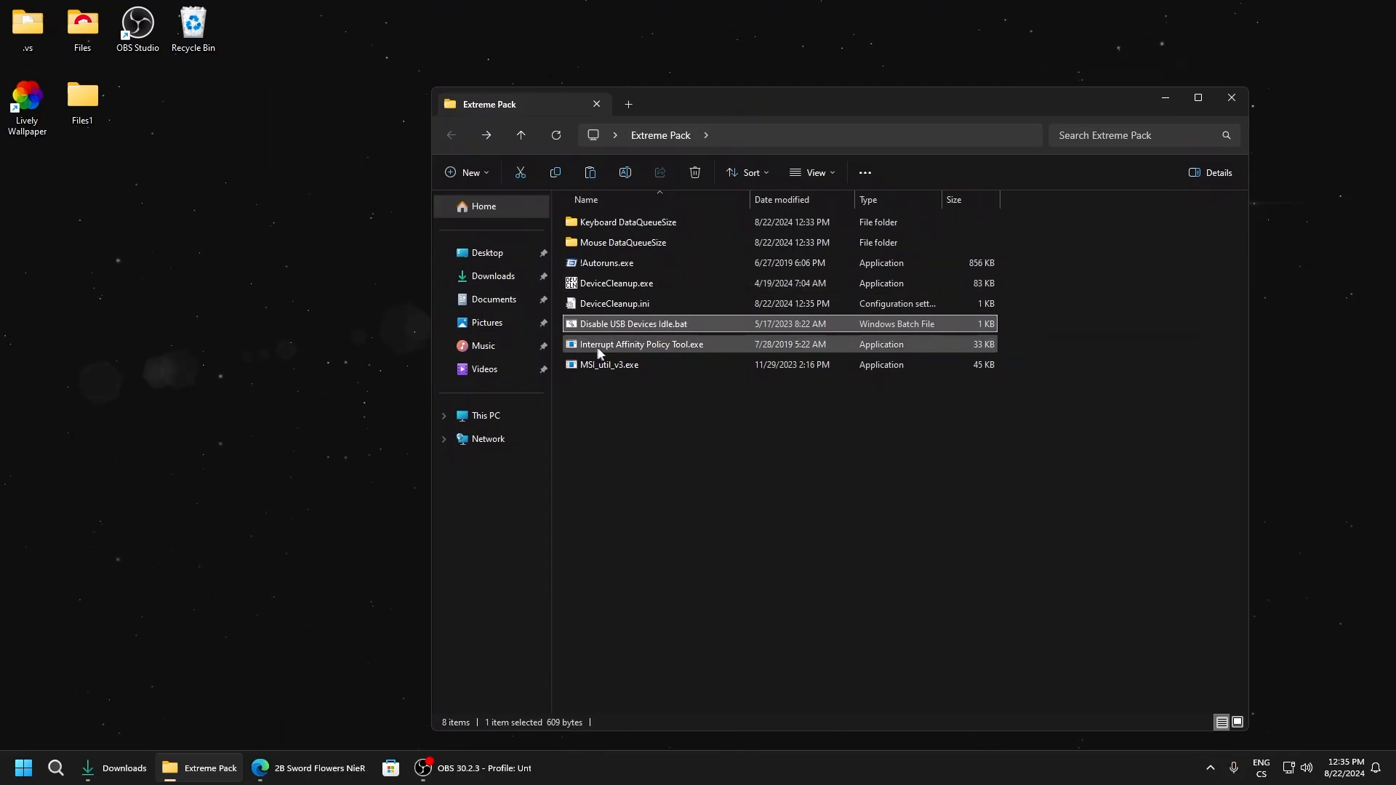
mouse_move(665, 350)
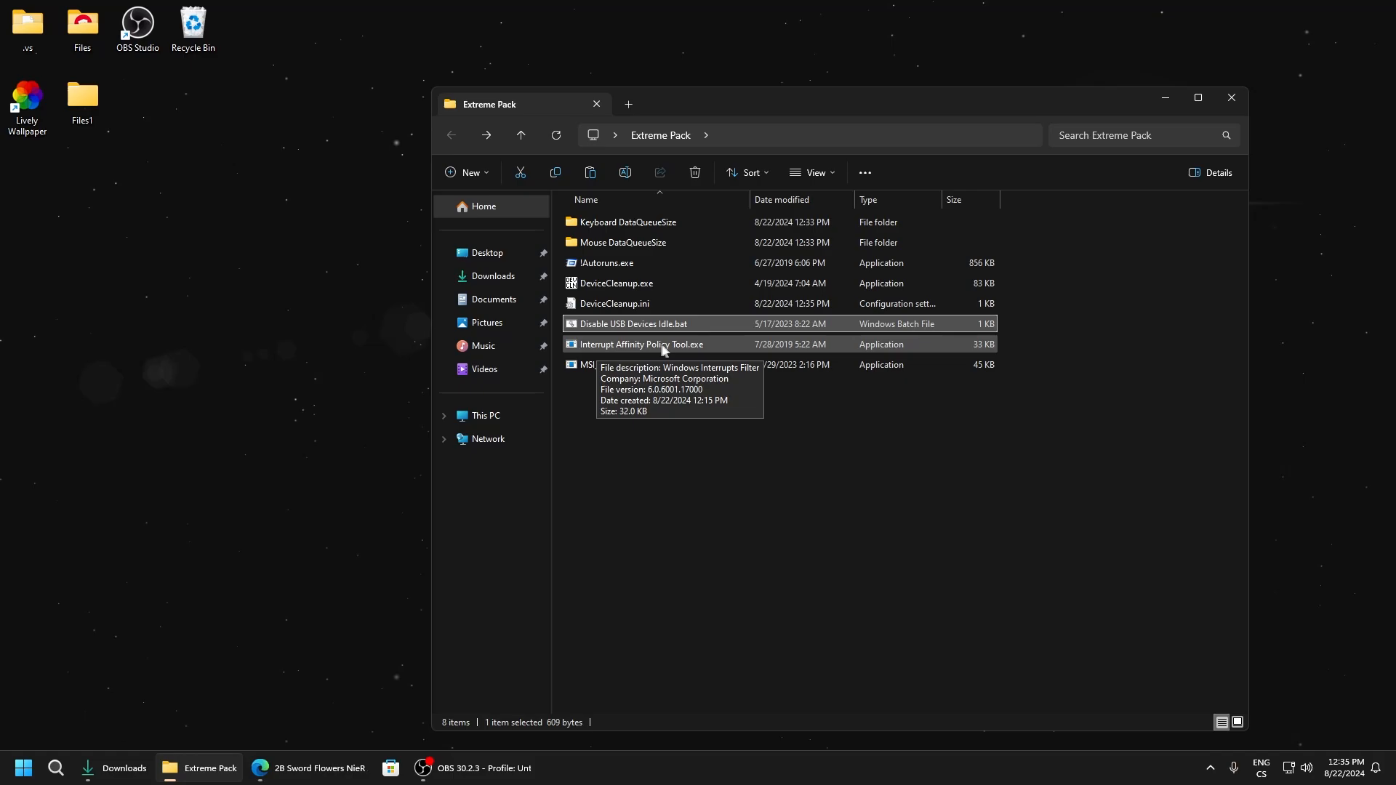
Launch the Interrupt Affinity Policy Tool and dismiss the affinity mask type error.
double_click(640, 343)
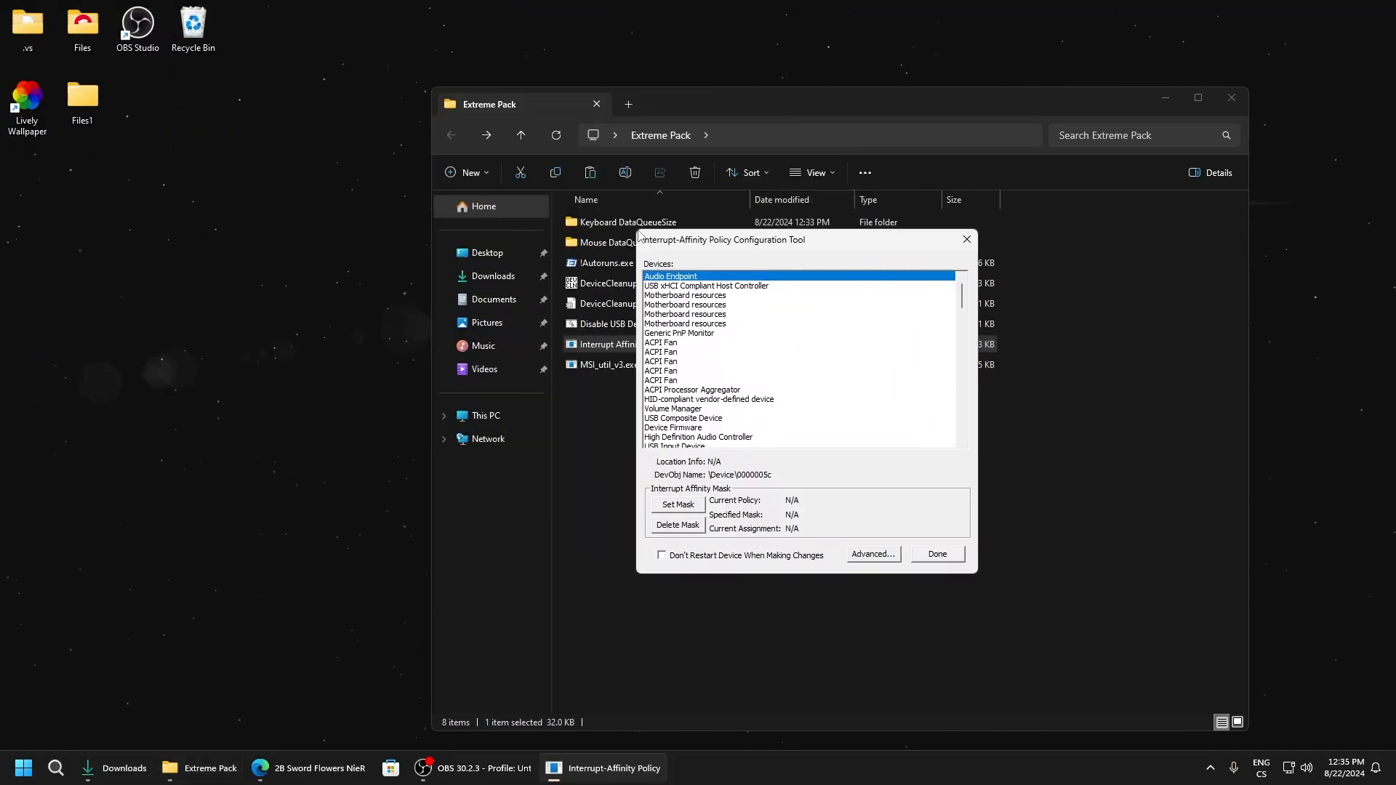
scroll("down", 3)
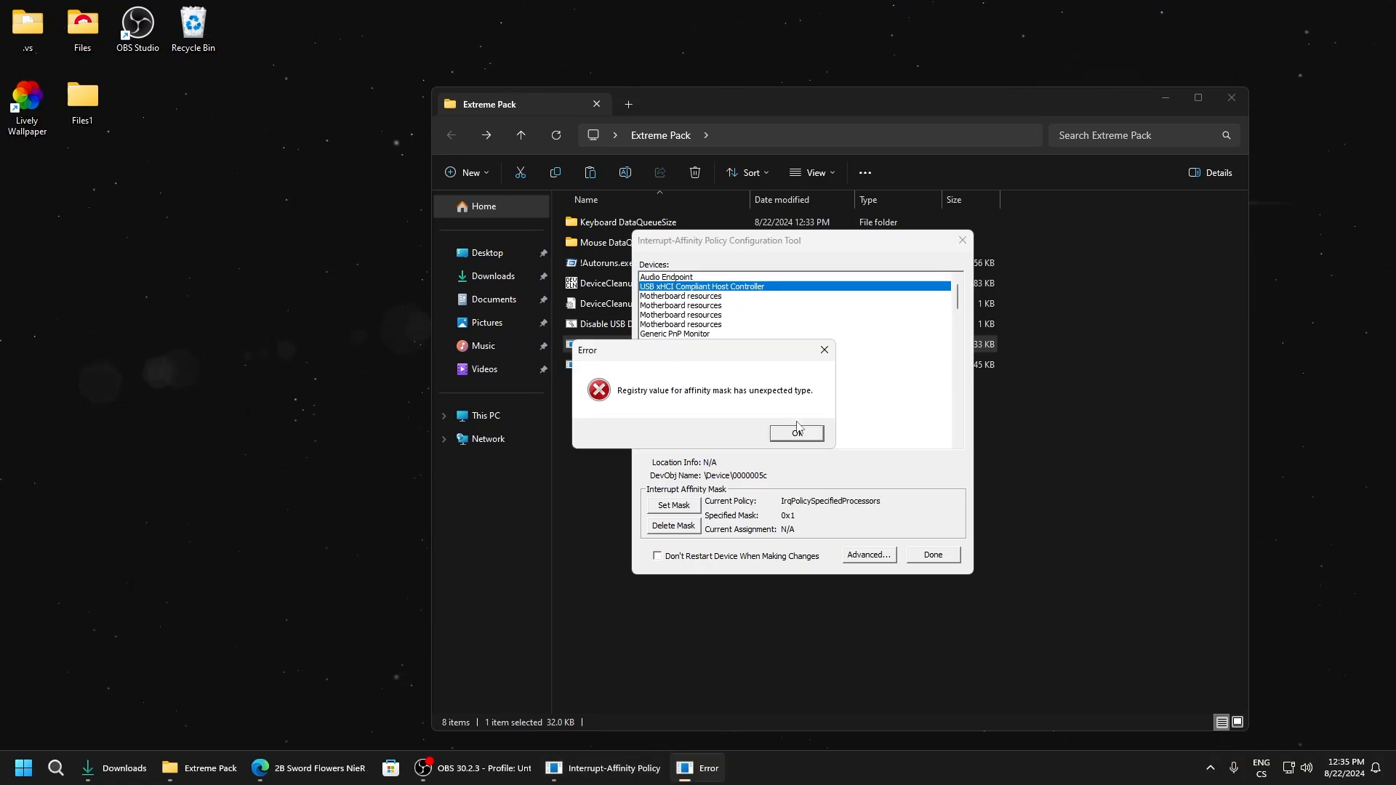
left_click(797, 433)
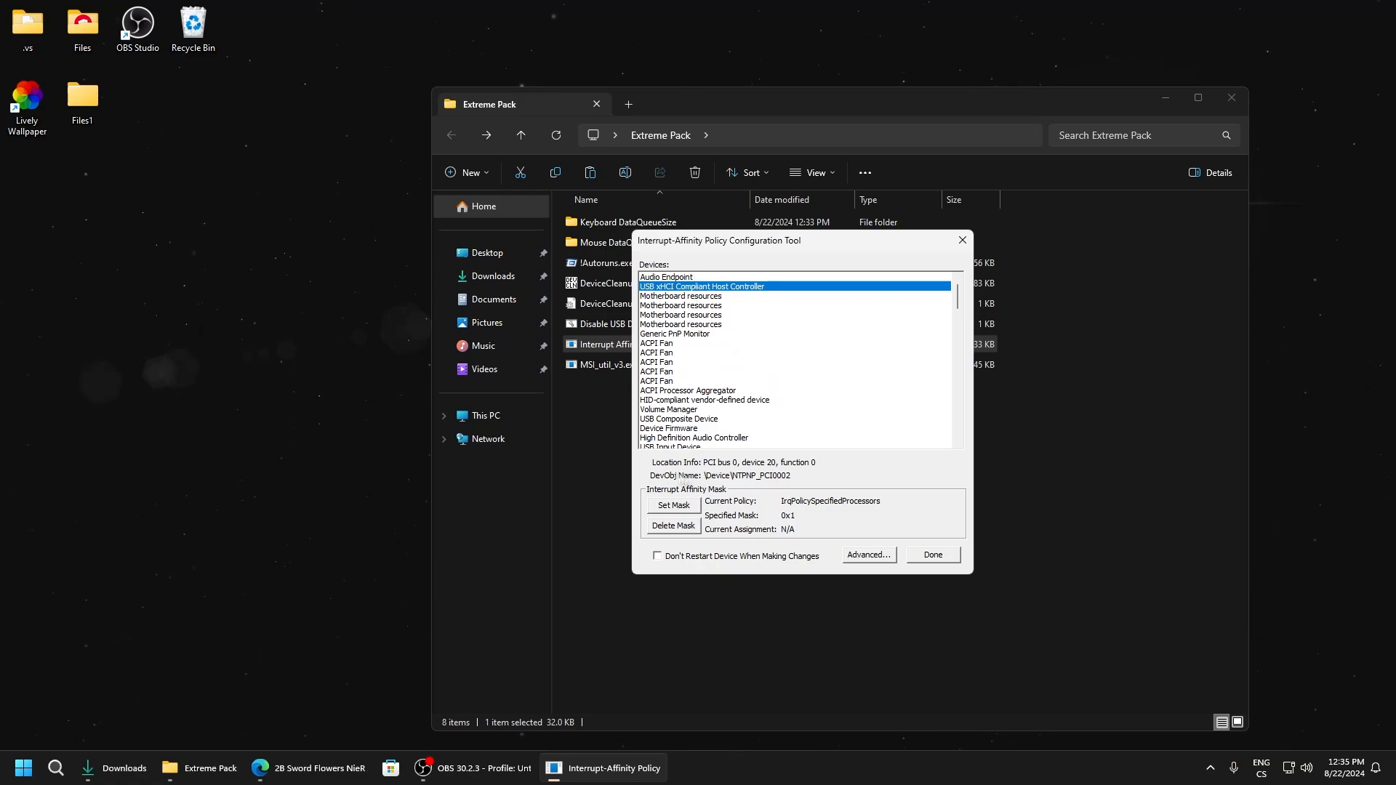
mouse_move(740, 470)
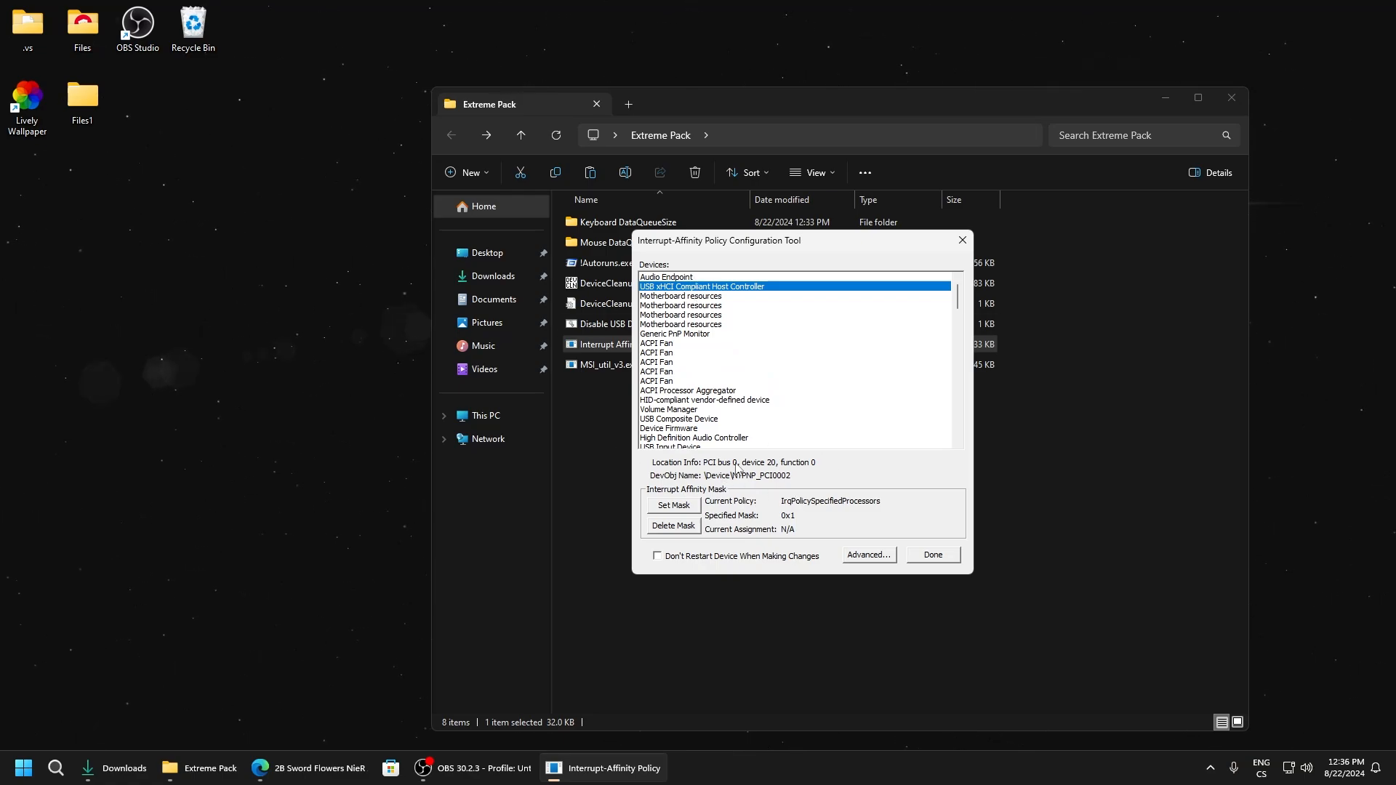
mouse_move(675, 509)
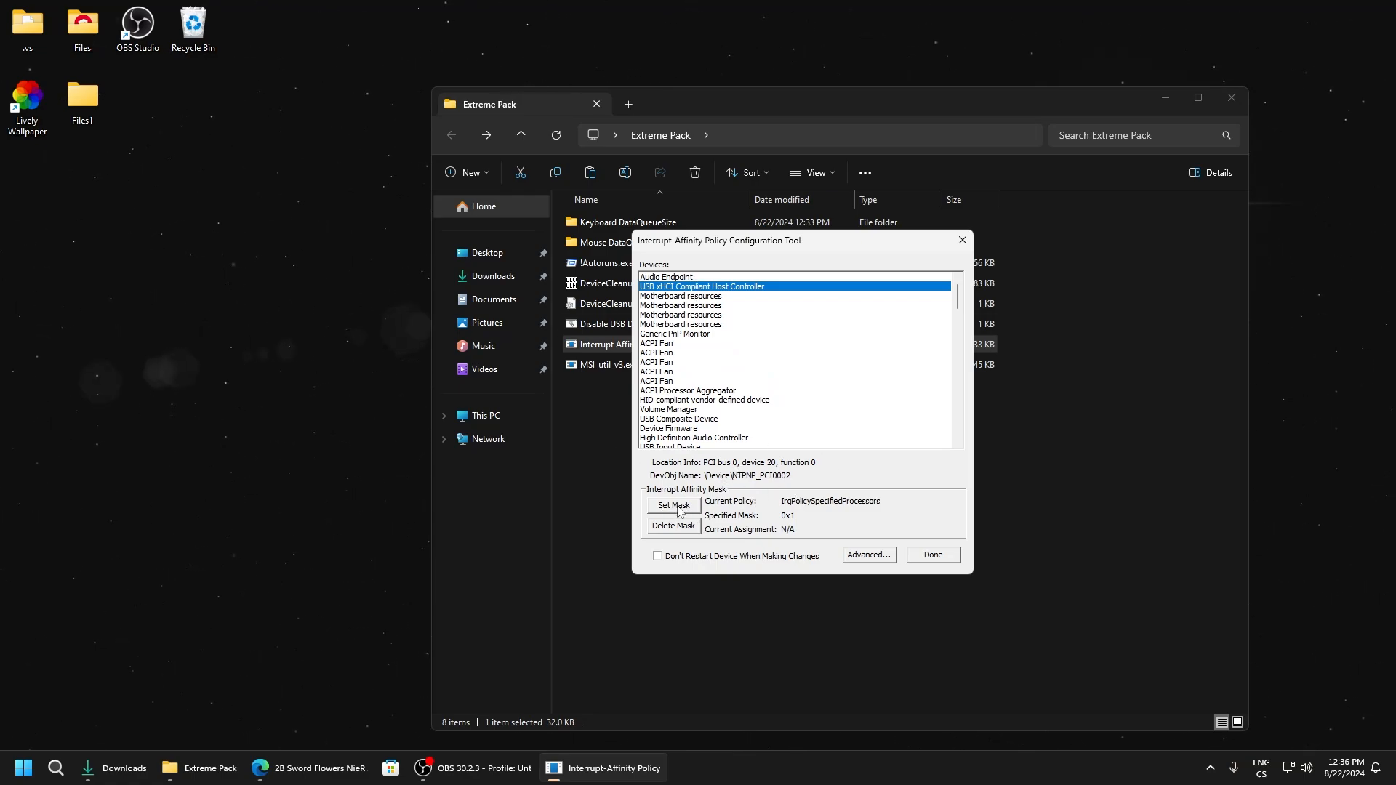
Set the USB xHCI host controller's interrupt mask to CPU 0 only, declining the restart.
left_click(672, 505)
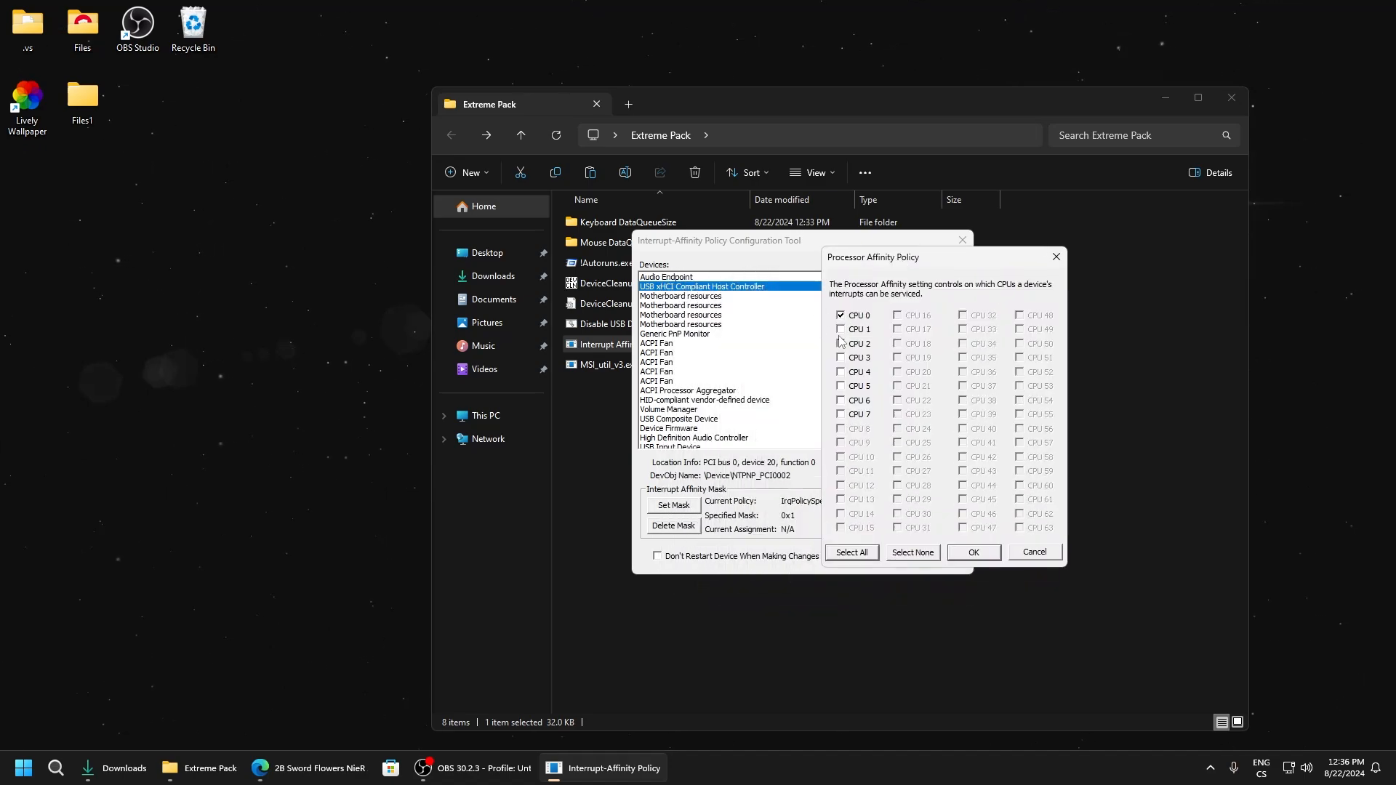
left_click(841, 315)
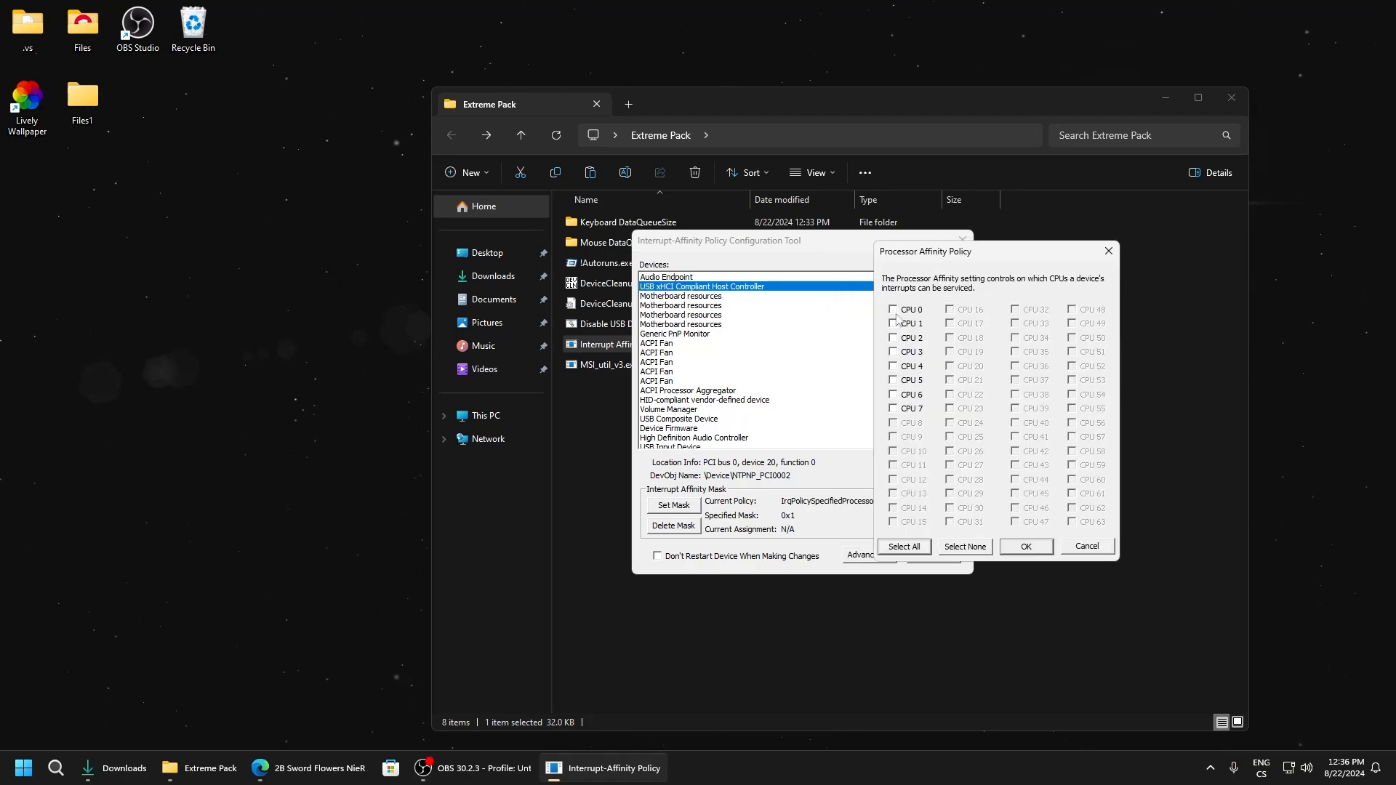
left_click(893, 308)
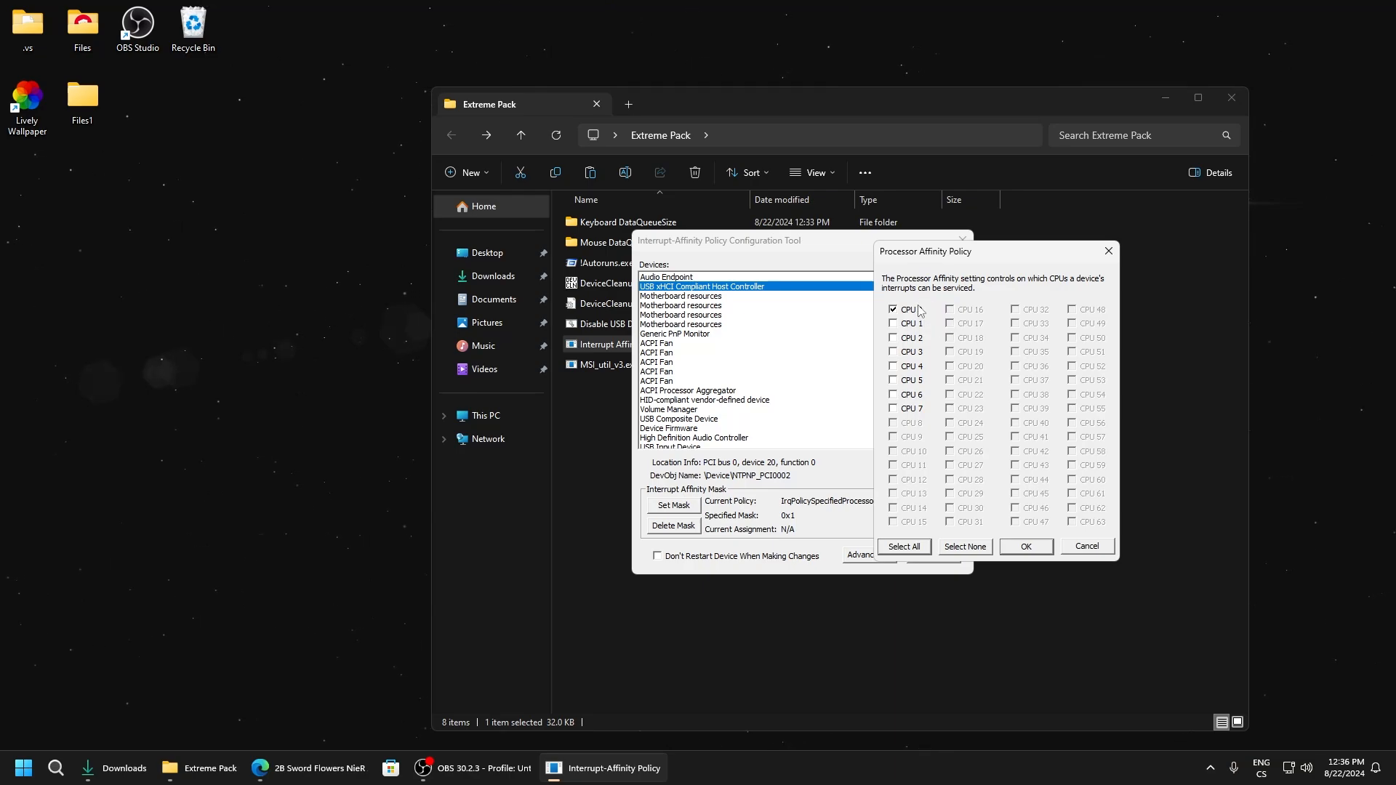
mouse_move(938, 311)
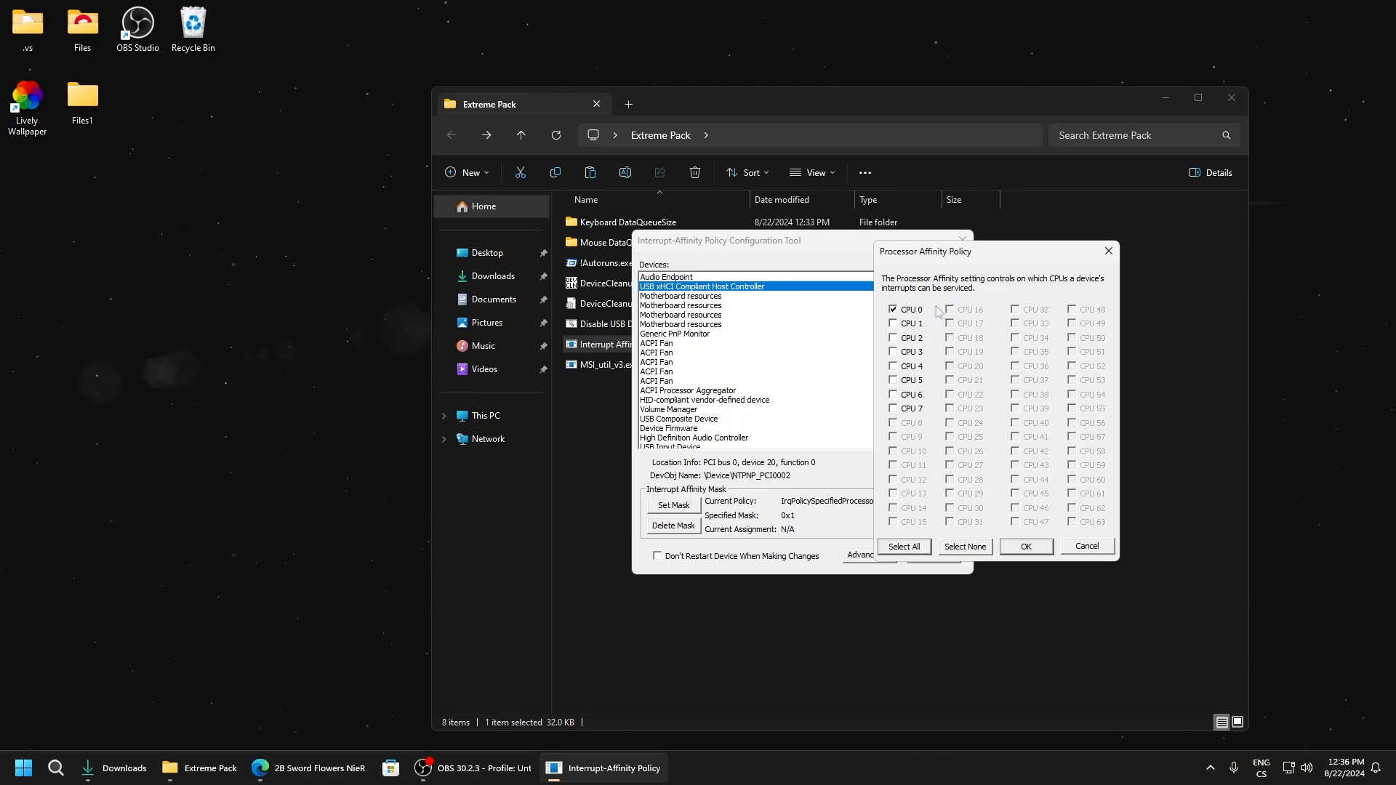
mouse_move(937, 297)
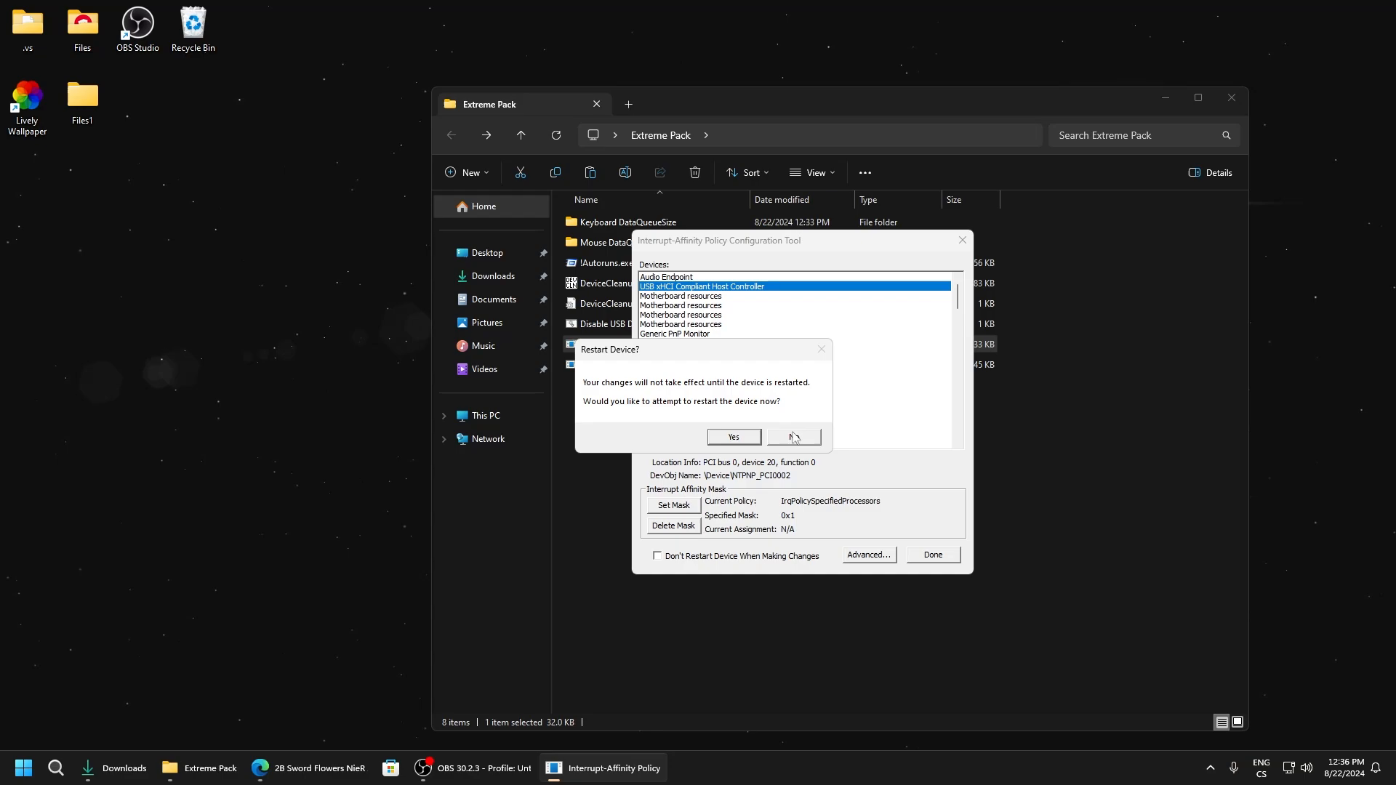
left_click(794, 437)
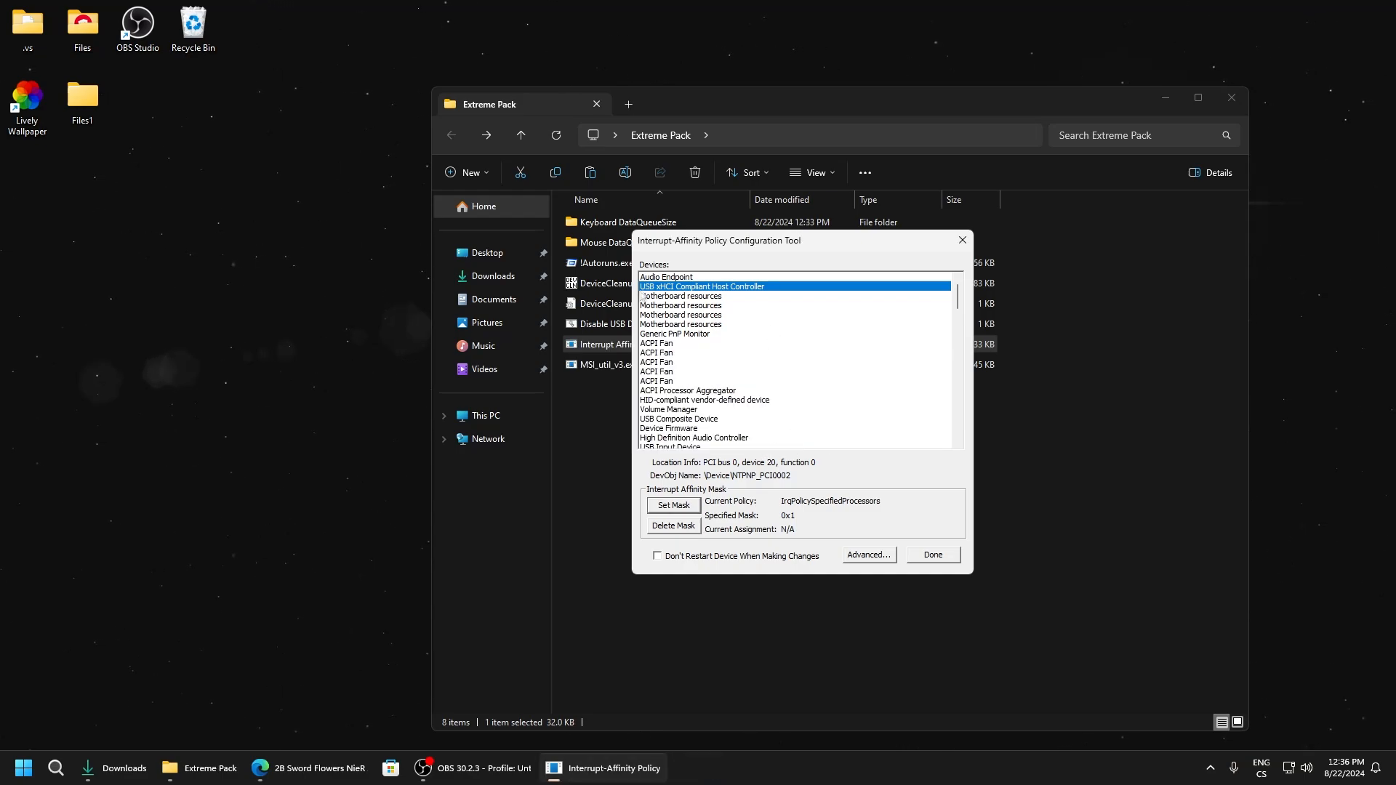
scroll("down", 3)
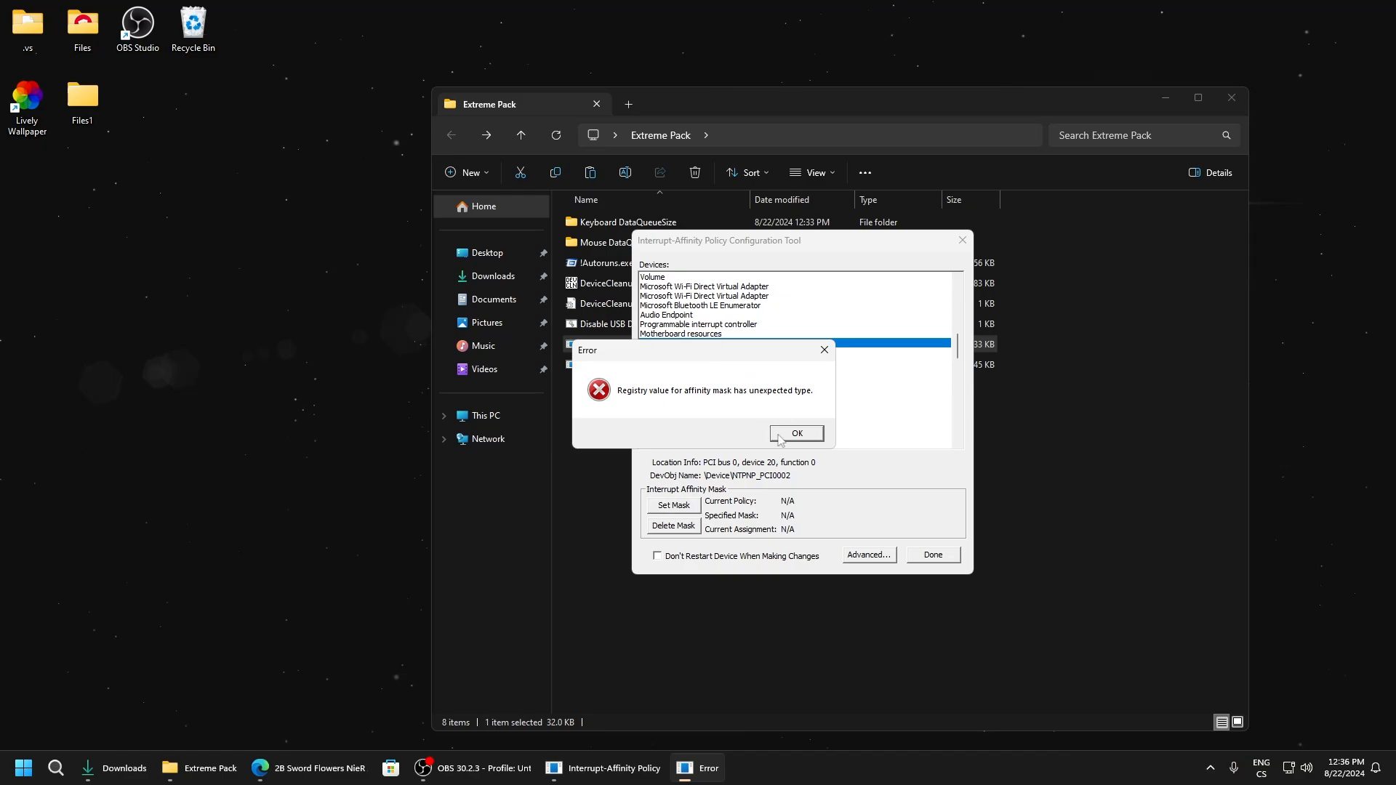
Select the NVIDIA GeForce GTX 1650 and tick CPU 1 in its affinity mask.
left_click(797, 433)
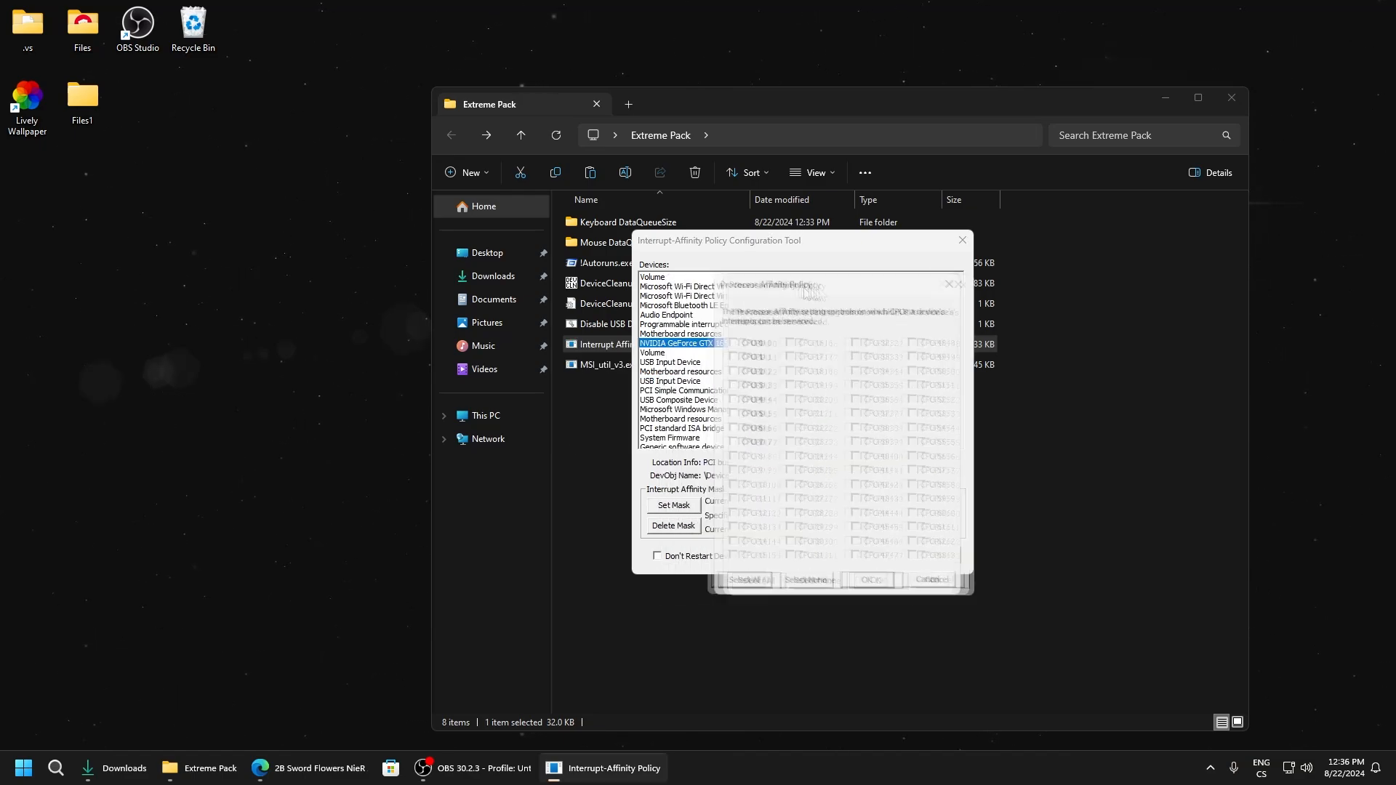
left_click(673, 505)
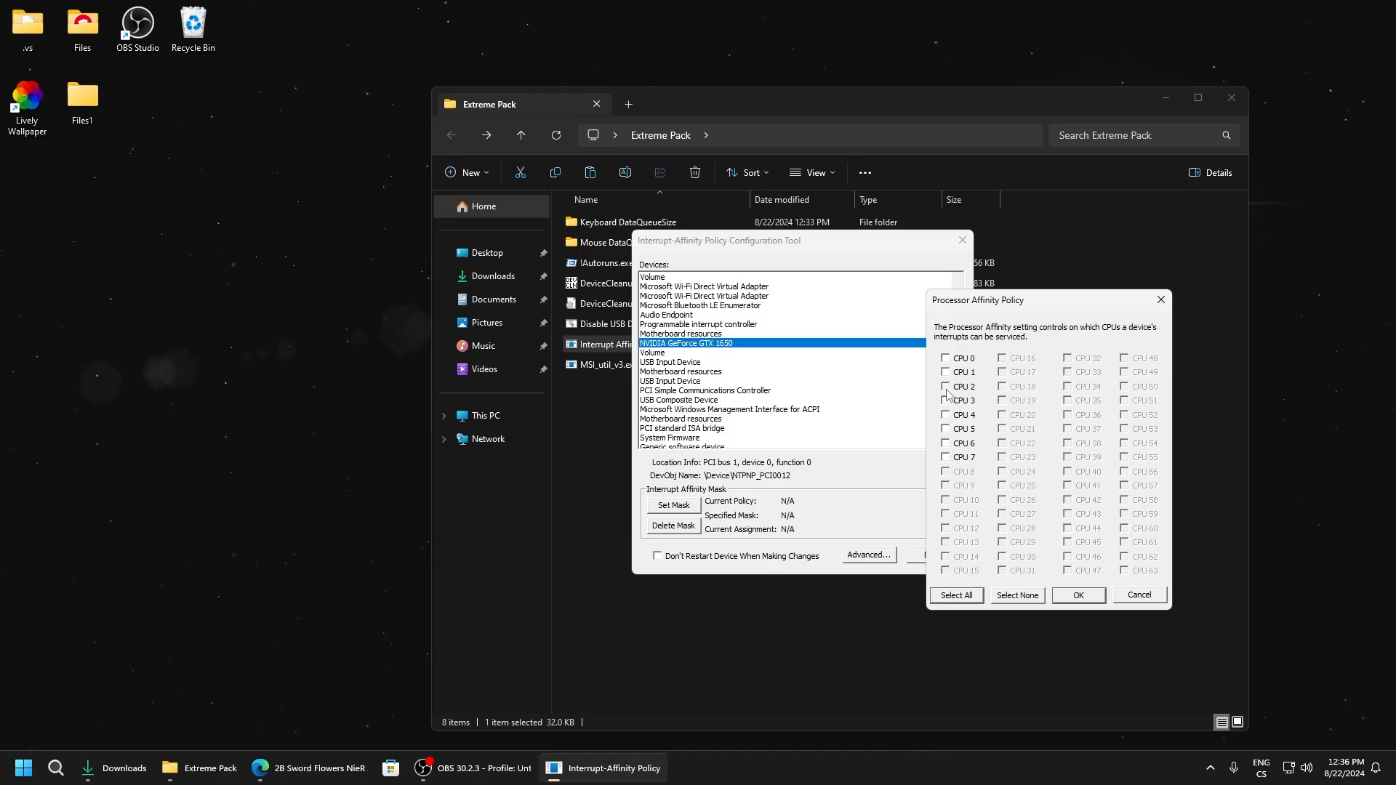
left_click(946, 373)
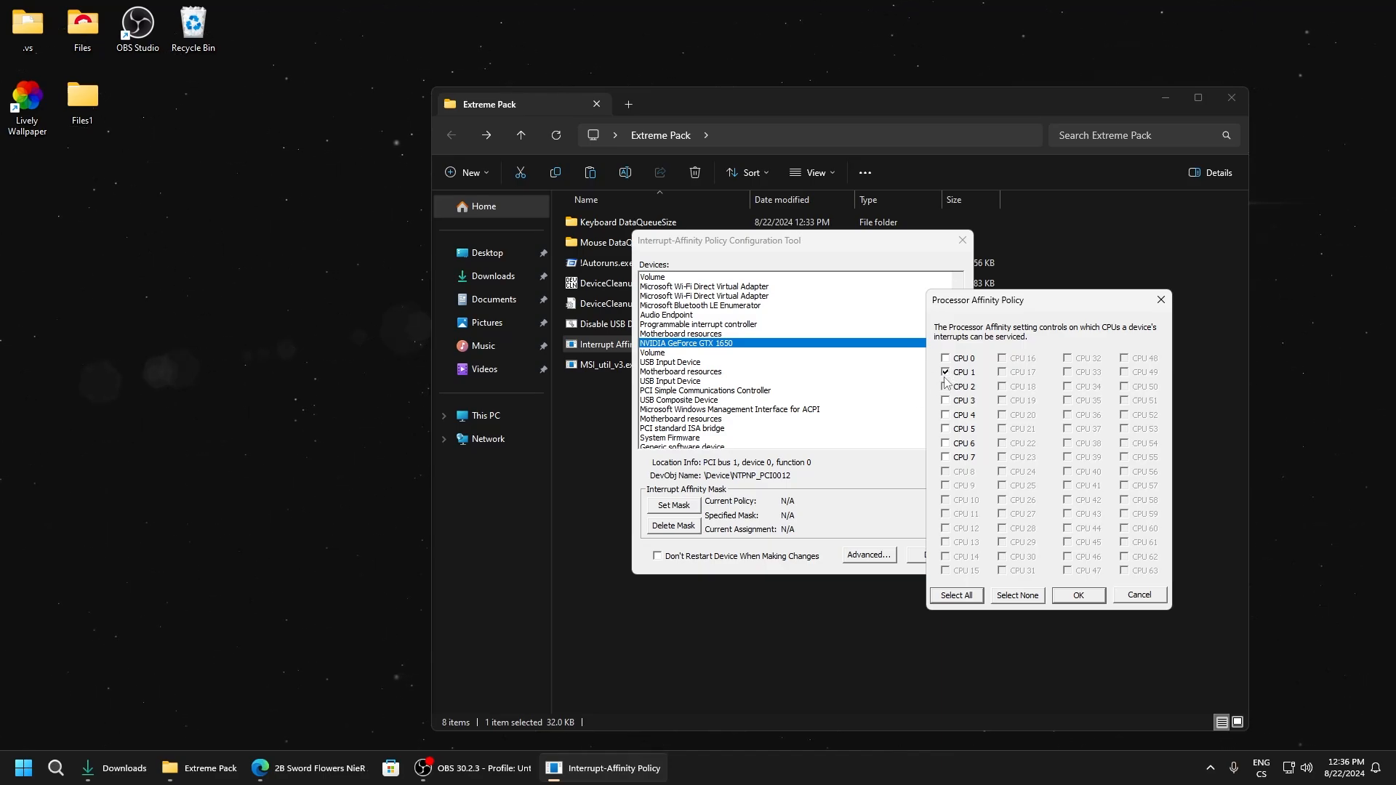
left_click(946, 372)
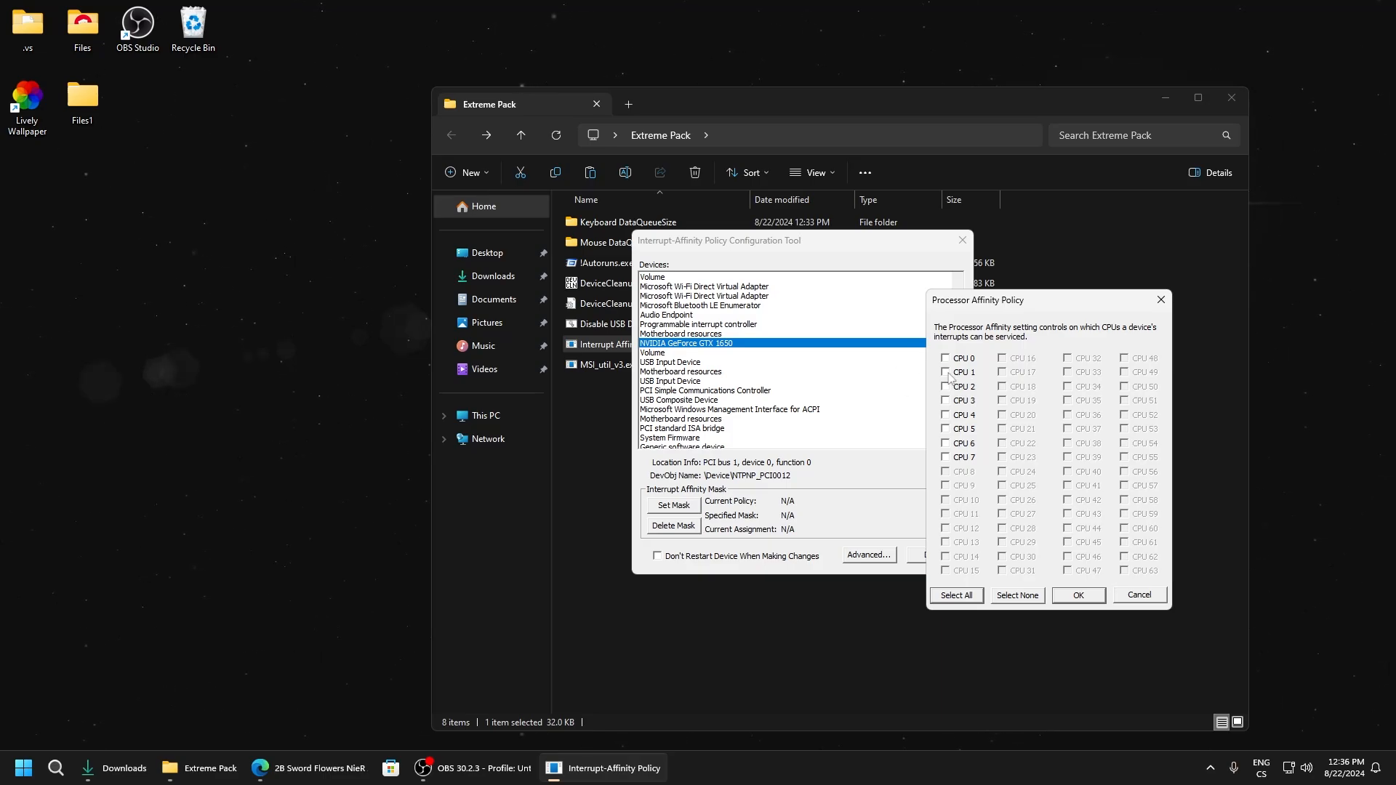
left_click(945, 373)
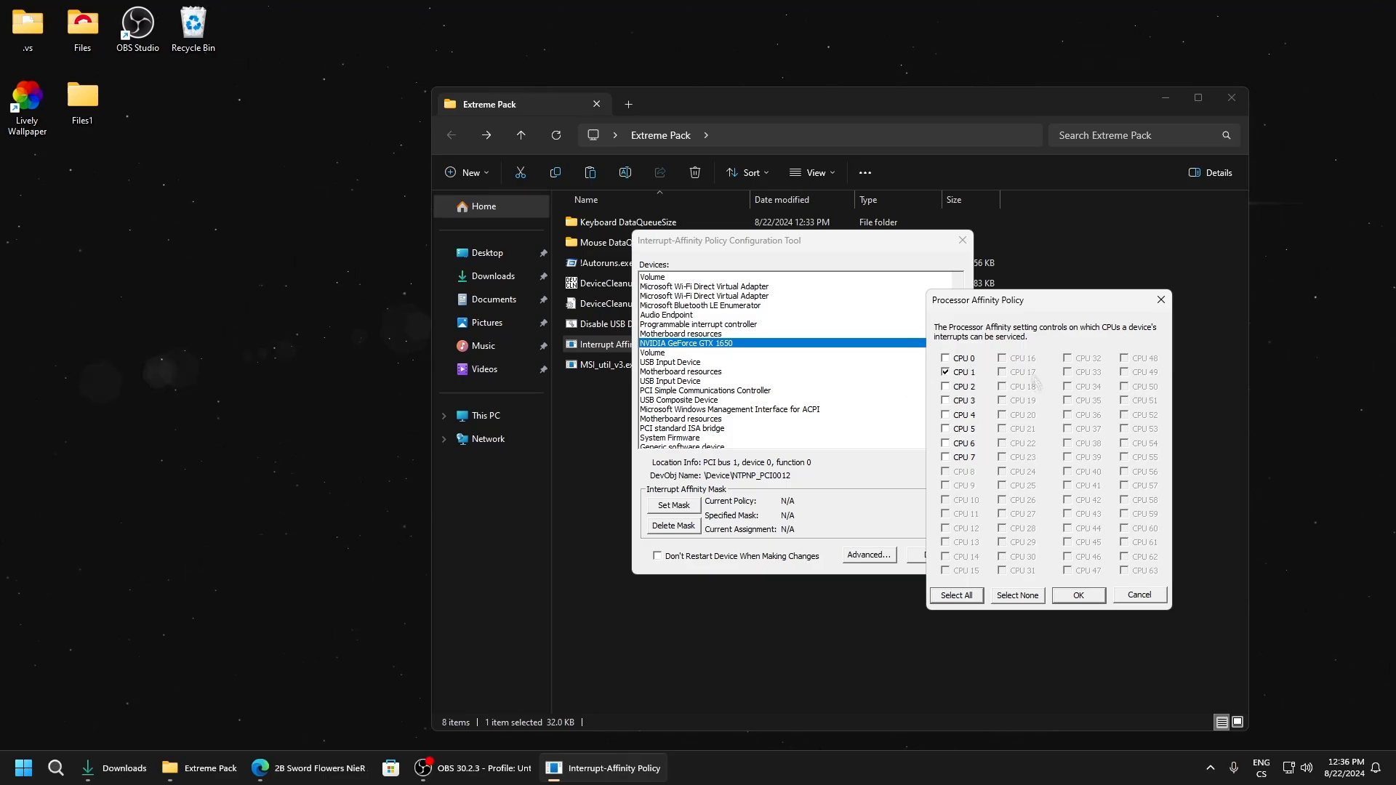
mouse_move(946, 387)
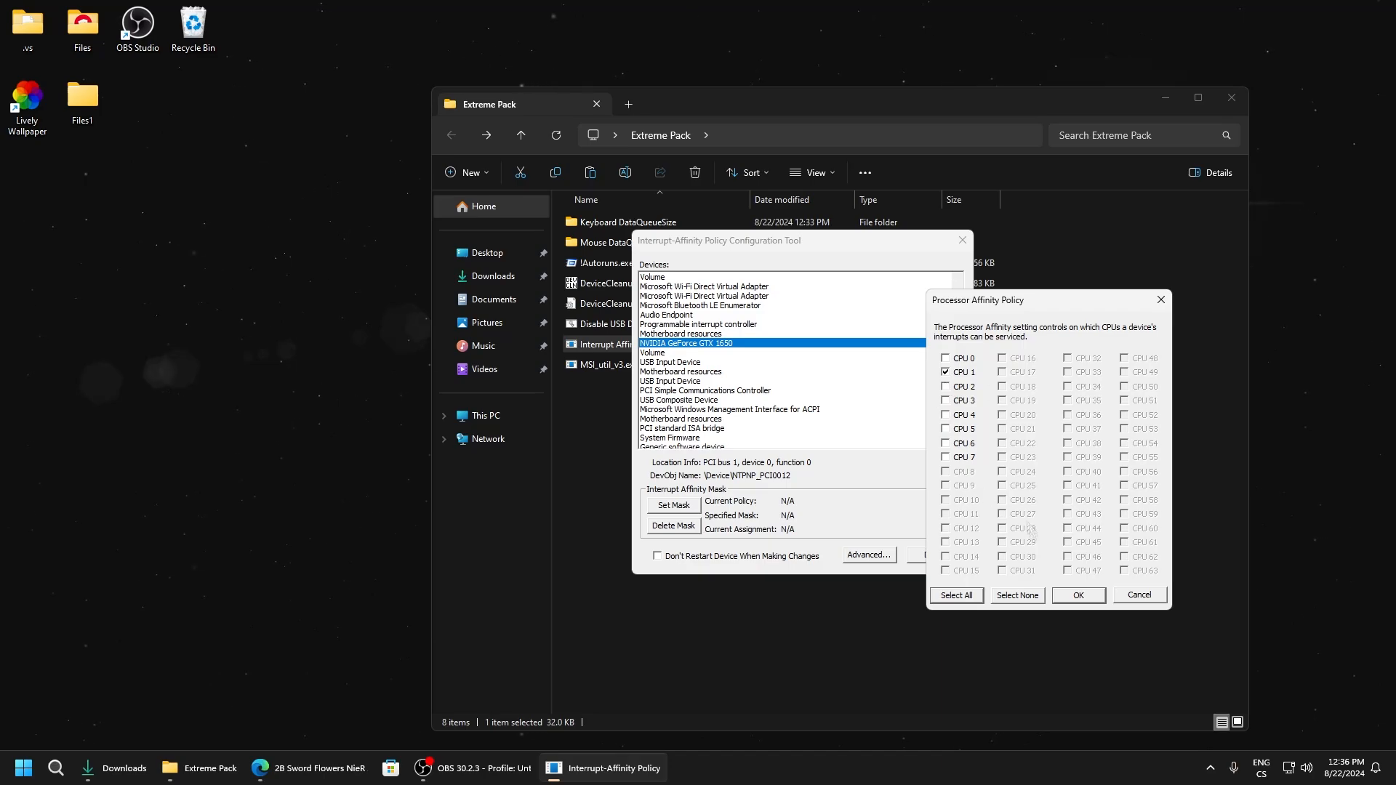
Apply the CPU 1 (0x2) mask to the GPU and decline restarting it now.
left_click(1080, 595)
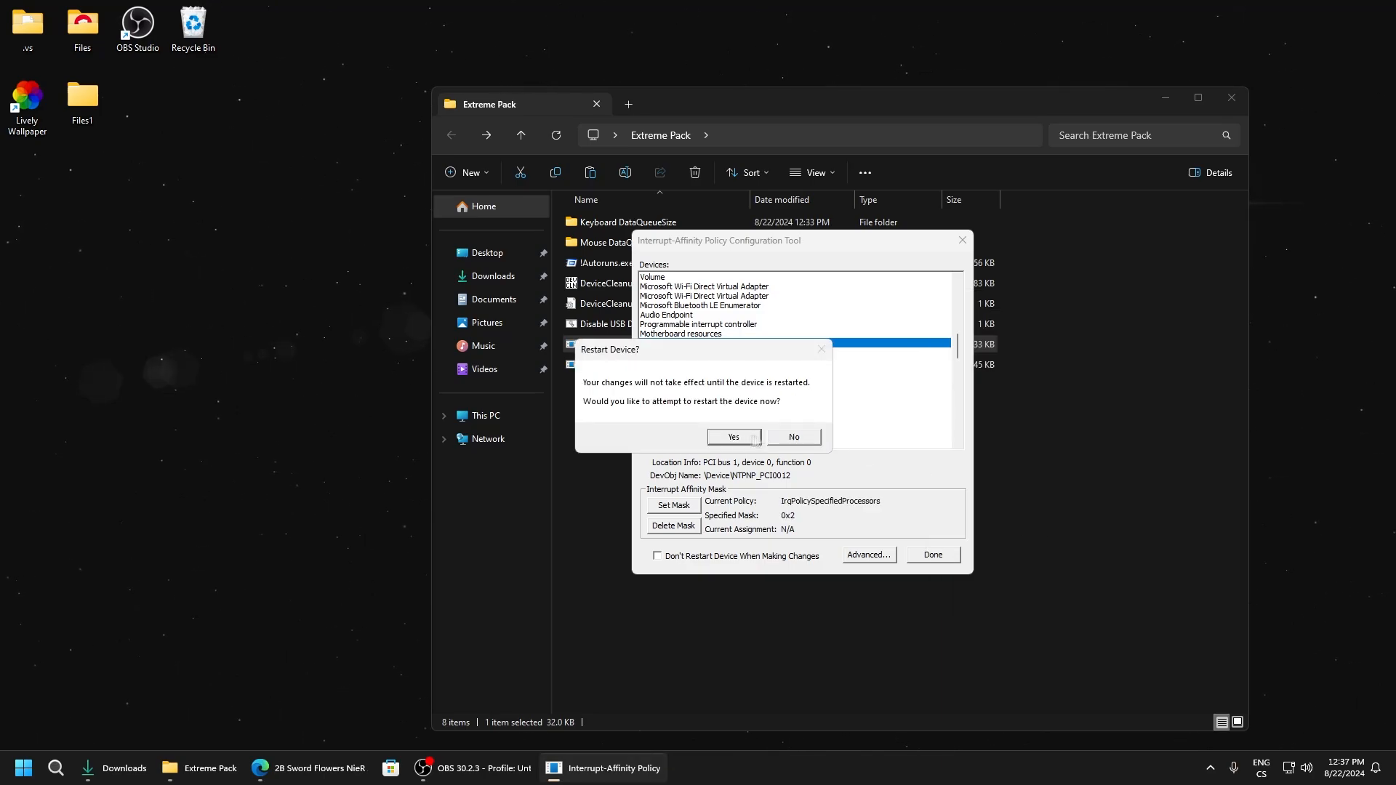
left_click(733, 436)
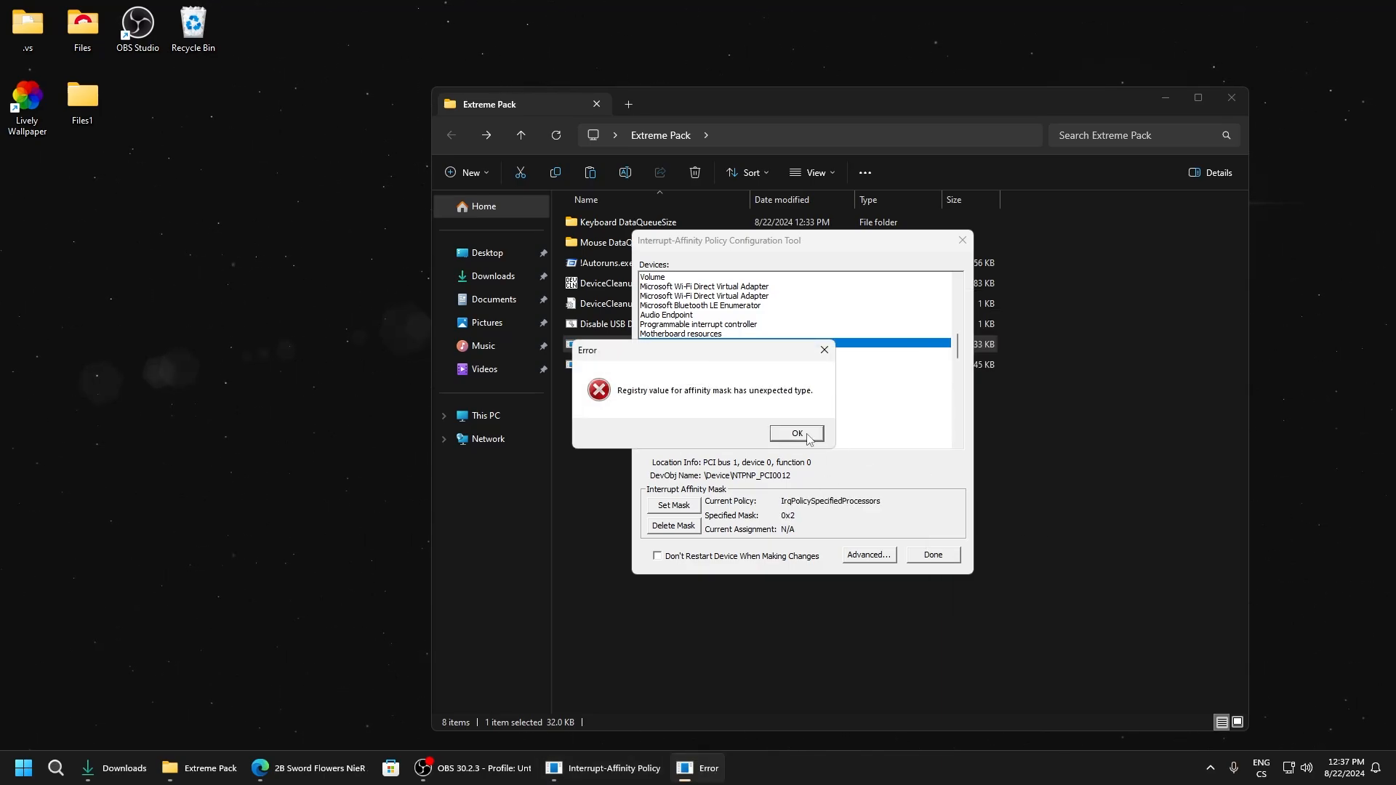
left_click(797, 433)
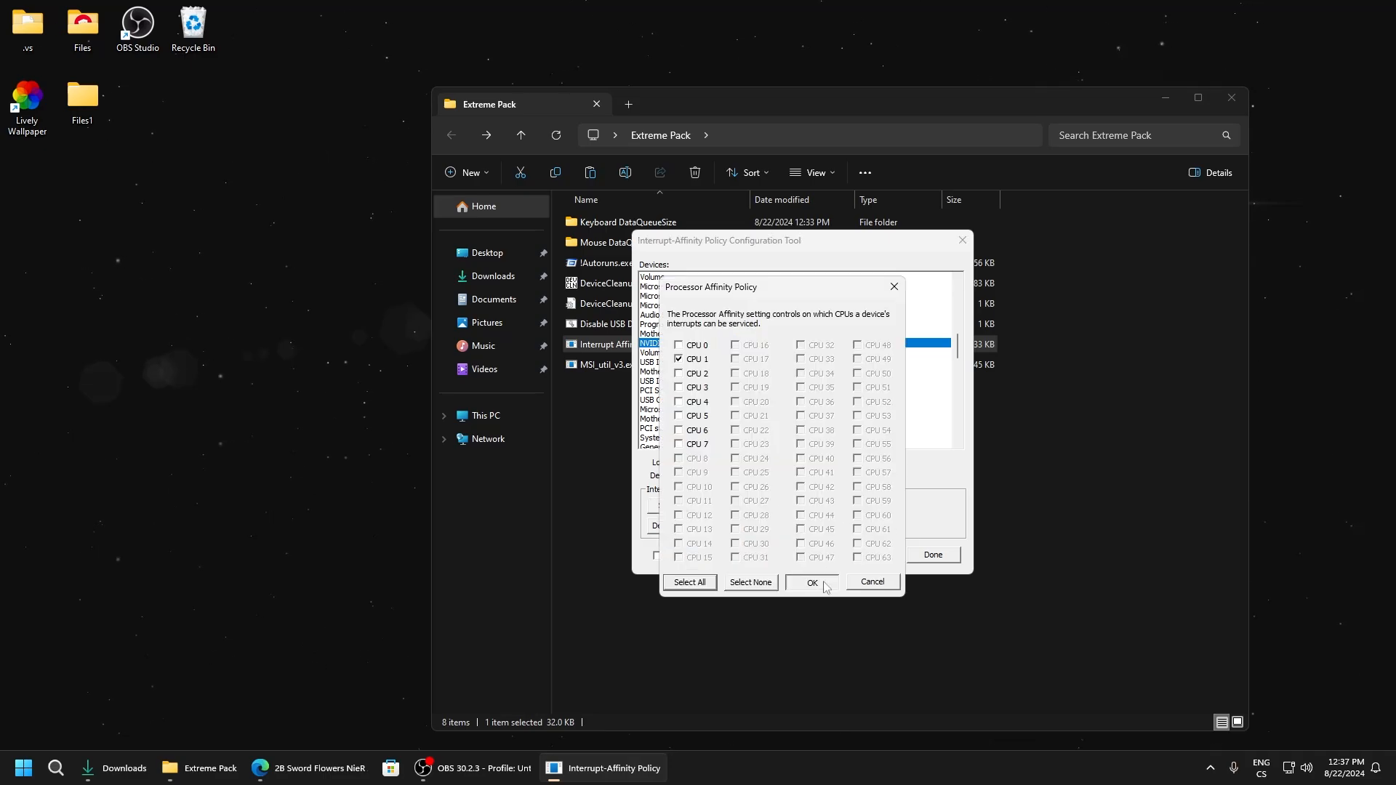
left_click(812, 582)
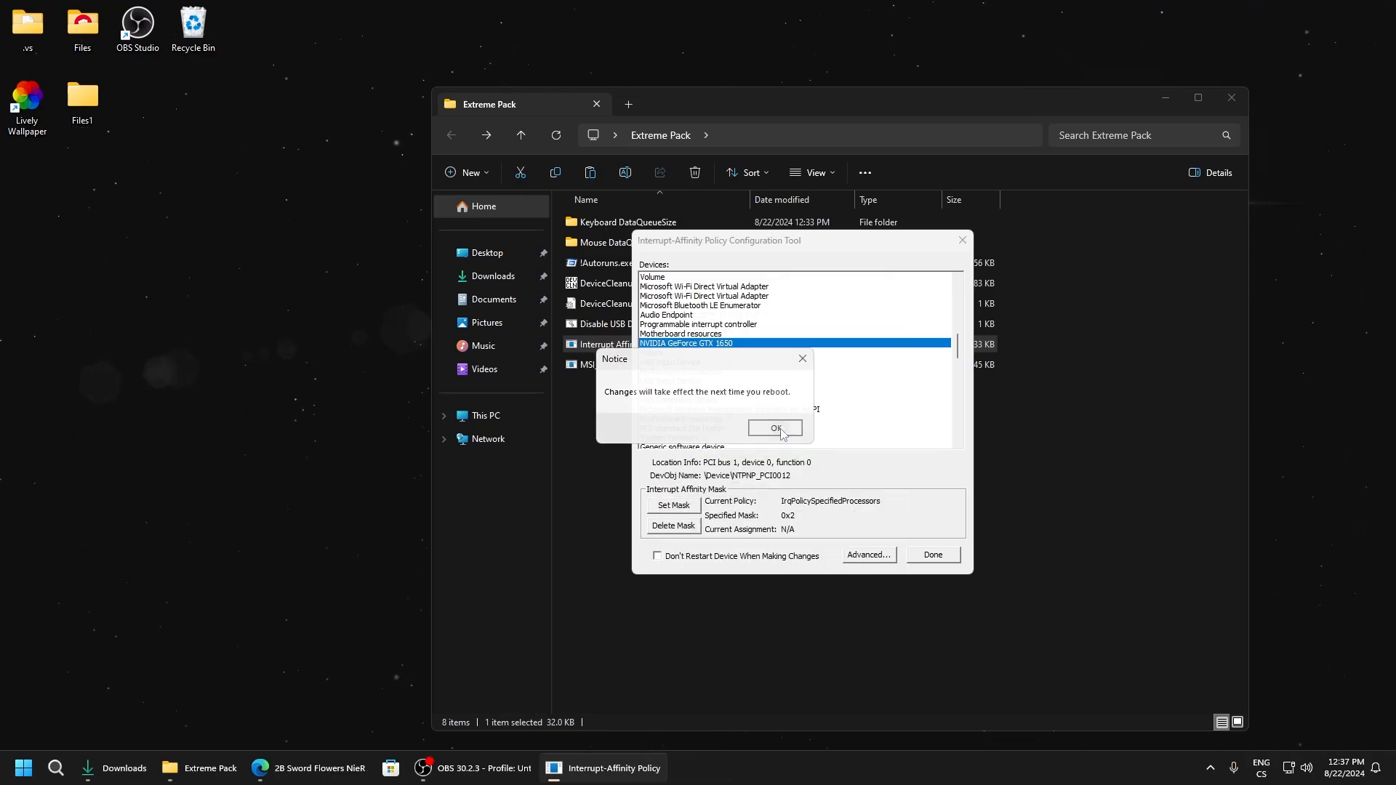
left_click(774, 428)
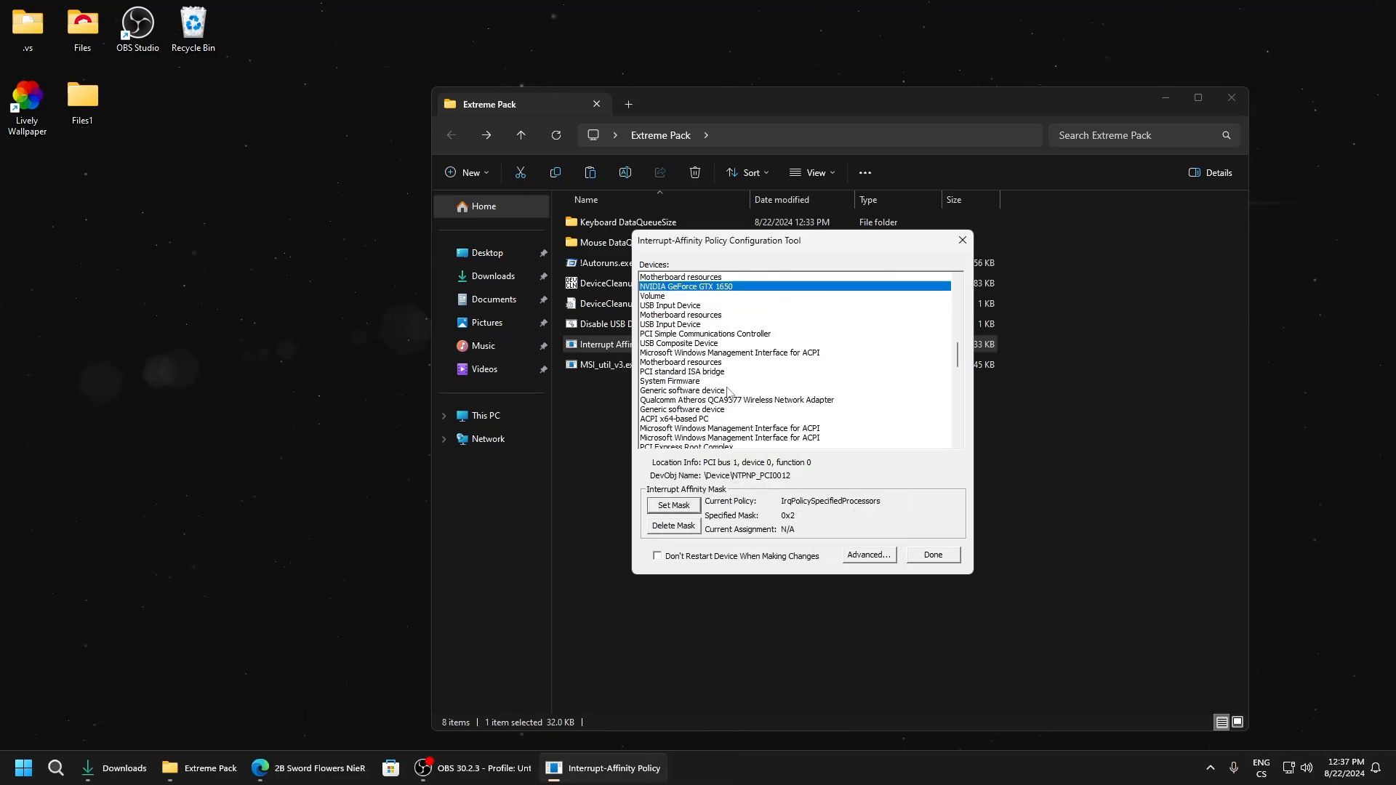
Scroll to and select the Realtek PCIe GbE Family Controller.
scroll("down", 3)
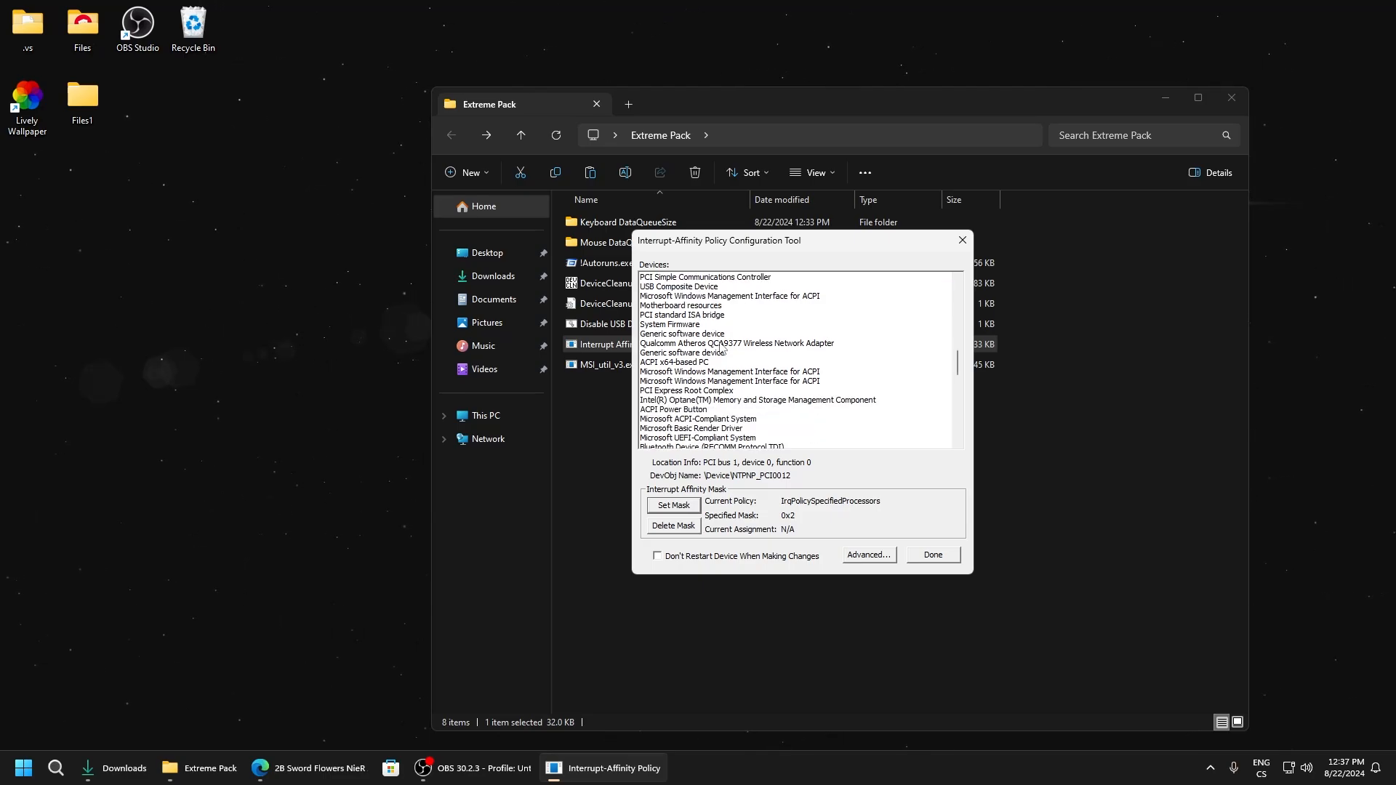
scroll("down", 3)
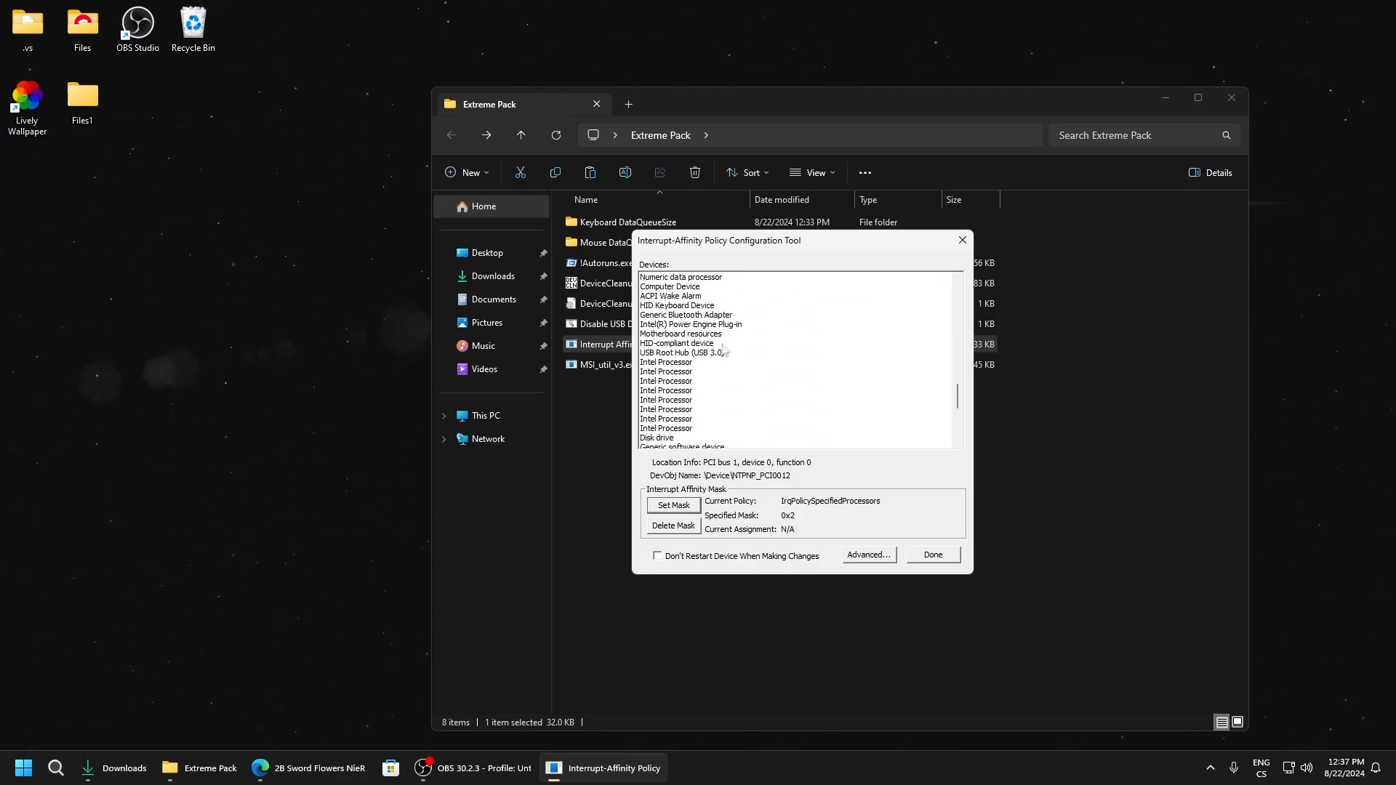
scroll("down", 3)
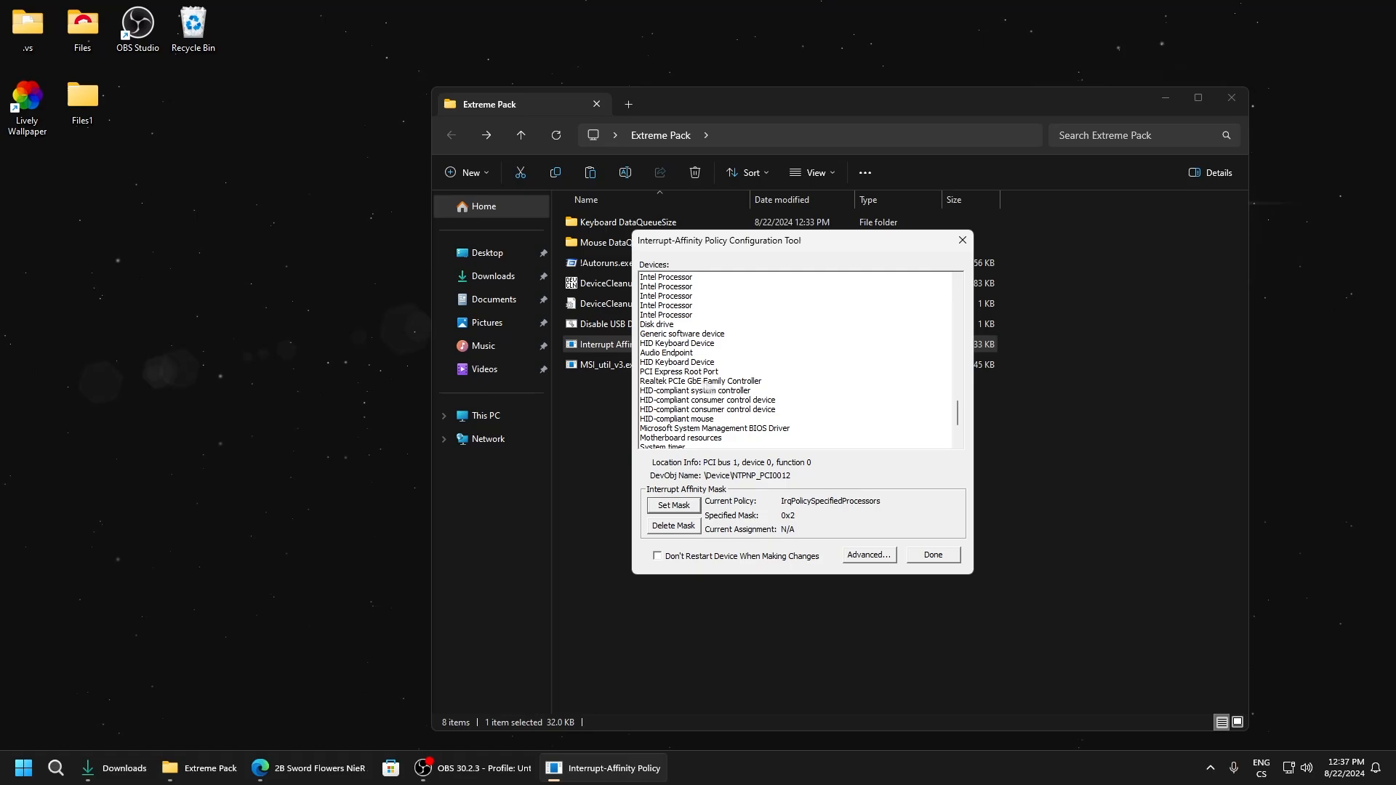
left_click(672, 505)
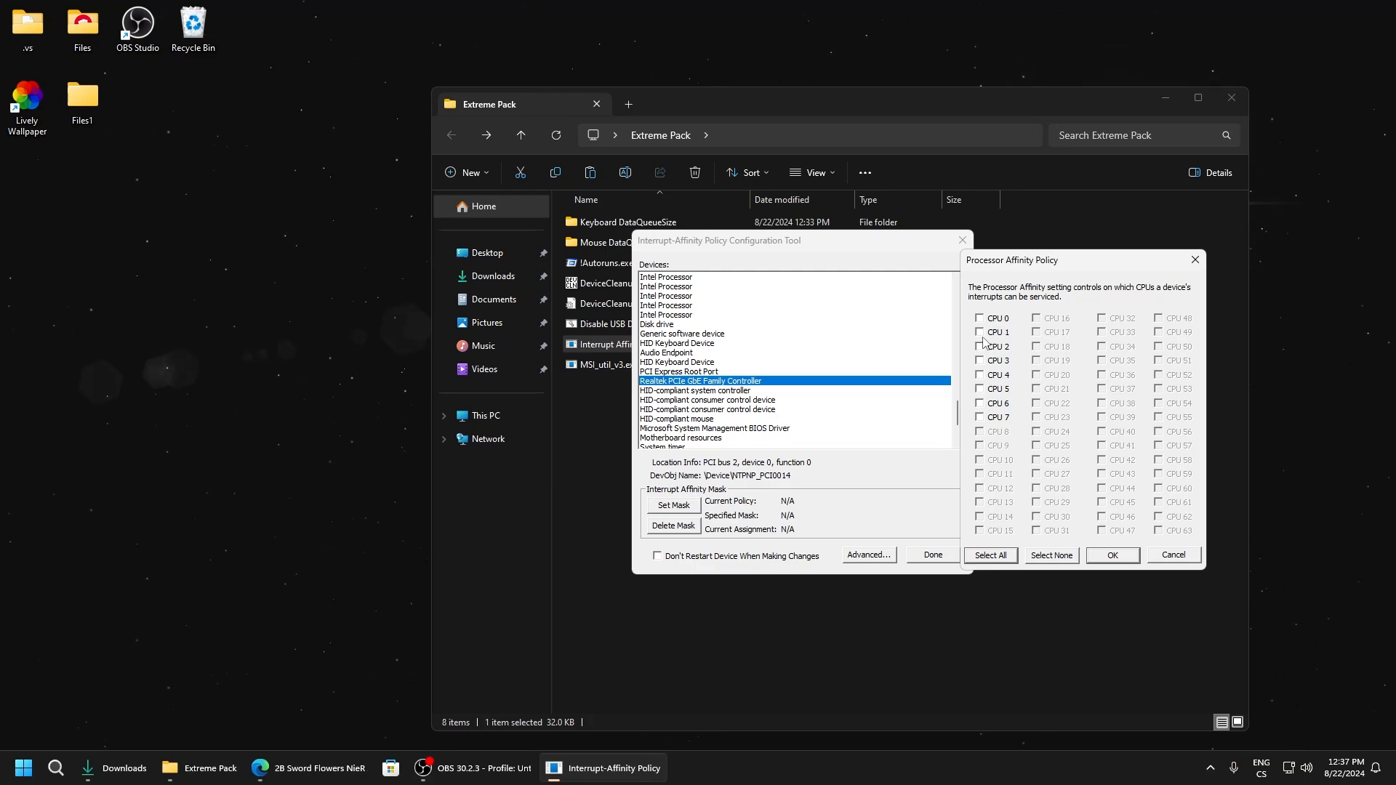
Set the network adapter's interrupt mask to CPU 2 only (0x4), declining the restart.
left_click(979, 332)
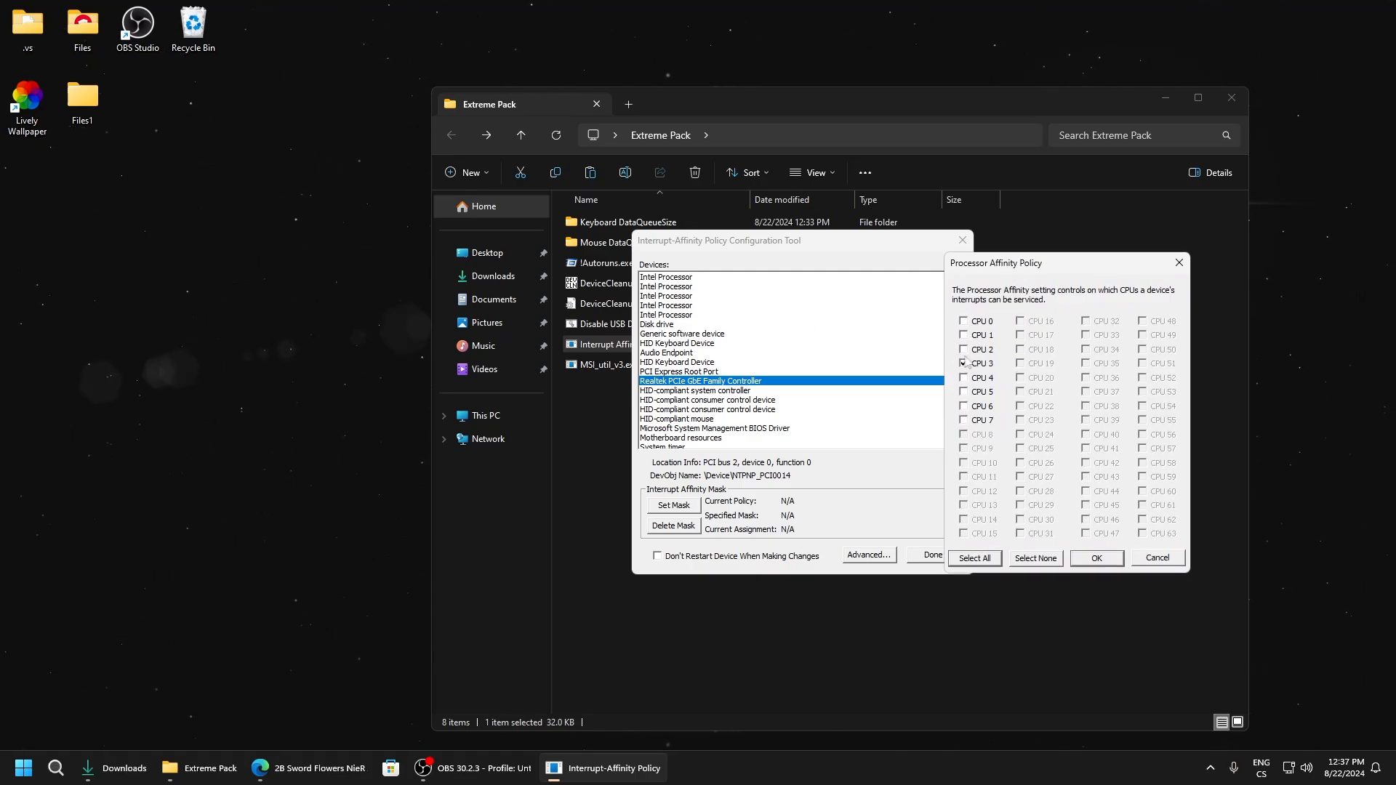
left_click(963, 349)
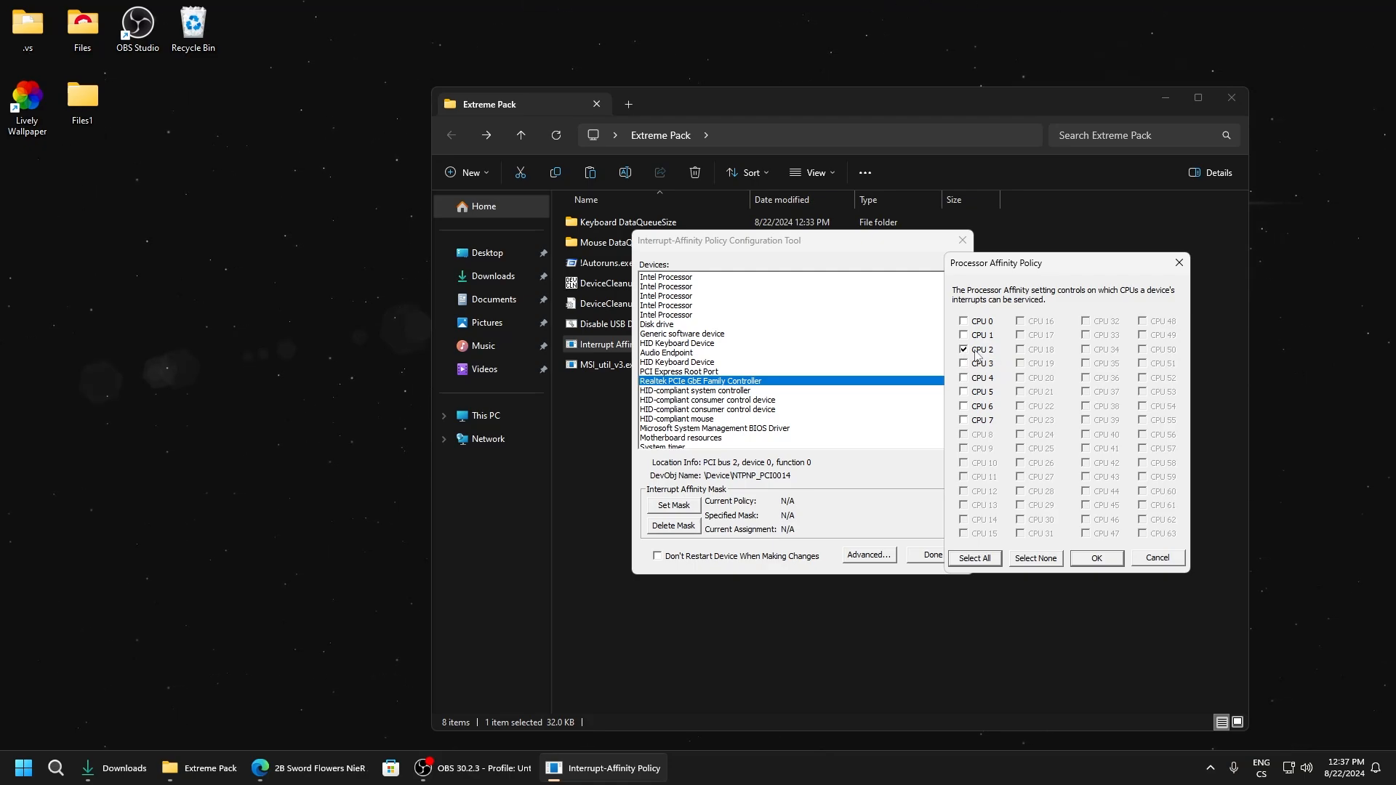
mouse_move(978, 361)
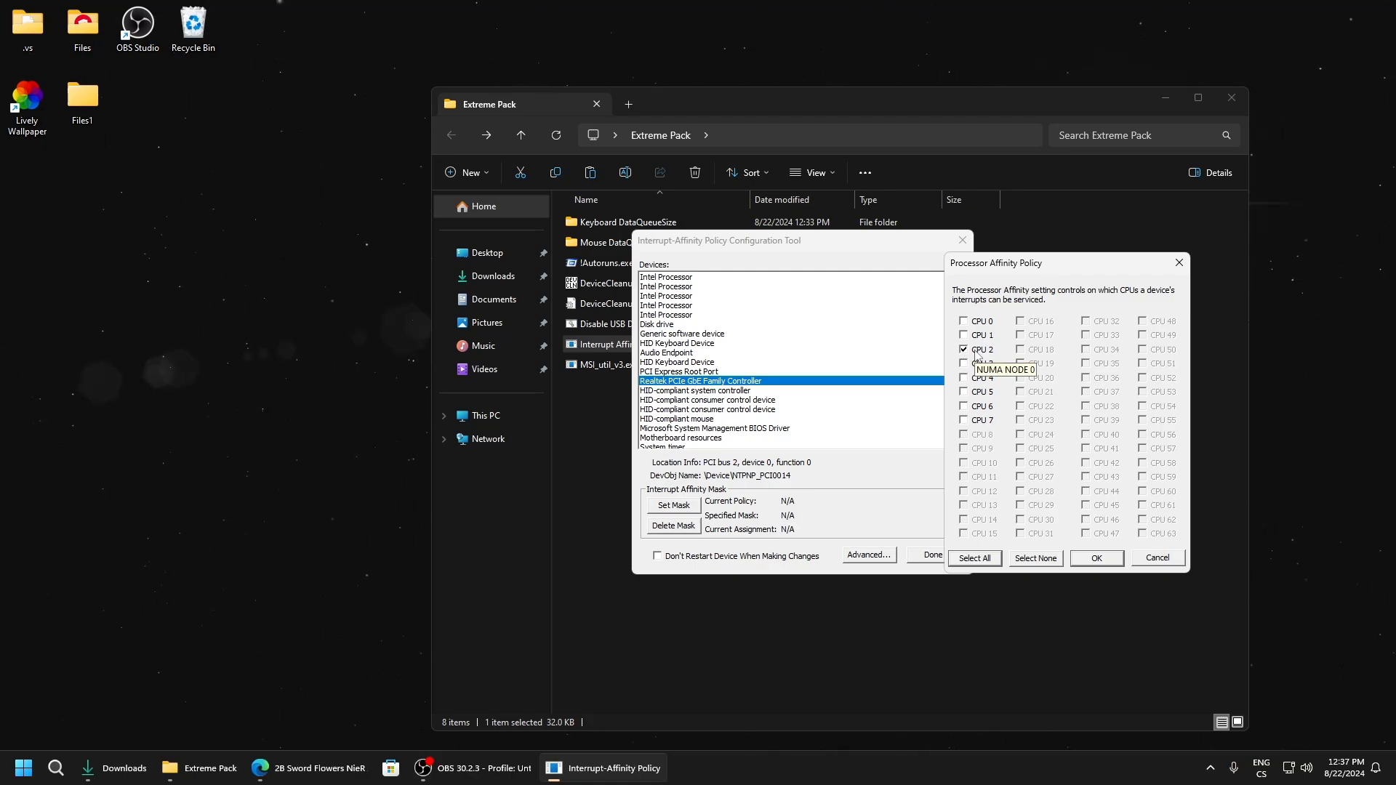
left_click(963, 349)
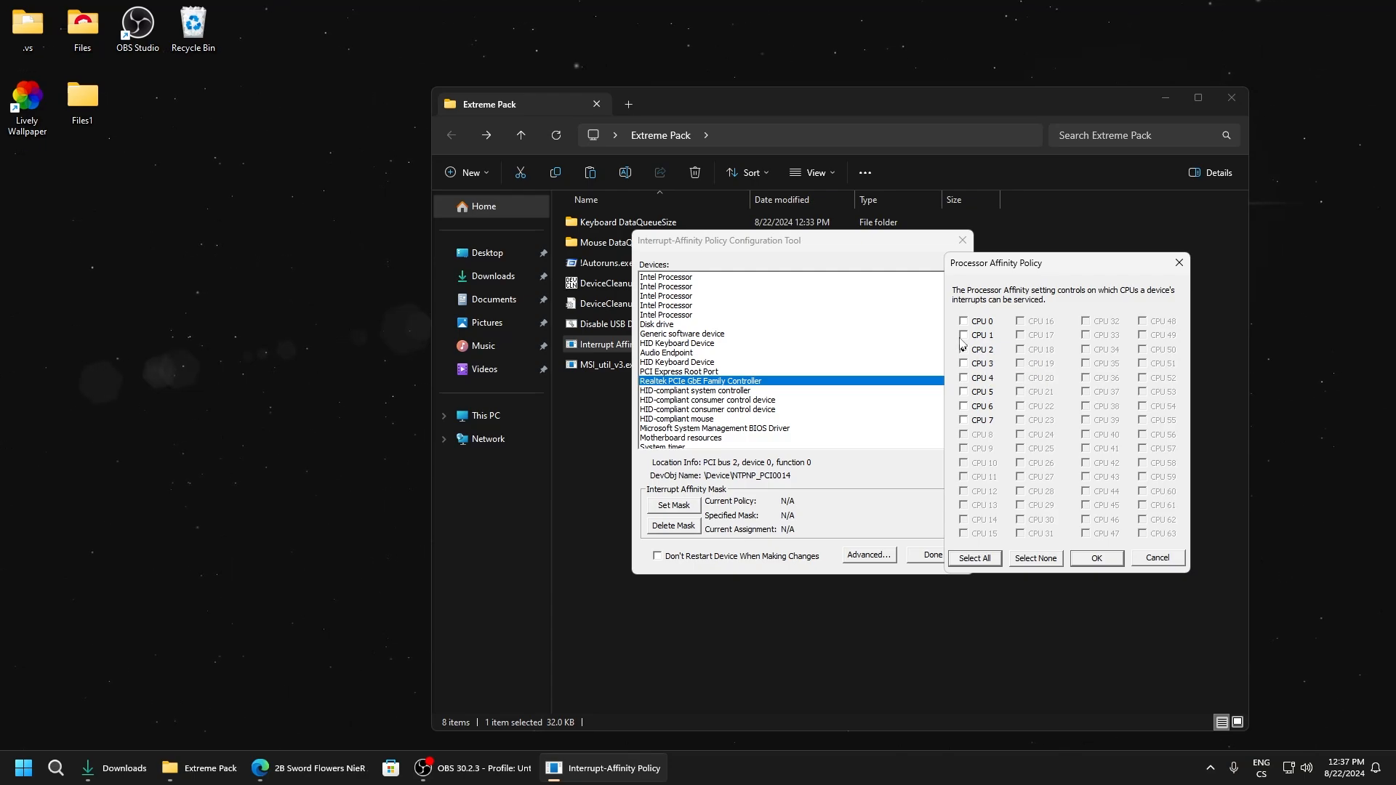
left_click(963, 349)
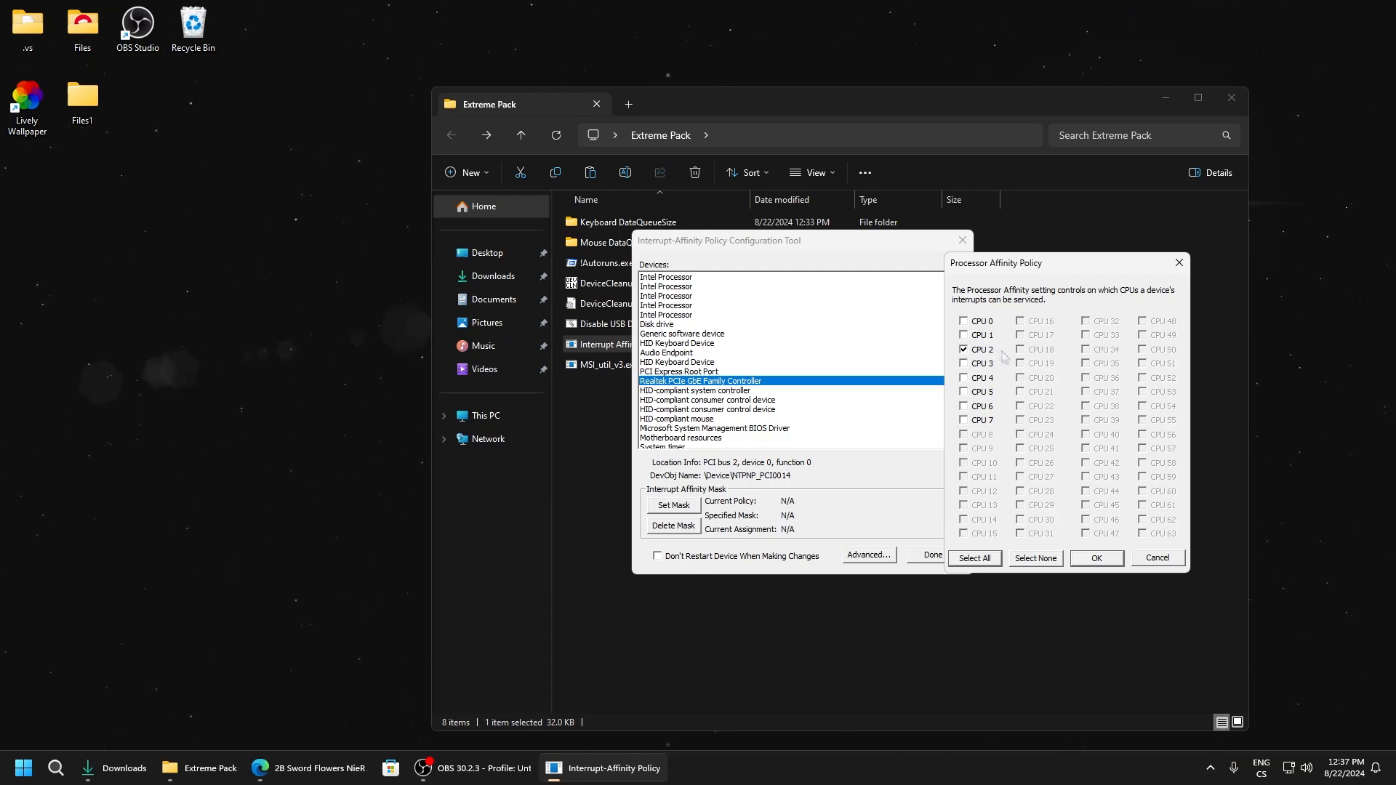
left_click(963, 378)
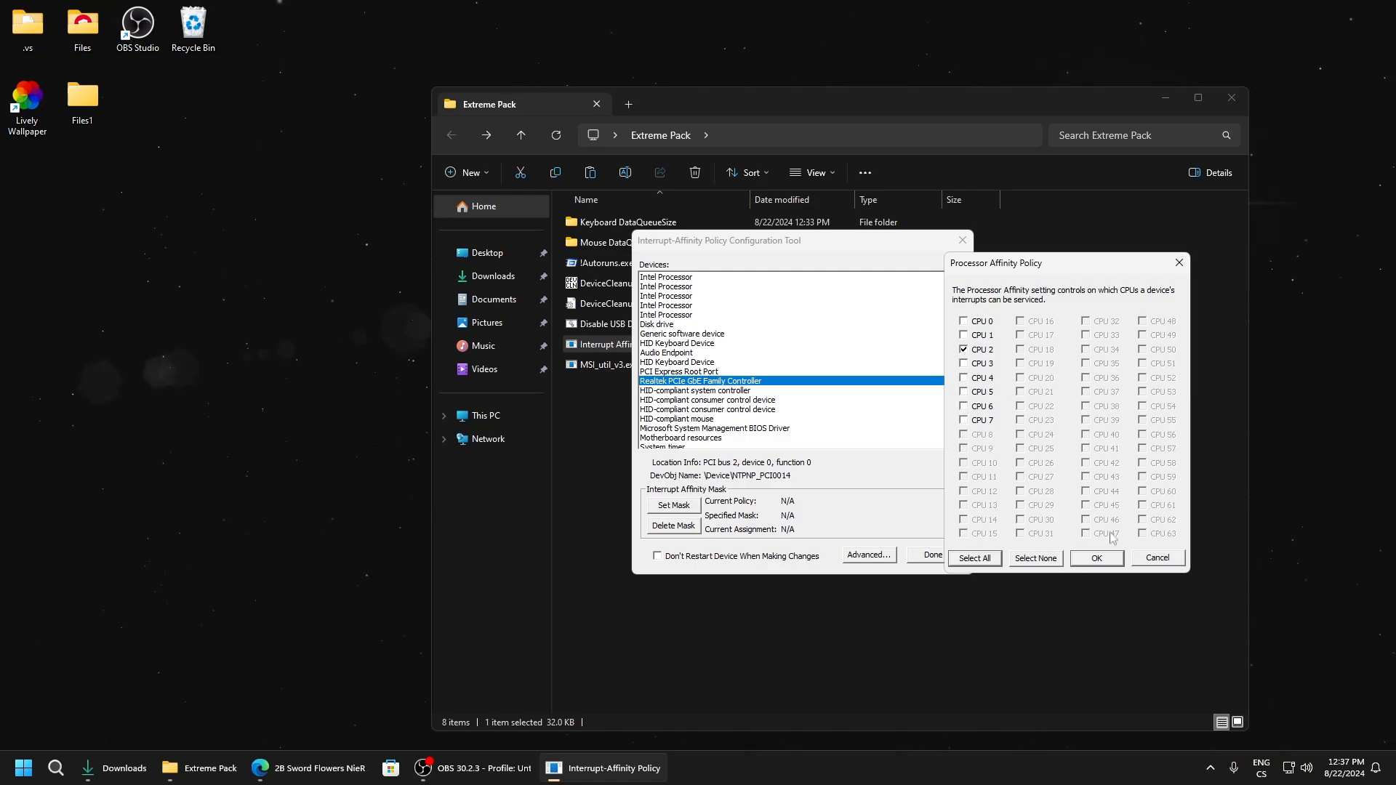
left_click(1096, 559)
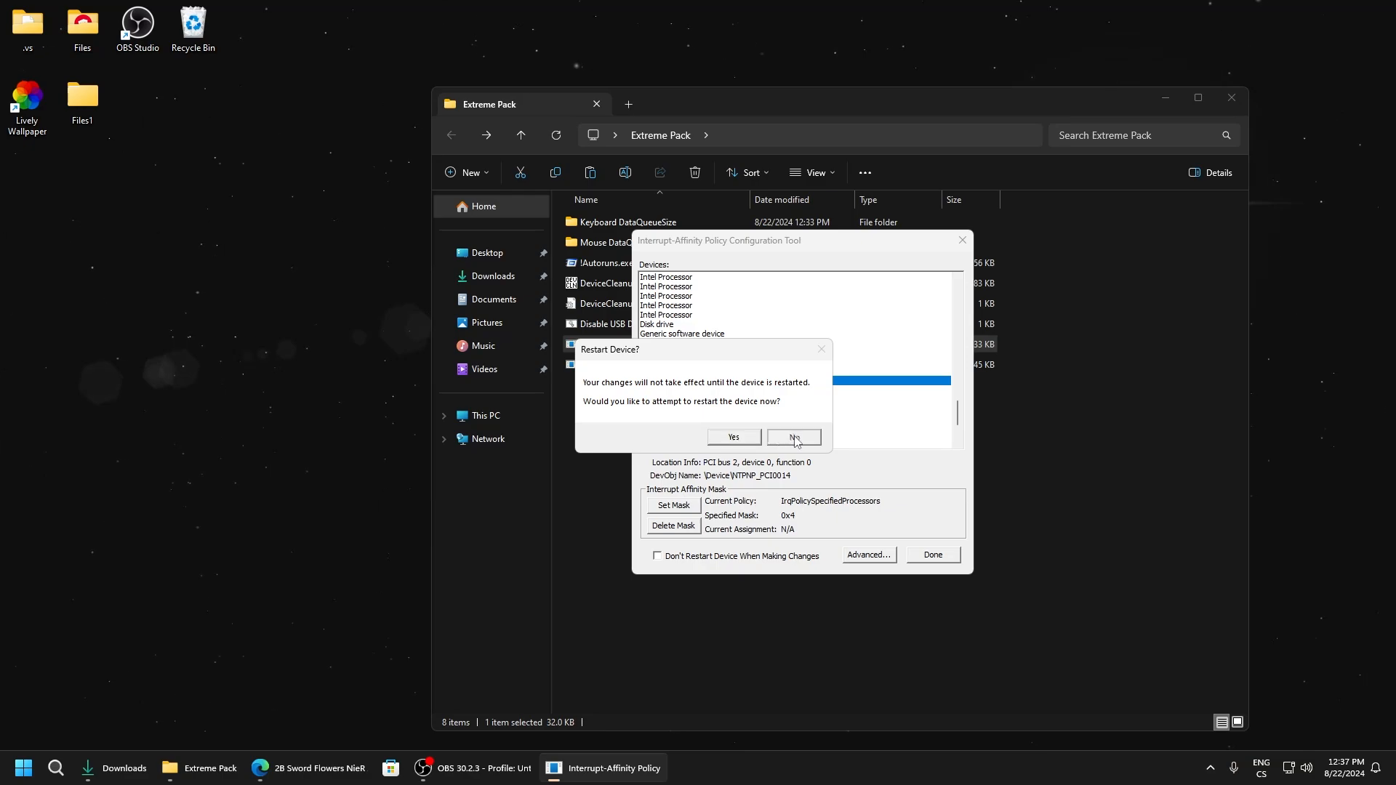
left_click(794, 436)
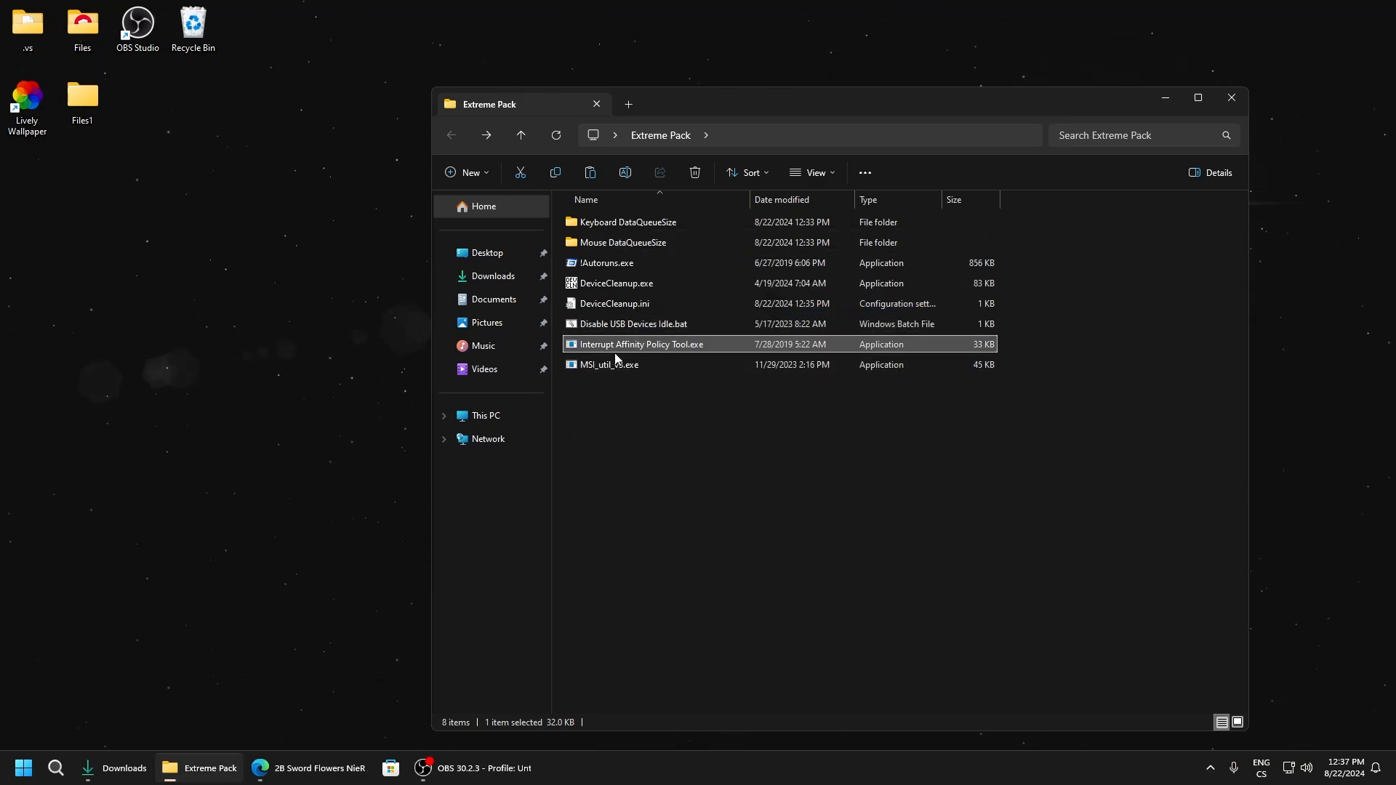
Launch MSI_util_v3.exe from the Extreme Pack folder.
right_click(608, 363)
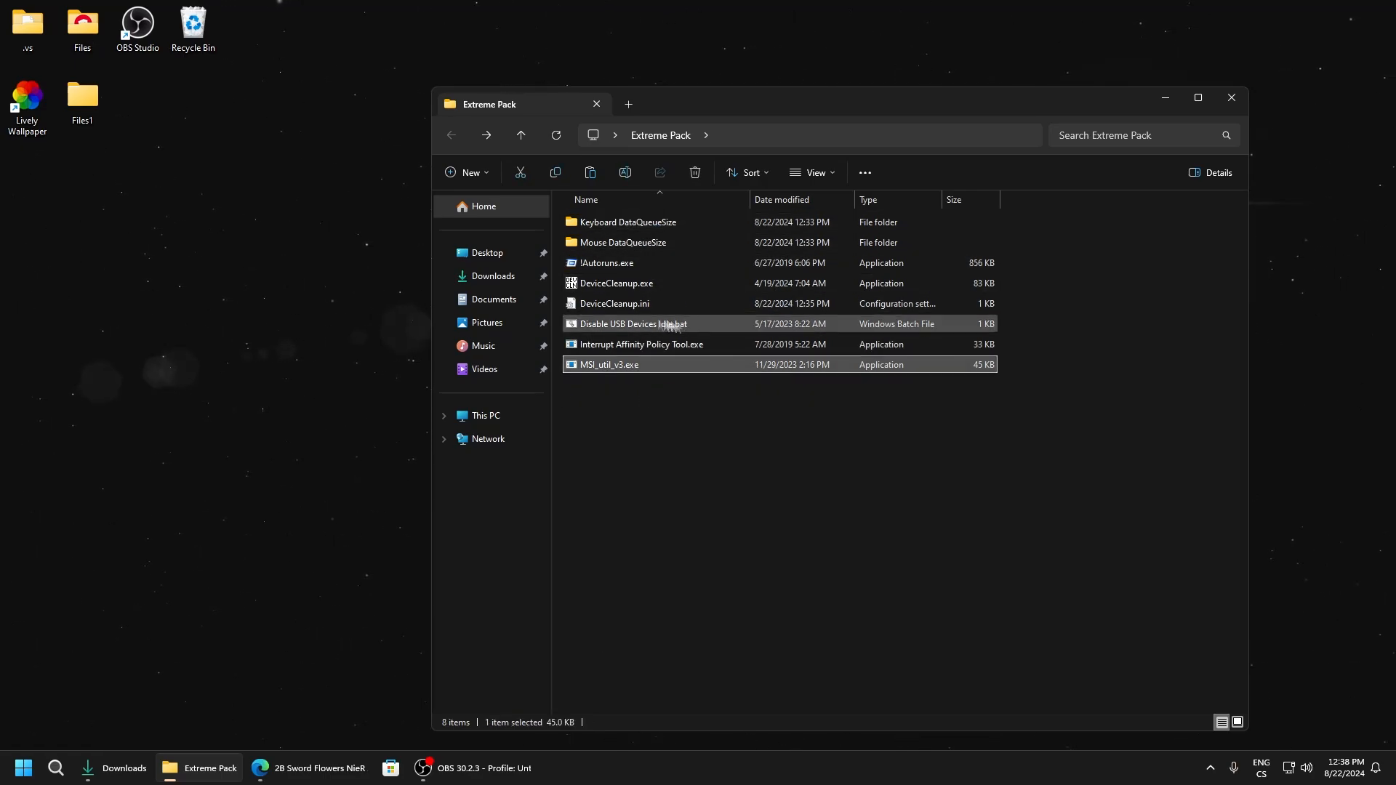
double_click(609, 363)
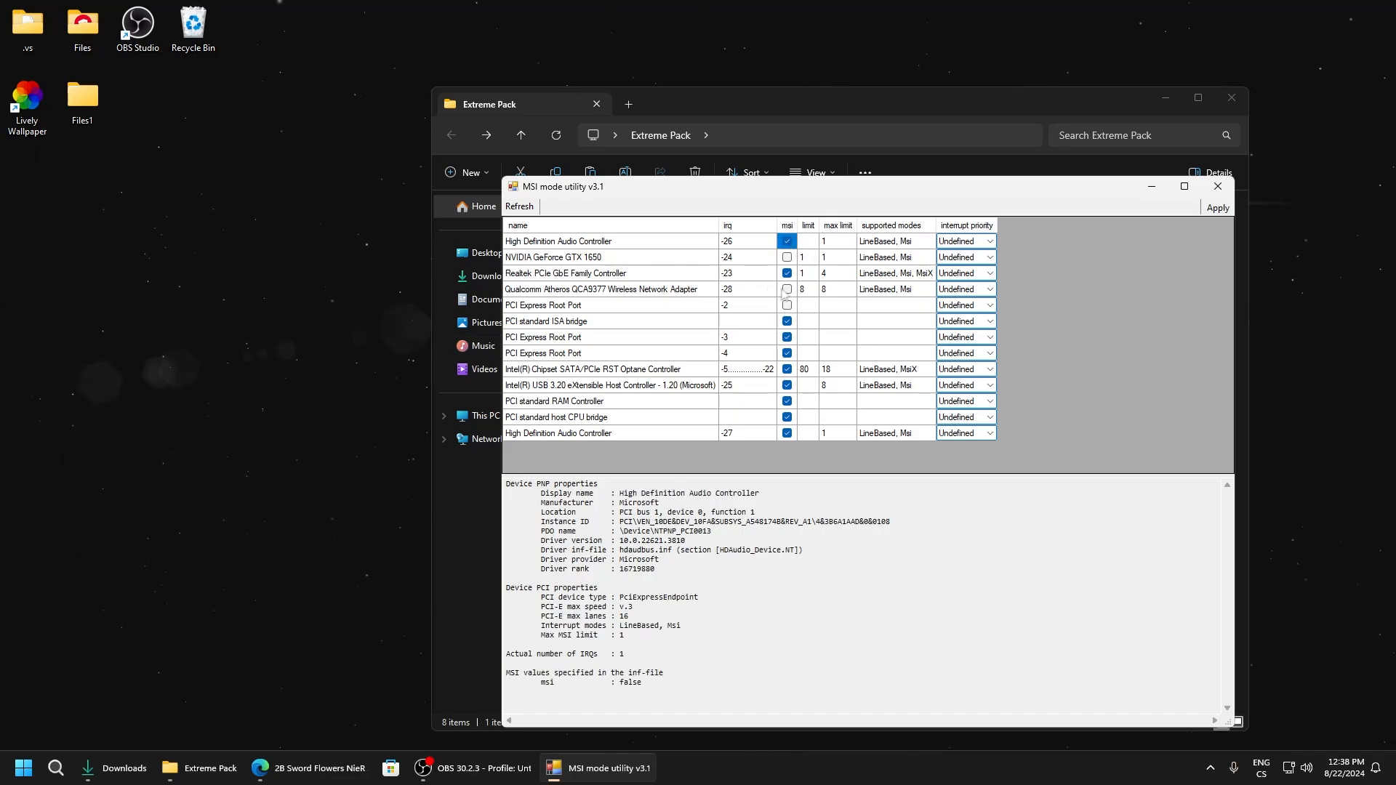
Enable MSI mode for the NVIDIA GeForce GTX 1650 so every device uses MSI.
left_click(787, 305)
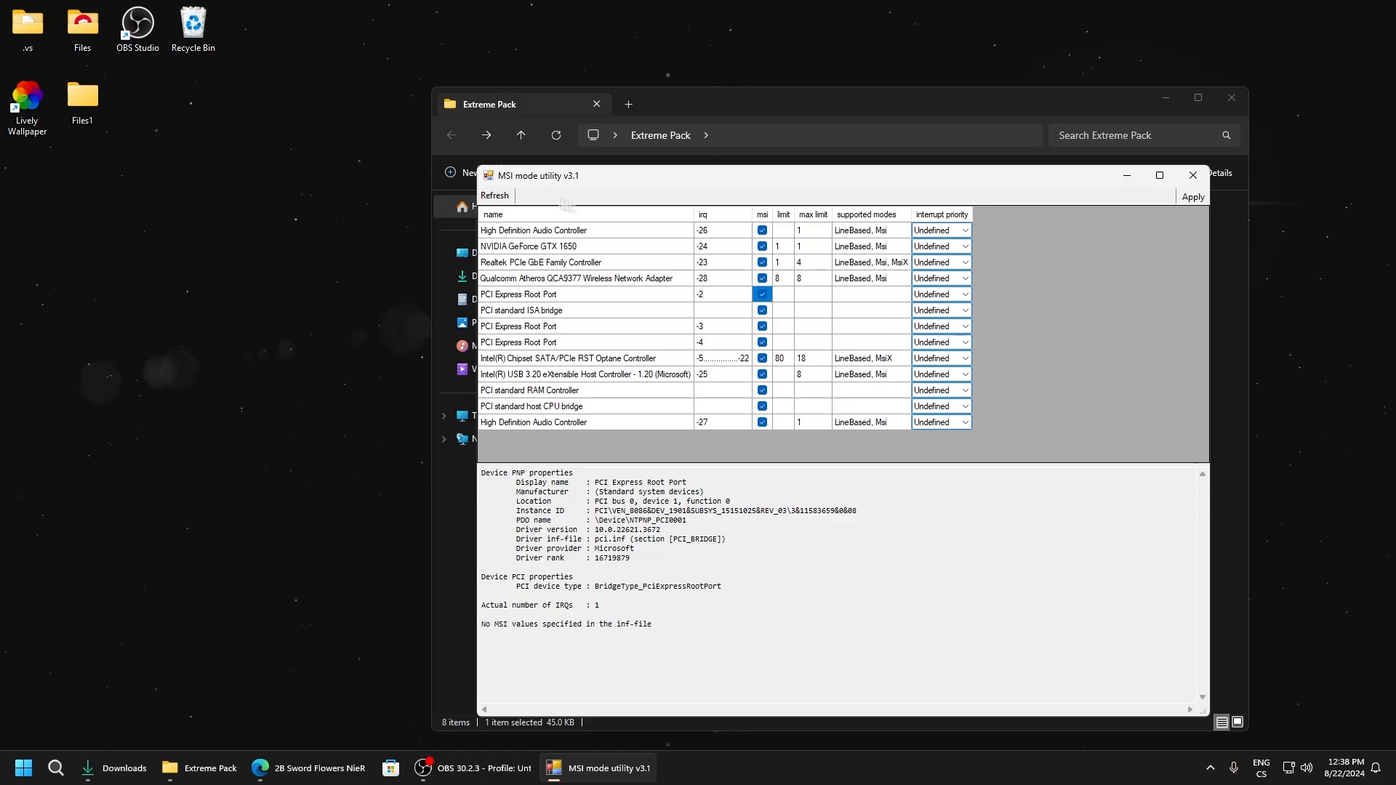
mouse_move(943, 230)
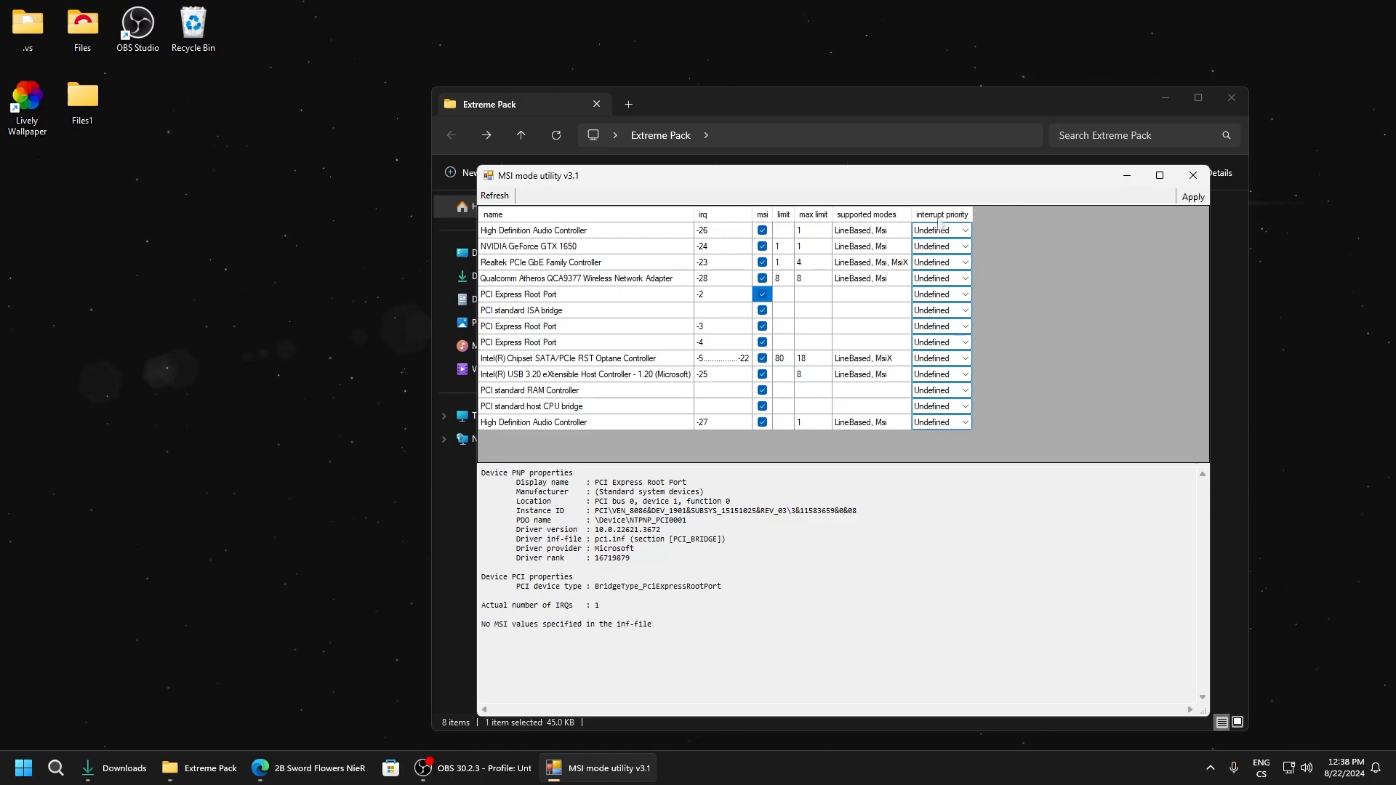
mouse_move(951, 215)
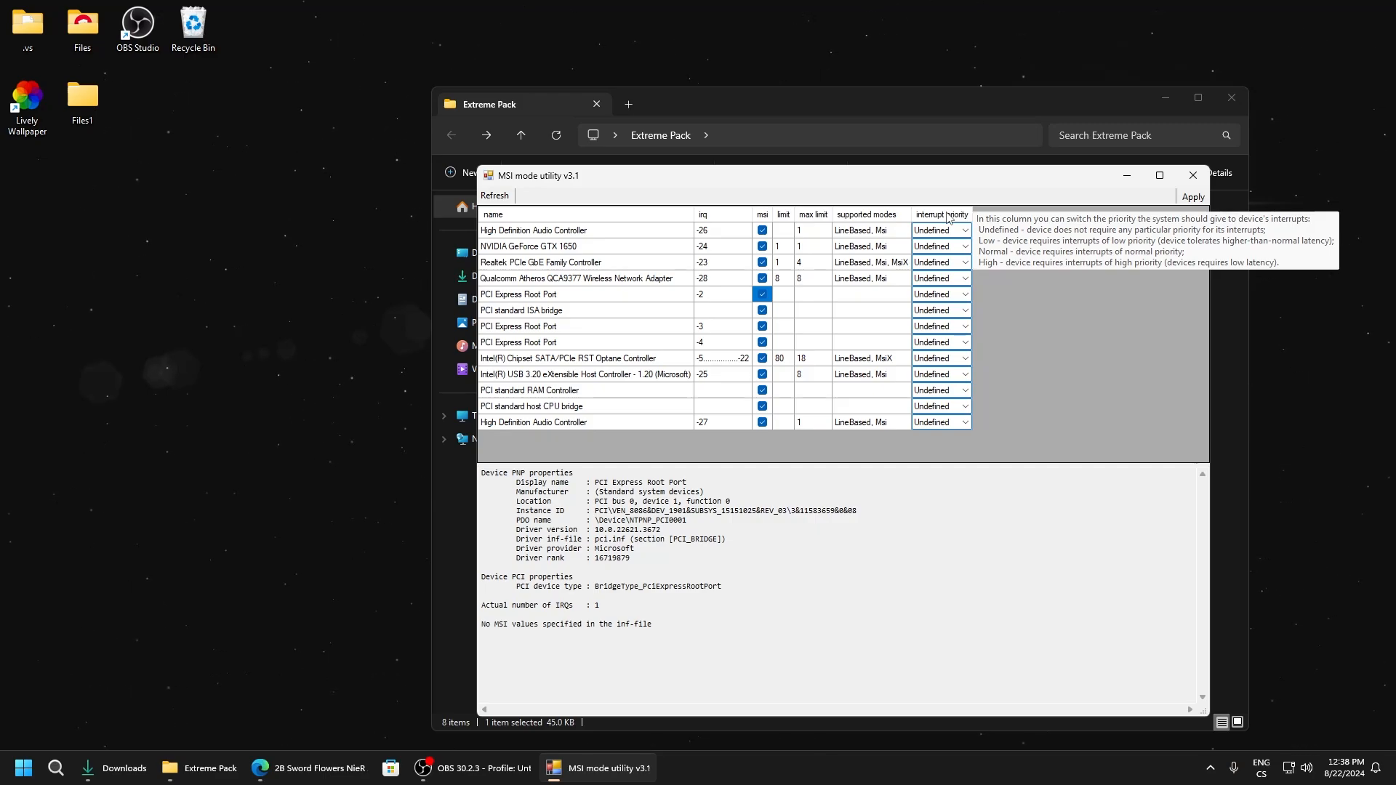
mouse_move(794, 176)
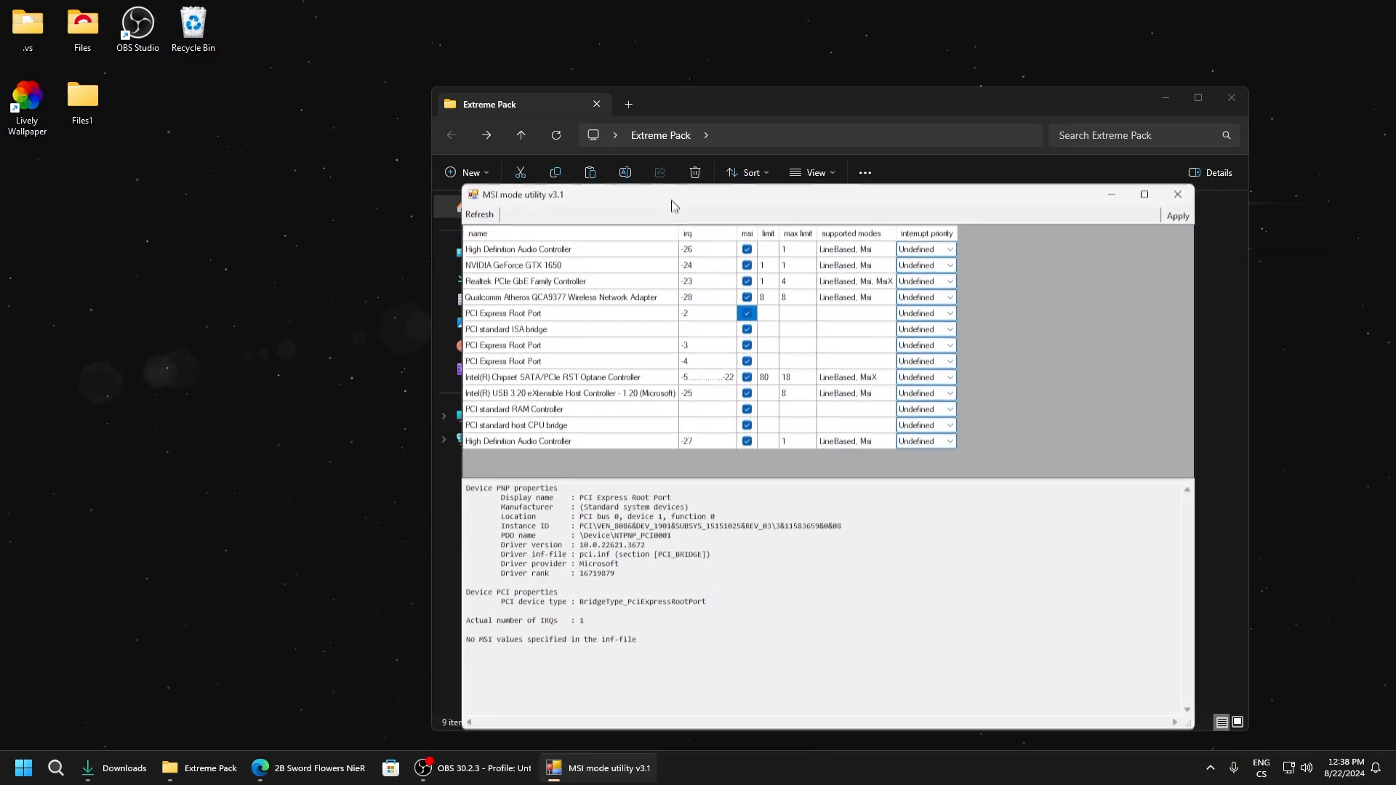
Give the GeForce GTX 1650 and Realtek PCIe GbE controller High interrupt priority.
left_click(943, 265)
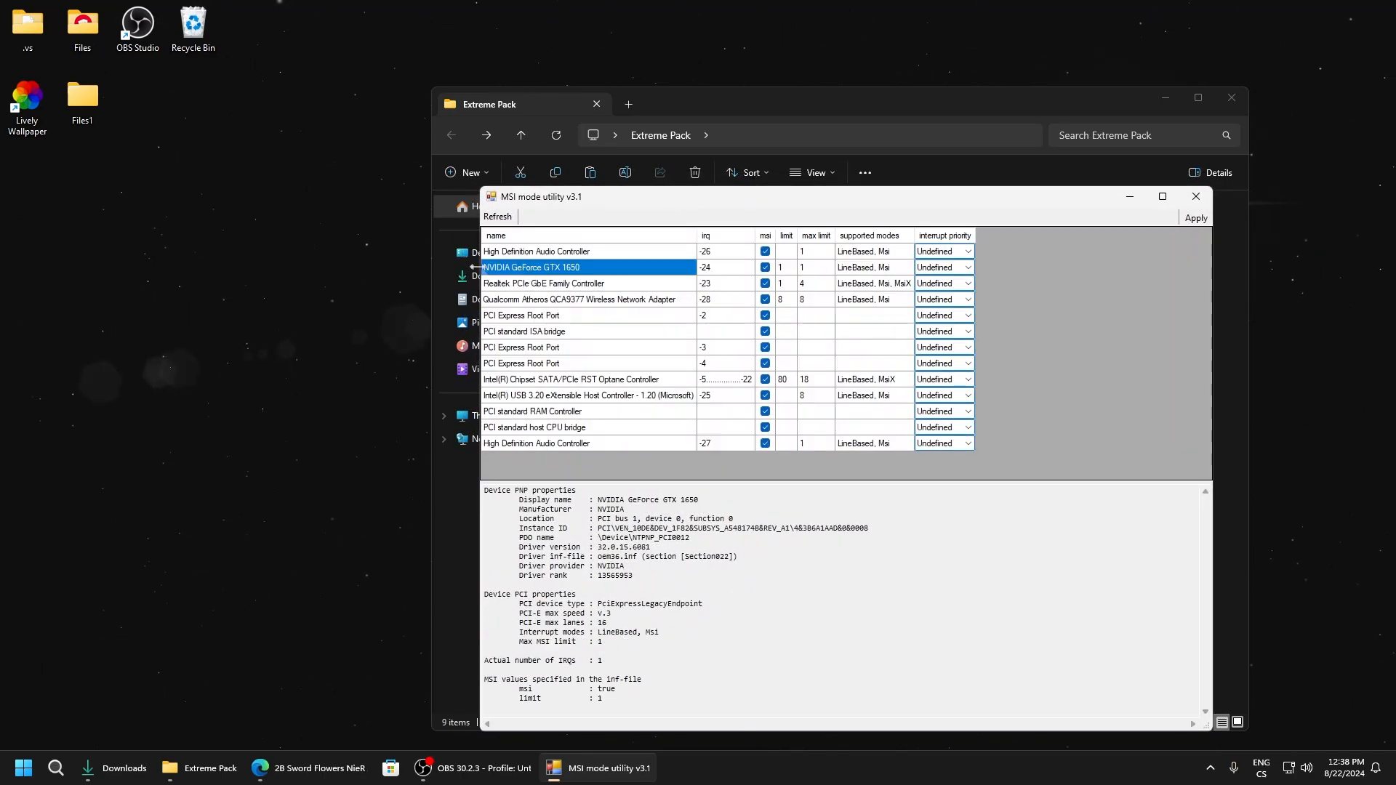
left_click(943, 267)
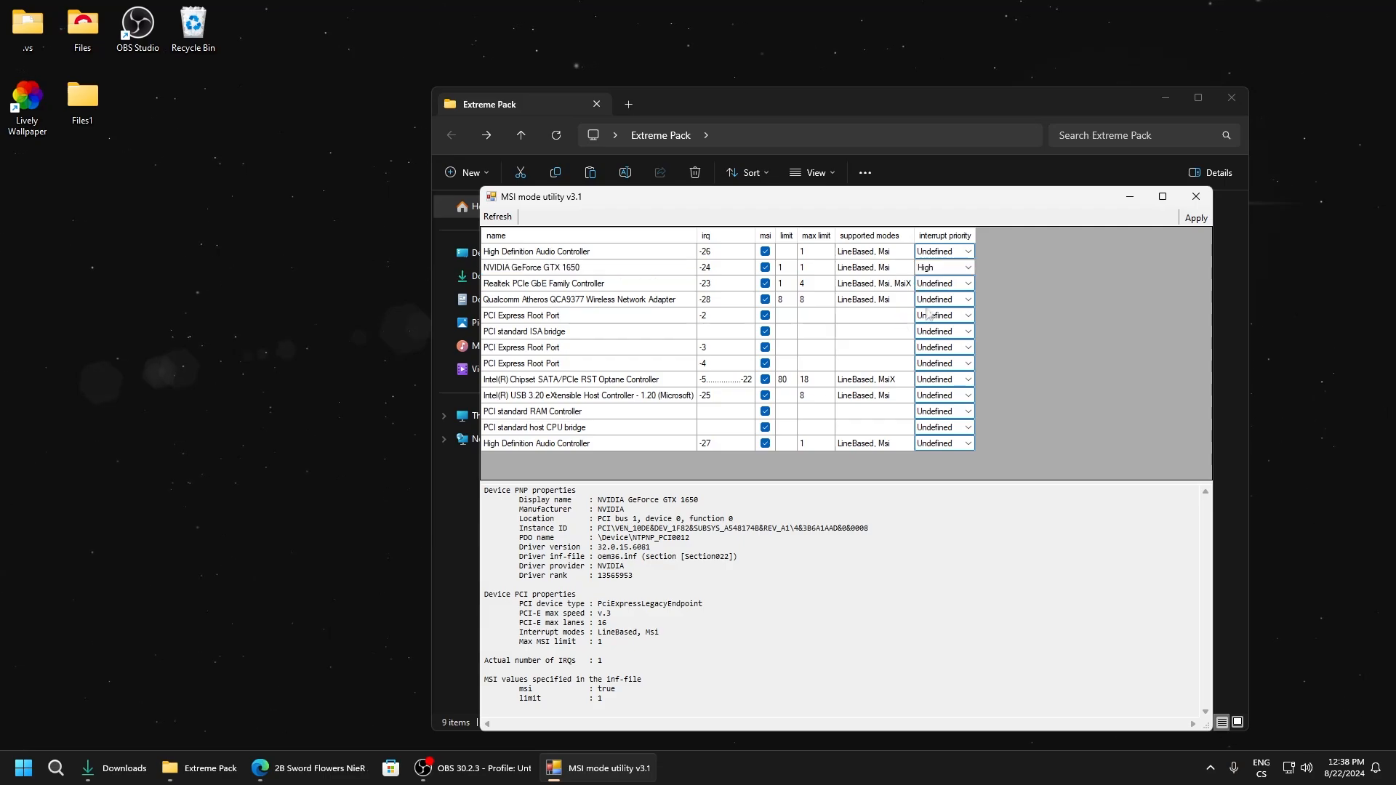
left_click(544, 283)
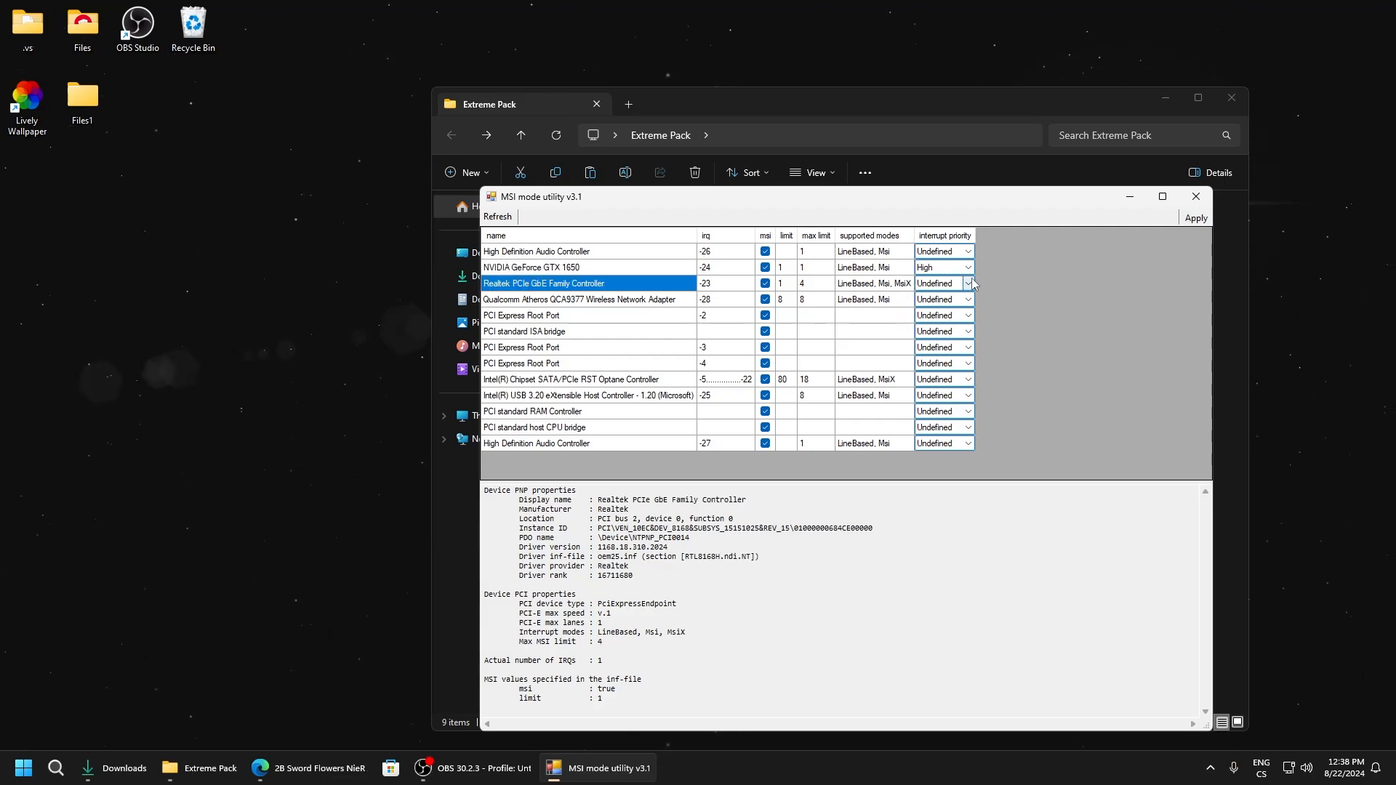
left_click(943, 282)
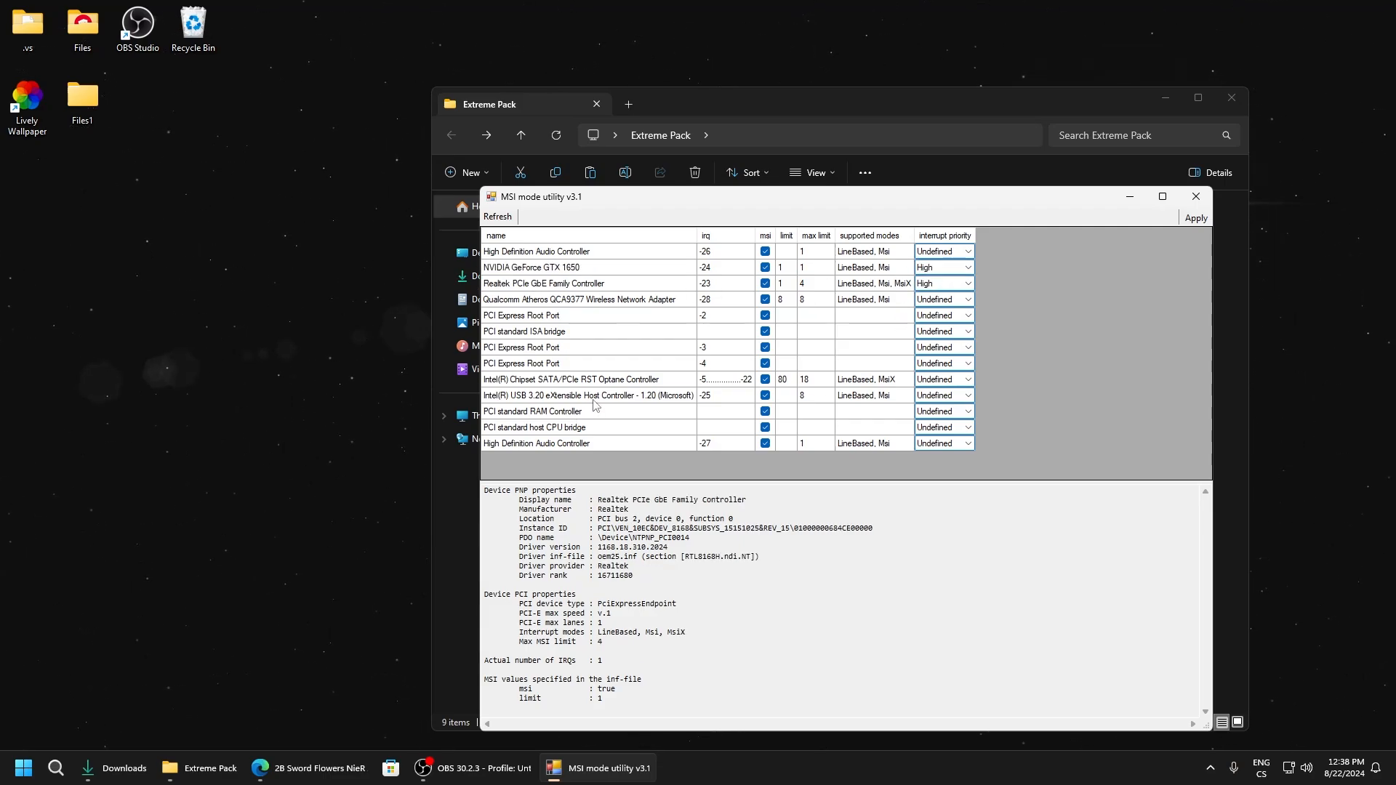
Set the Intel USB 3.20 host controller's interrupt priority to High.
left_click(580, 395)
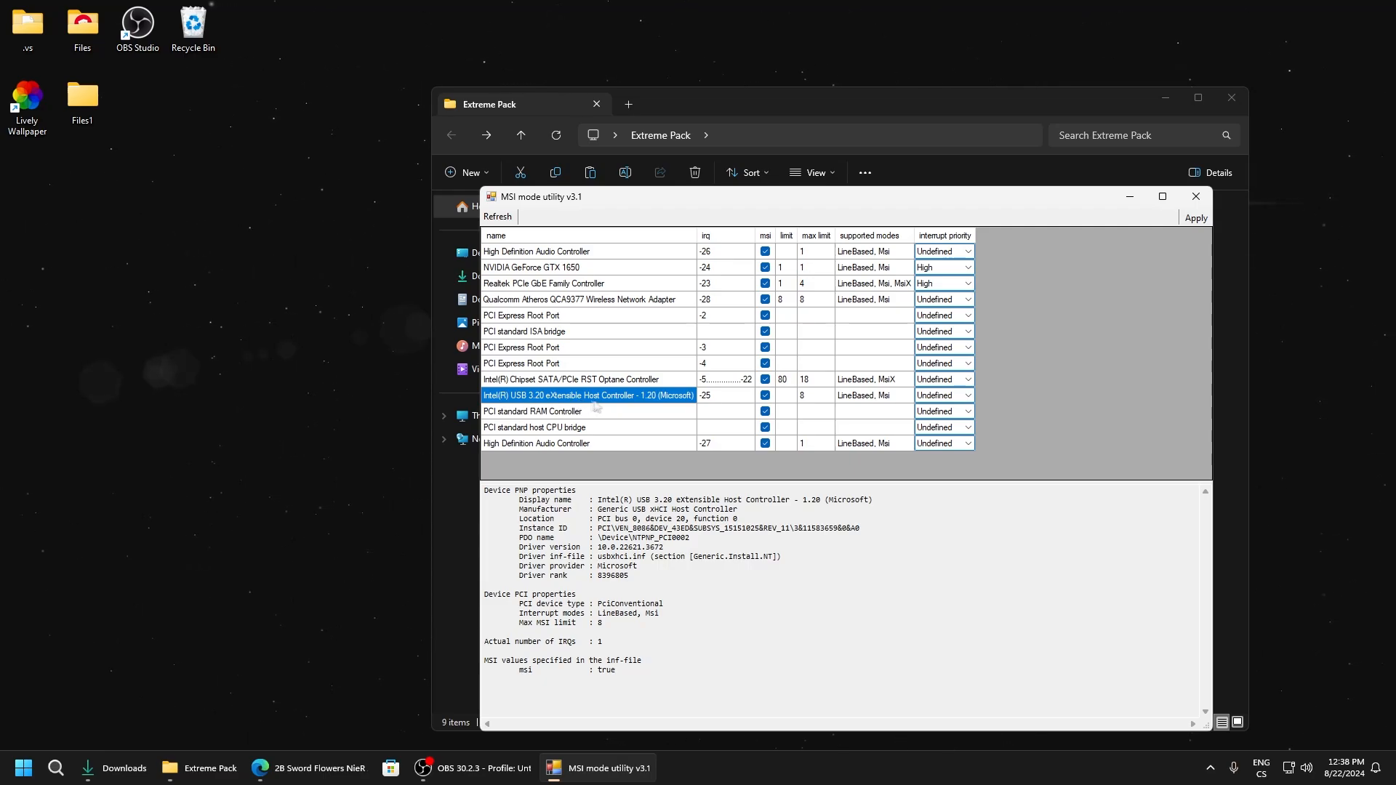
left_click(966, 396)
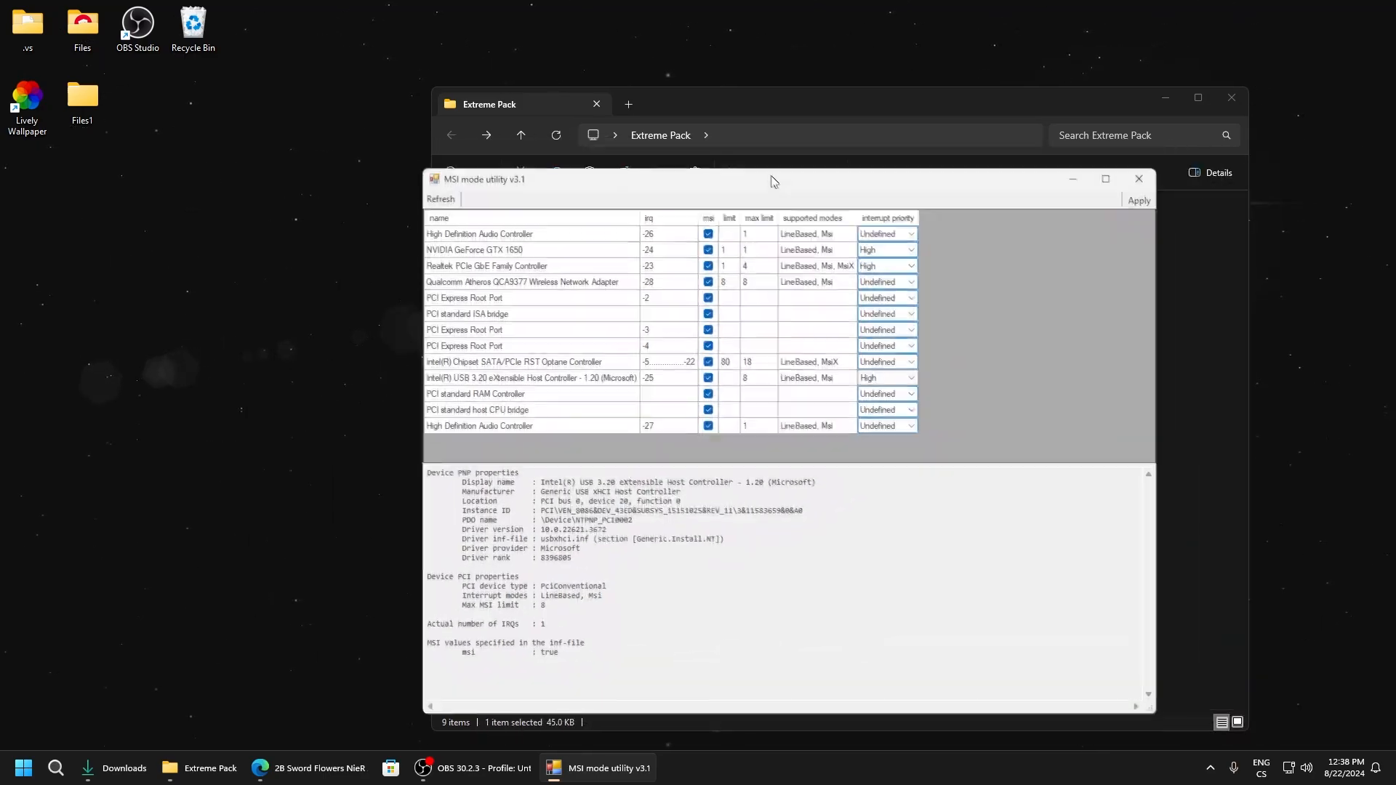
left_click(887, 379)
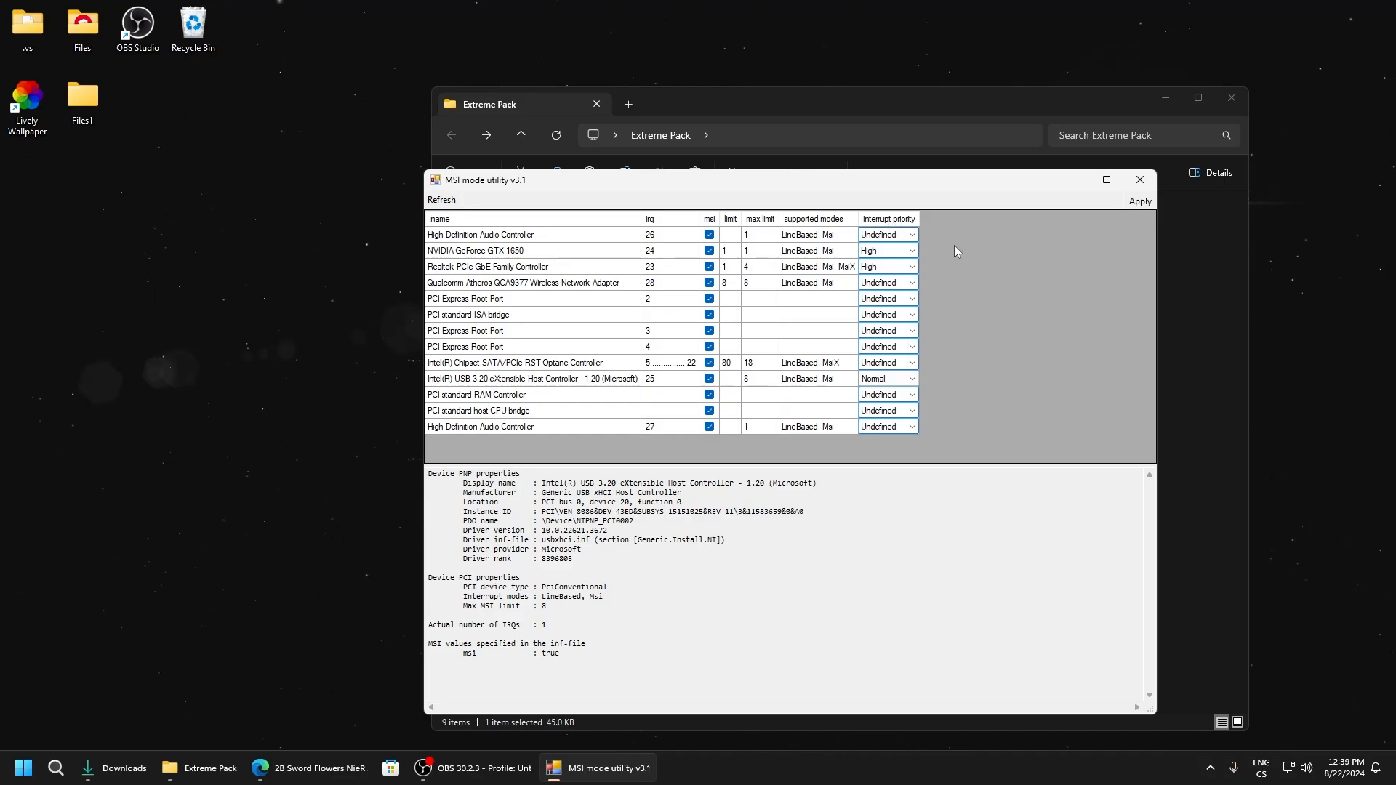
left_click(909, 378)
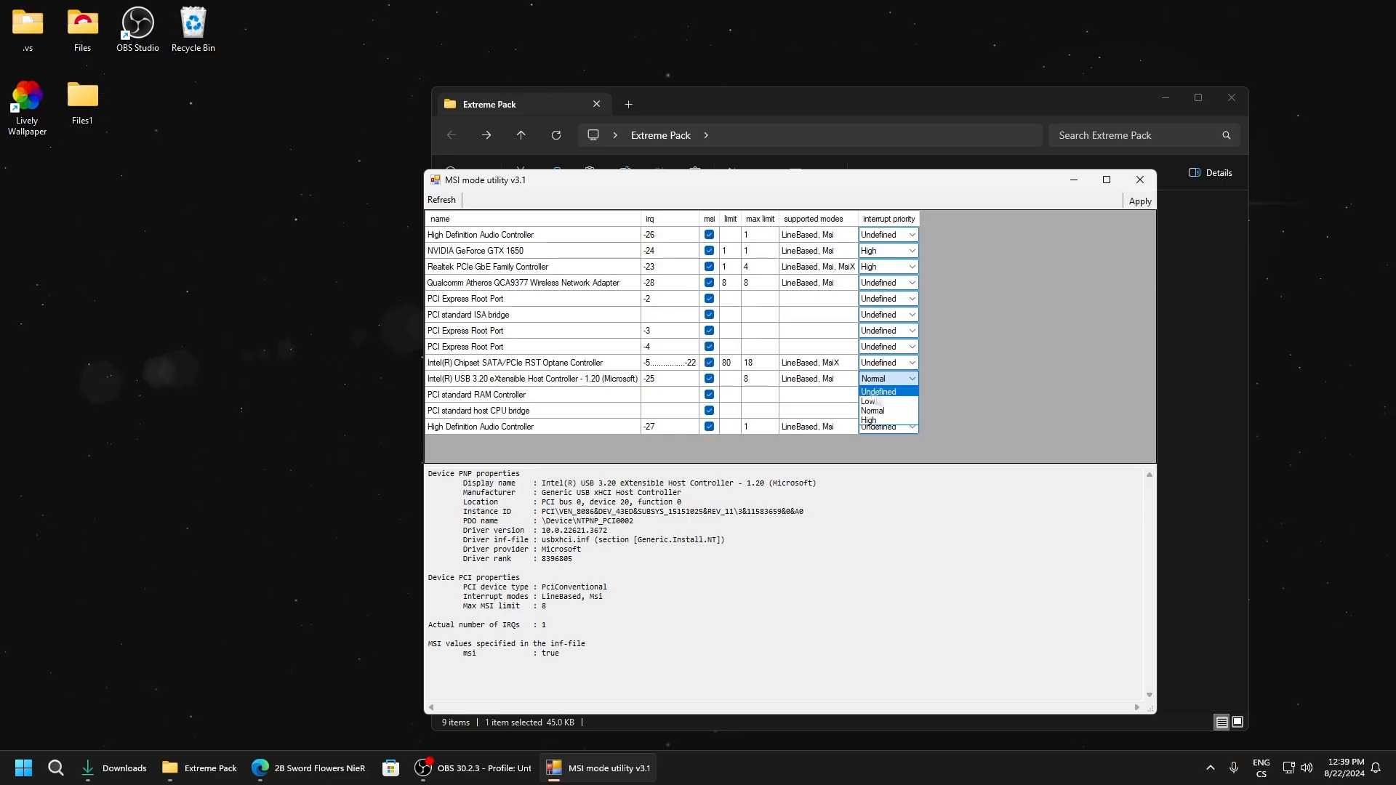
left_click(879, 391)
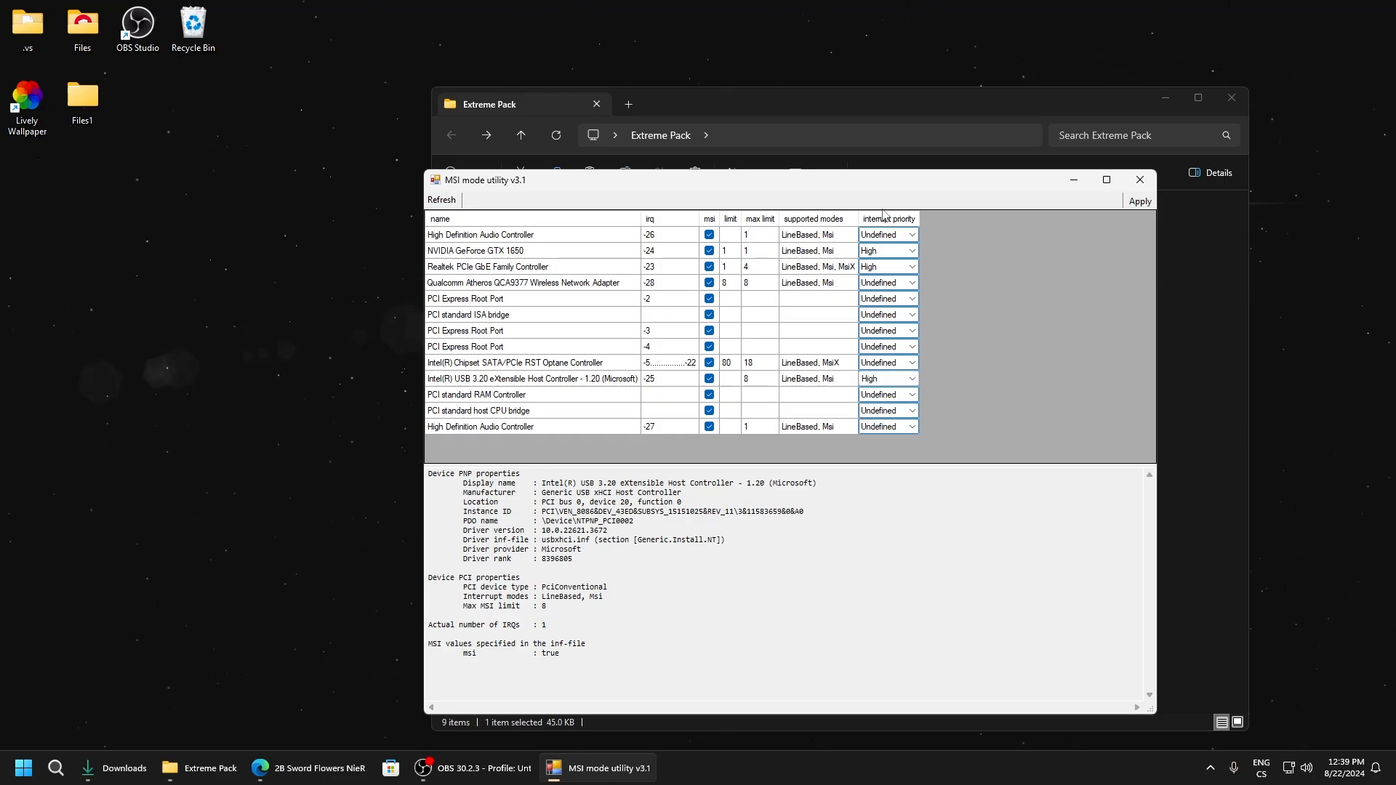
mouse_move(884, 219)
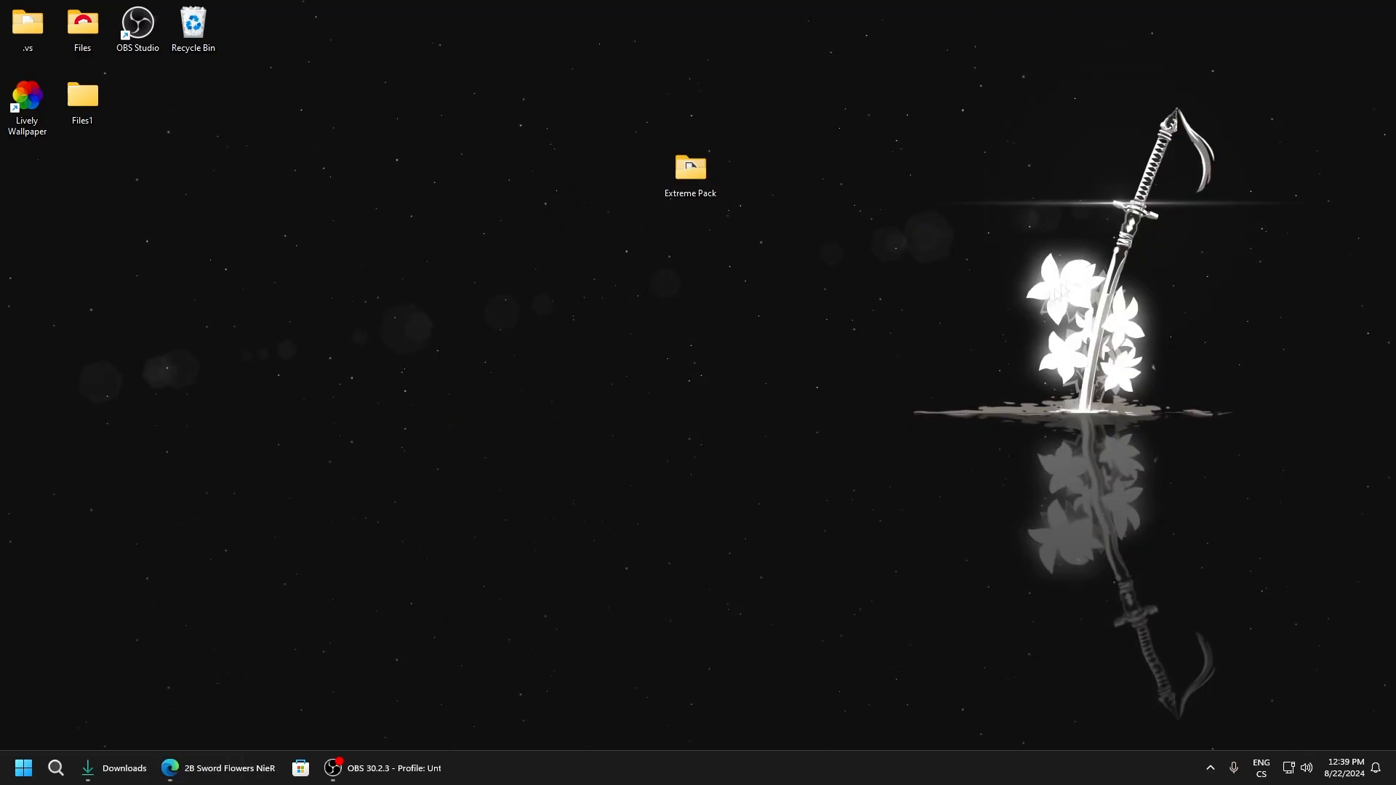
Select the Extreme Pack folder on the desktop after closing the tool windows.
left_click(690, 165)
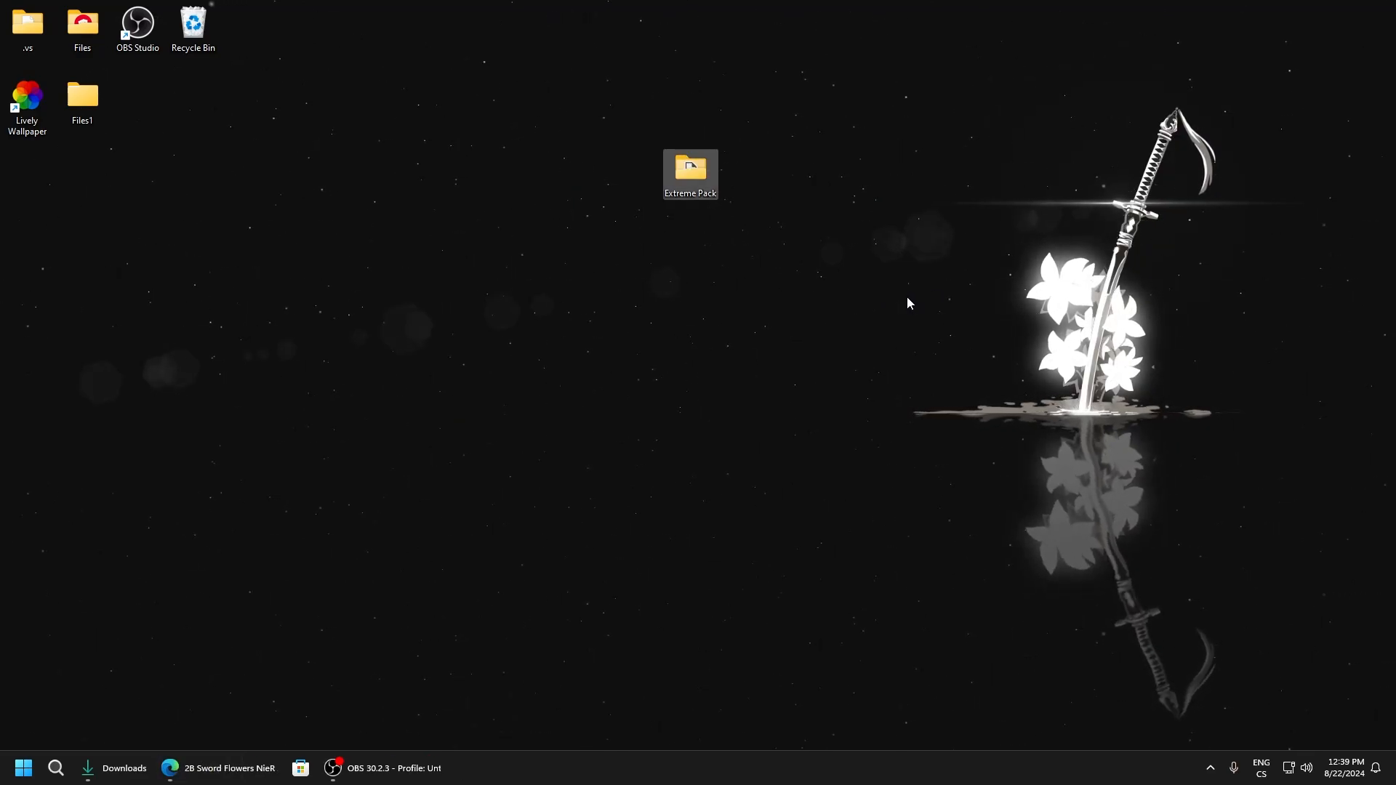